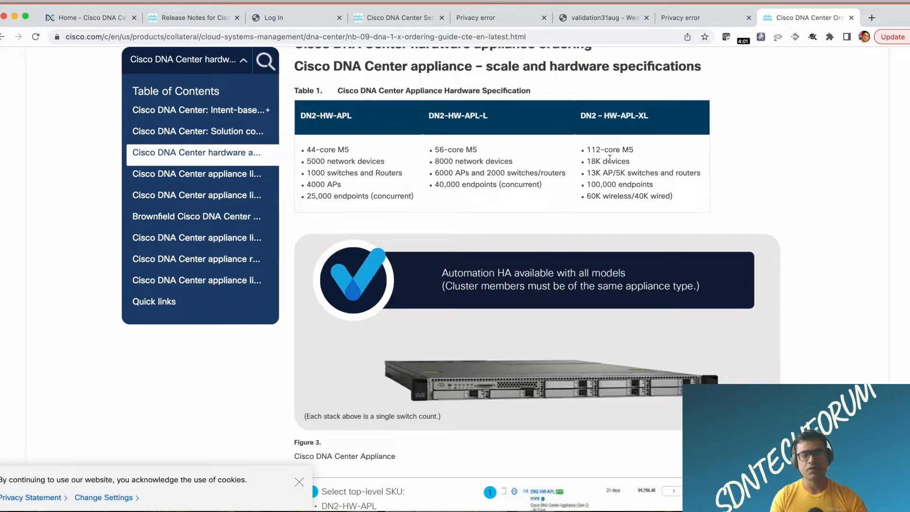
pyautogui.moveTo(316, 126)
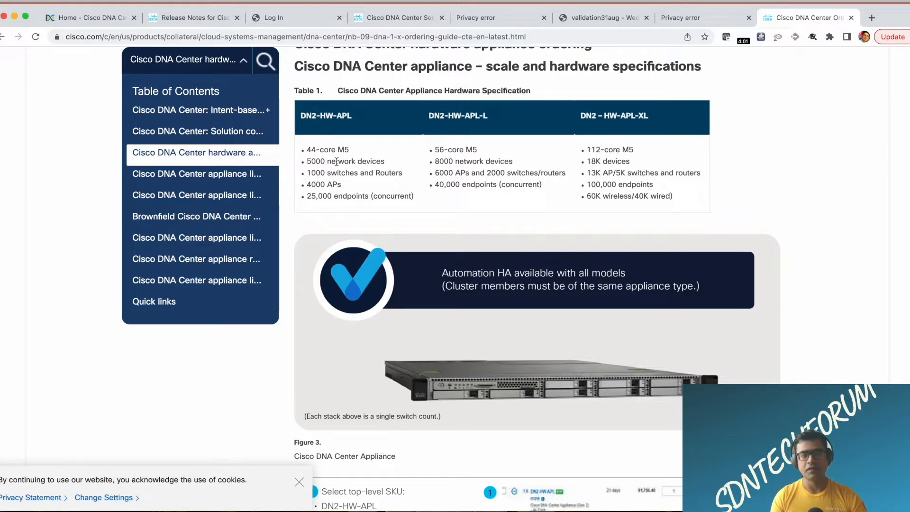
pyautogui.moveTo(470, 127)
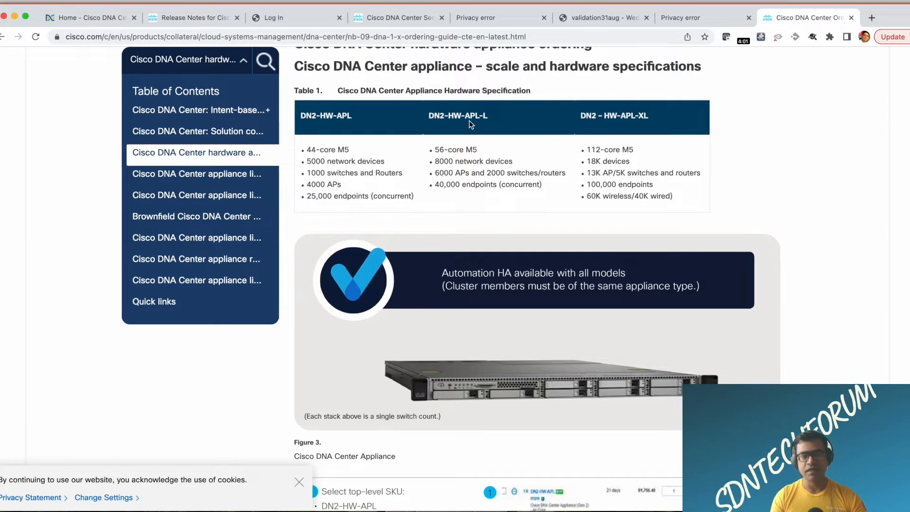
pyautogui.moveTo(496, 133)
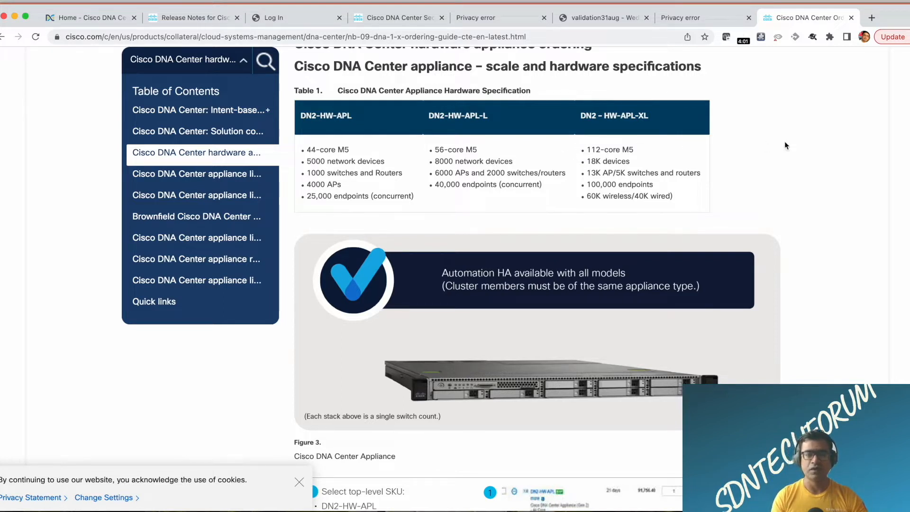
pyautogui.moveTo(779, 145)
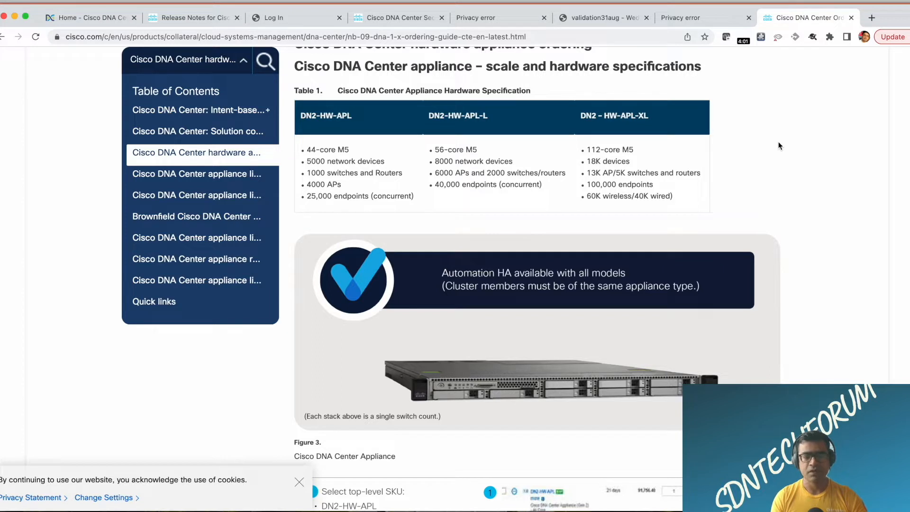
pyautogui.moveTo(679, 149)
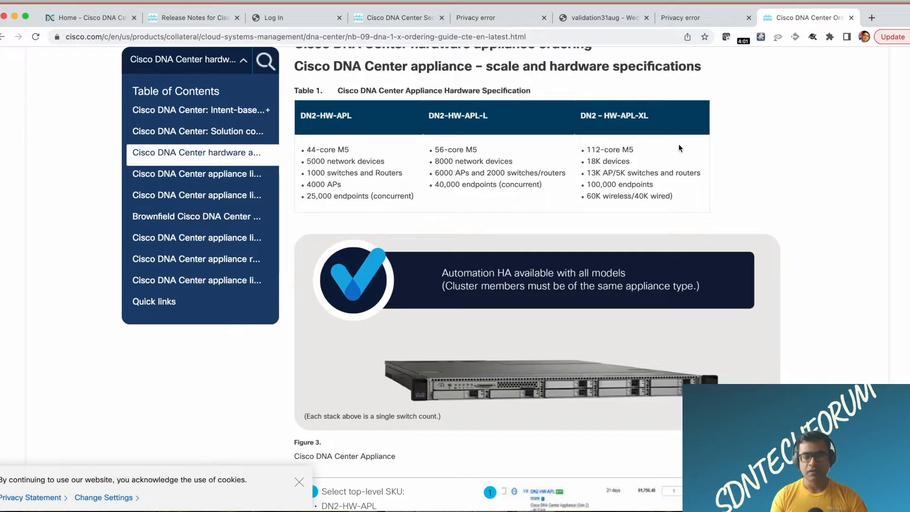
# Scroll the ordering guide past SKU figures, license tables and CSSM screenshots to Quick links.
pyautogui.scroll(-3)
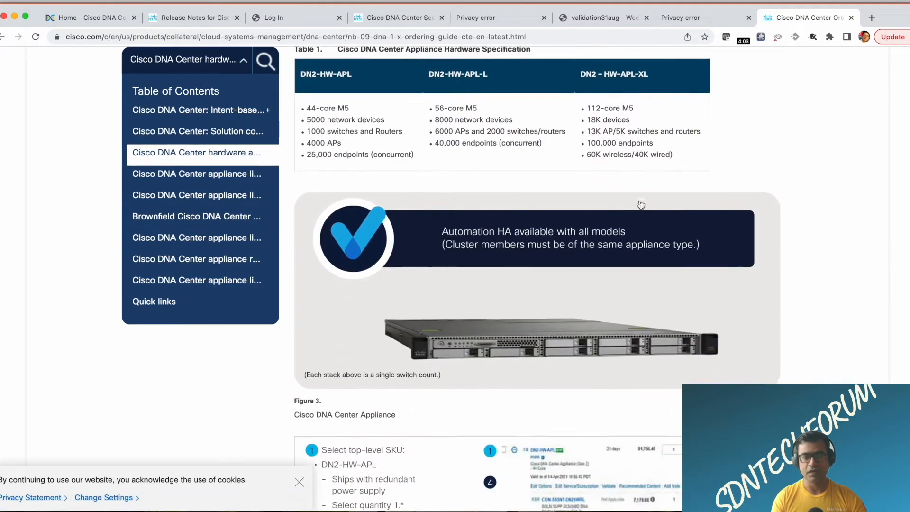
pyautogui.scroll(-3)
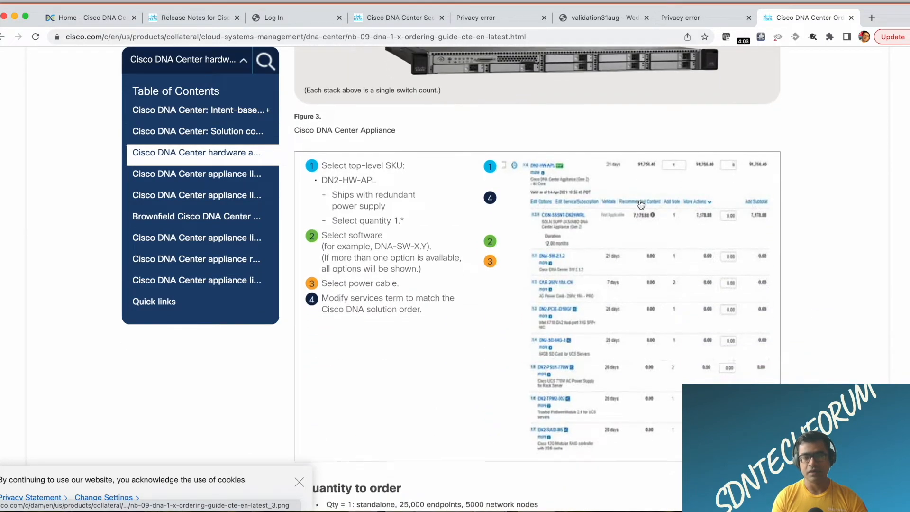
pyautogui.scroll(-3)
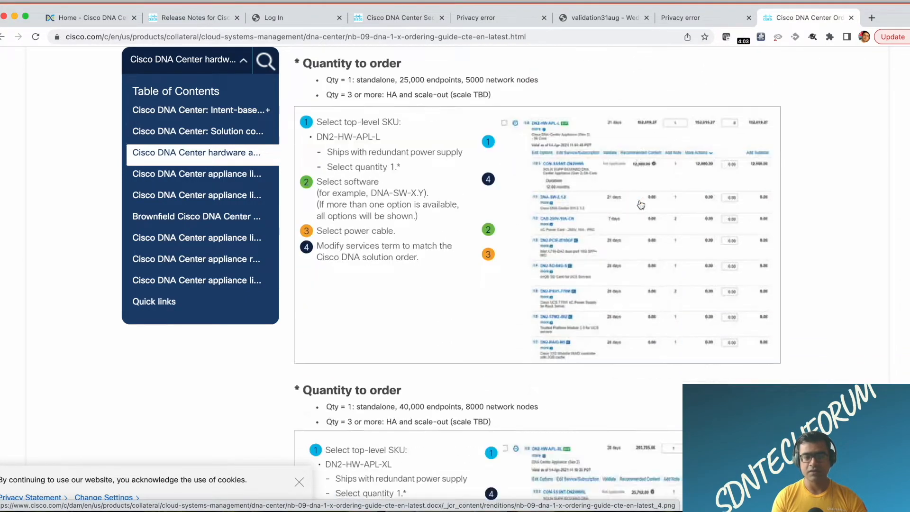
pyautogui.scroll(-3)
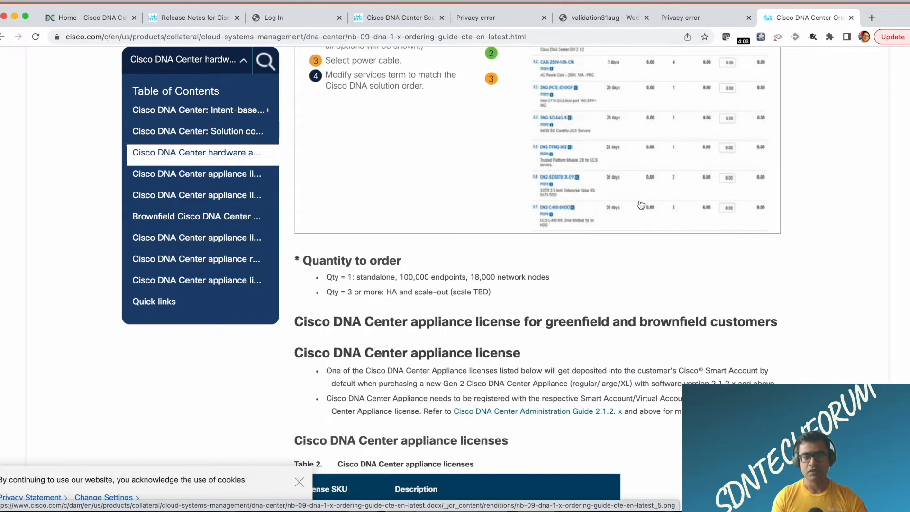
pyautogui.scroll(-3)
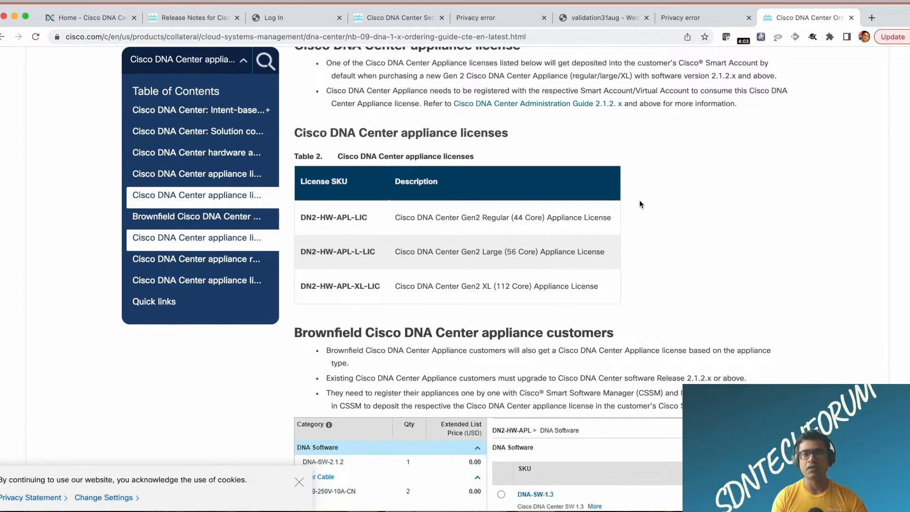
pyautogui.scroll(-3)
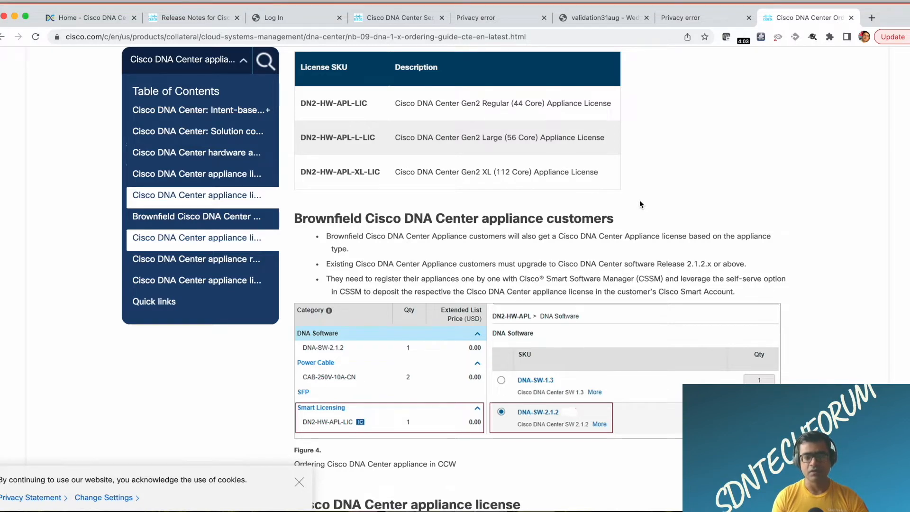
pyautogui.scroll(-3)
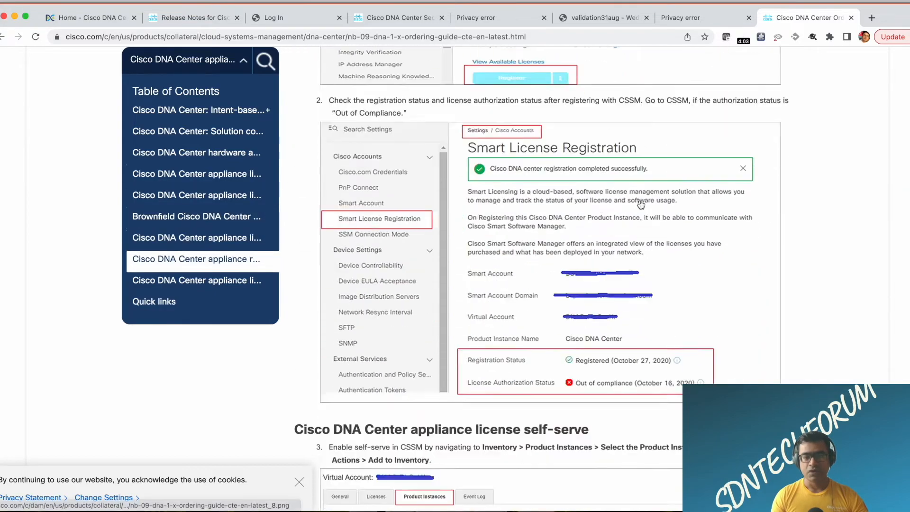
pyautogui.scroll(-3)
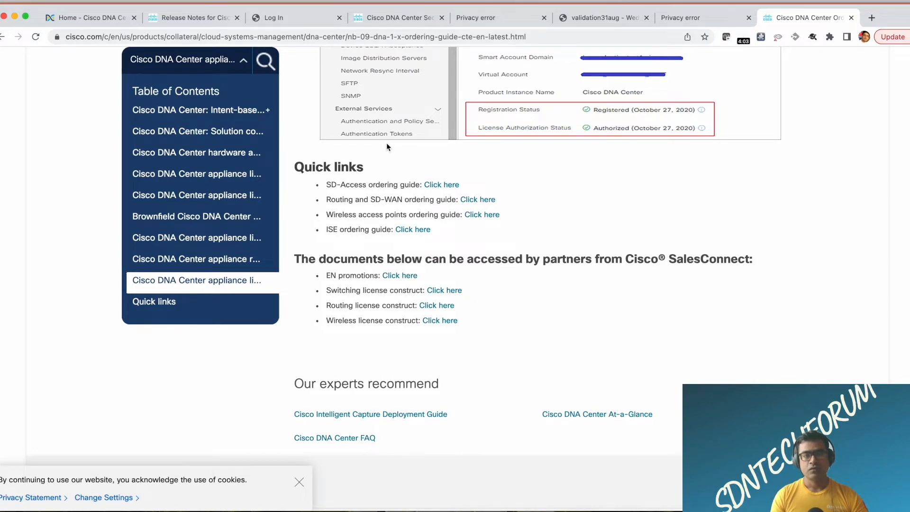
# Switch to the Second-Generation Appliance Installation Guide, Release 1.3, at Install the Appliance.
pyautogui.click(396, 18)
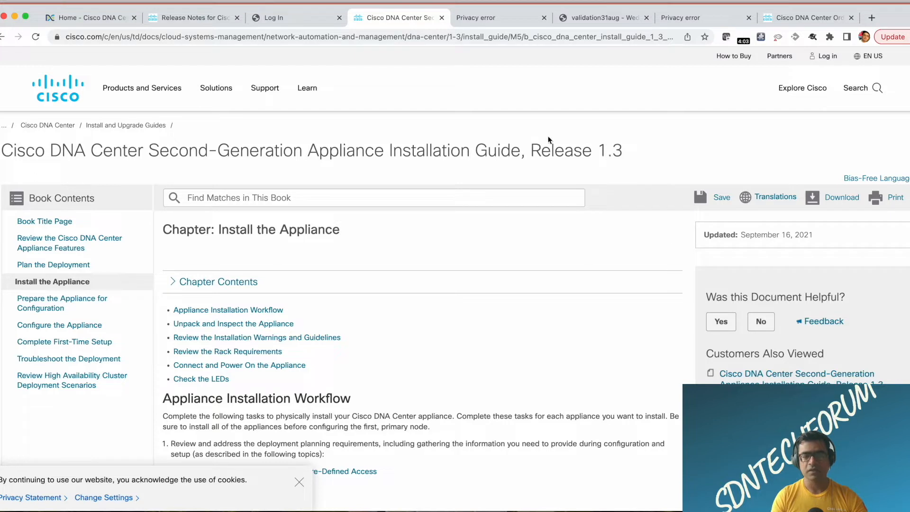
pyautogui.moveTo(626, 155)
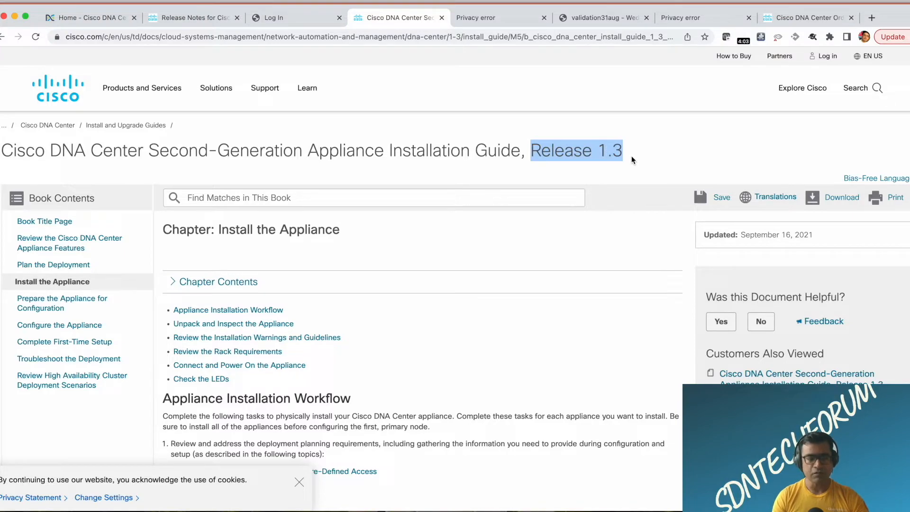
# Scroll past warnings, rack requirements and power-on steps to the Check the LEDs figure.
pyautogui.scroll(-3)
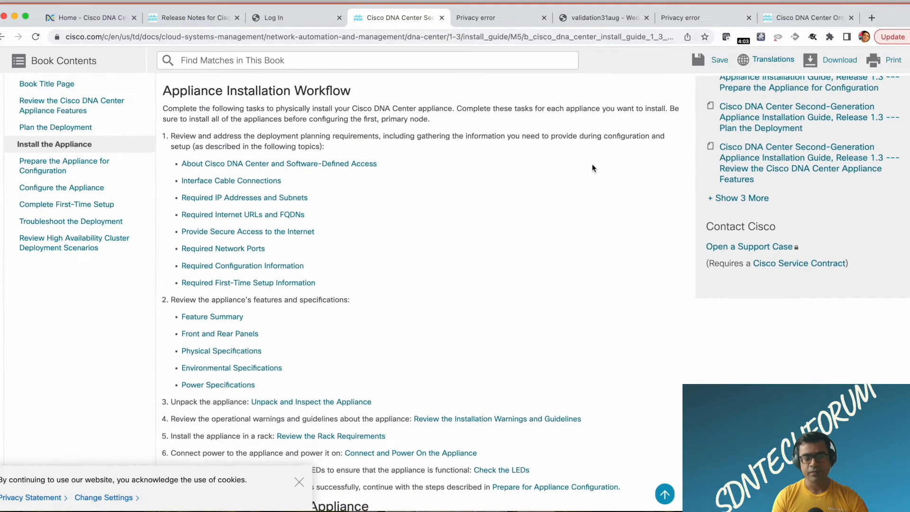
pyautogui.scroll(-3)
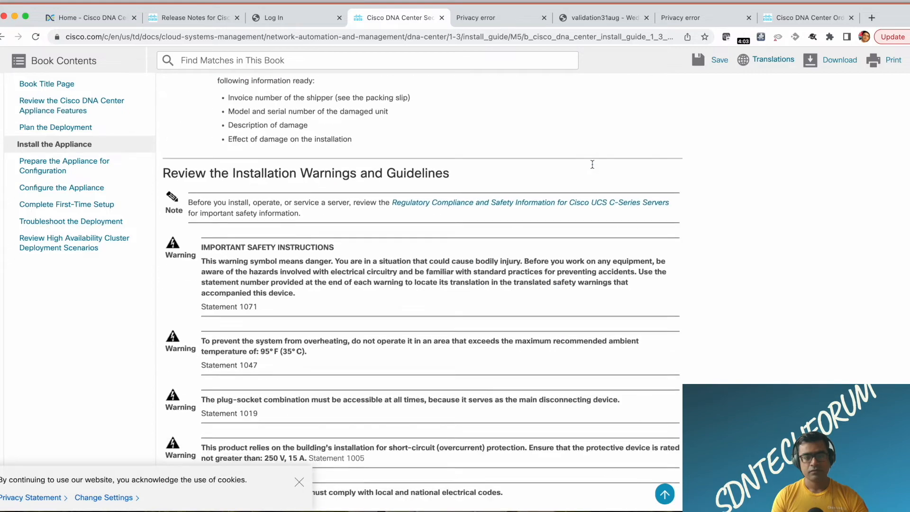
pyautogui.scroll(-3)
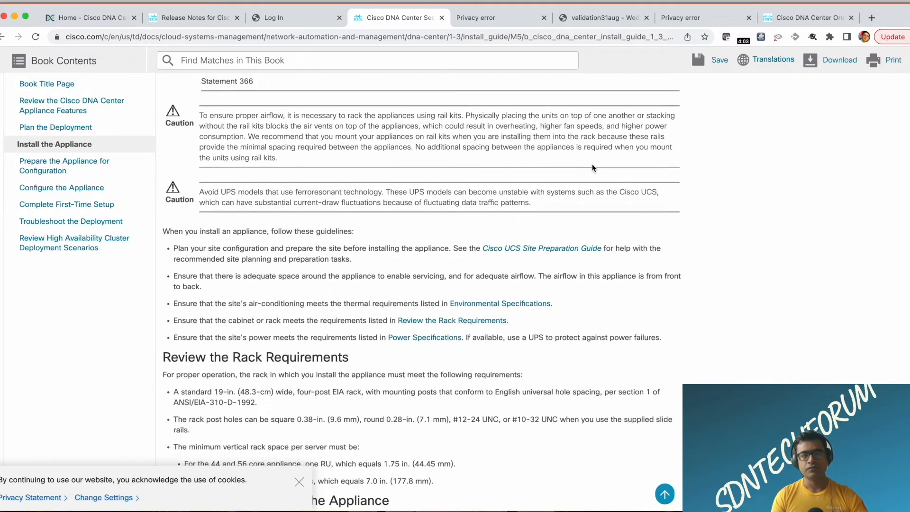
pyautogui.scroll(-3)
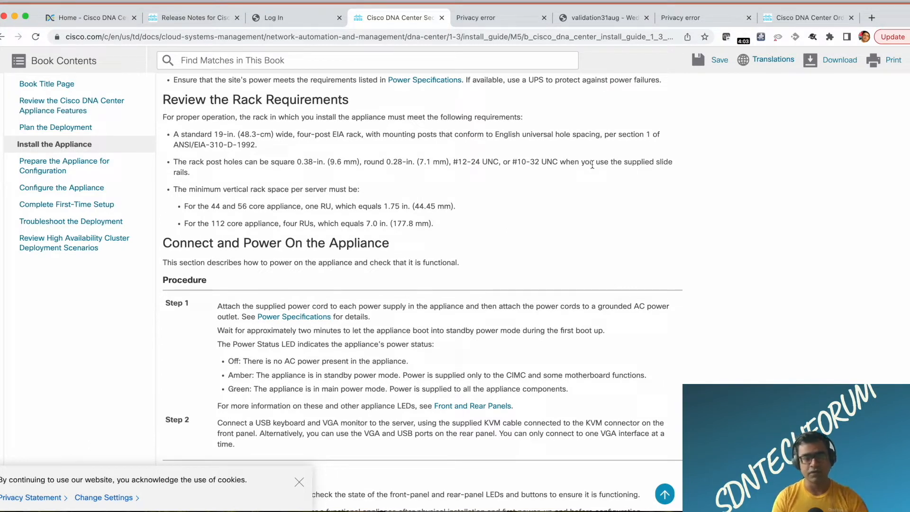
pyautogui.scroll(-3)
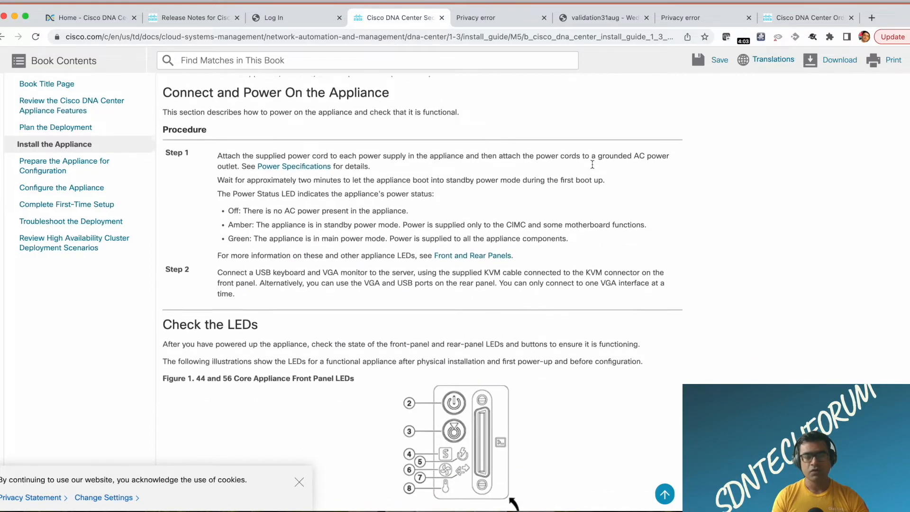
pyautogui.scroll(-3)
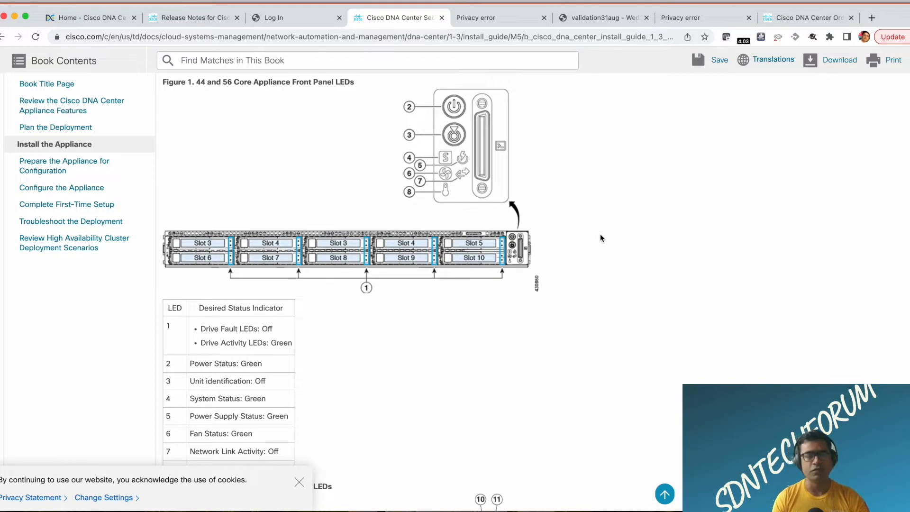
pyautogui.moveTo(575, 220)
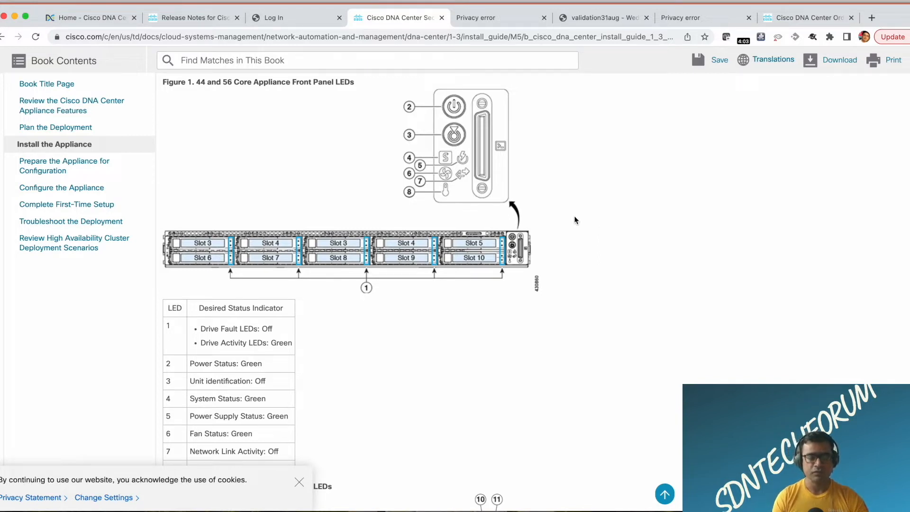
pyautogui.moveTo(518, 269)
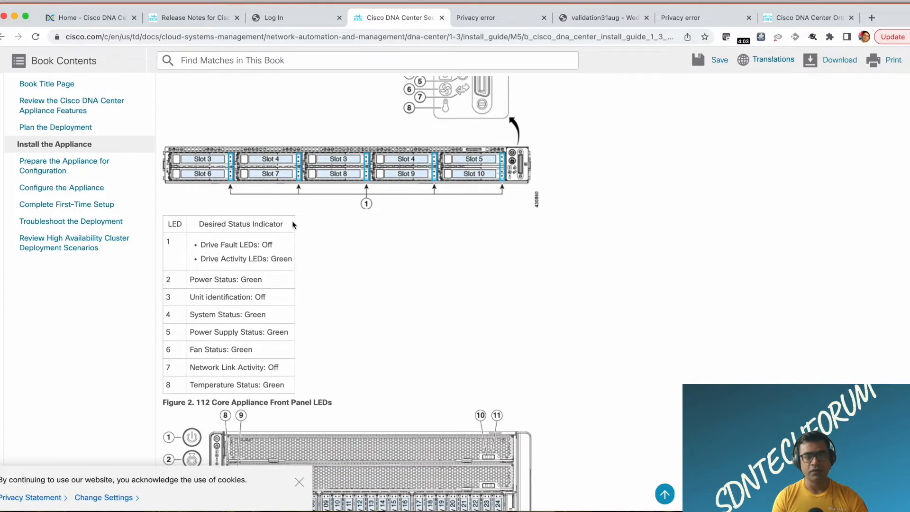
pyautogui.moveTo(447, 241)
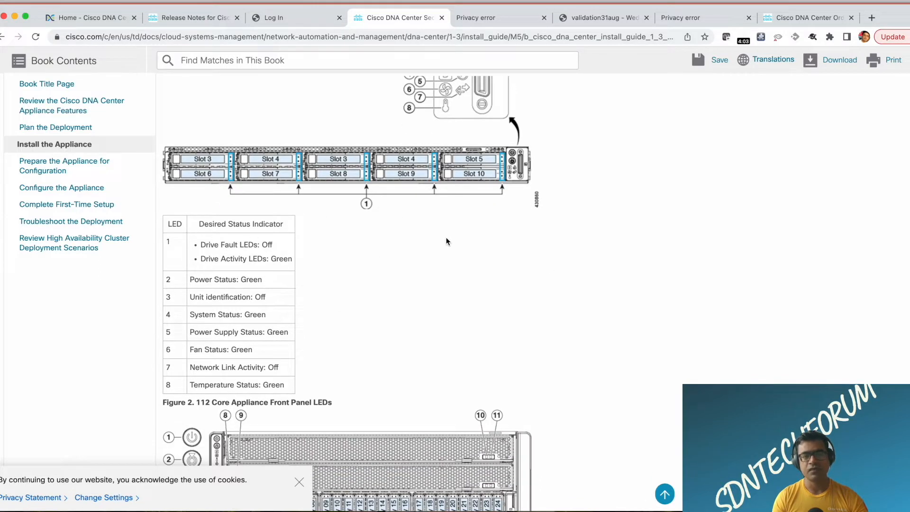
pyautogui.scroll(-3)
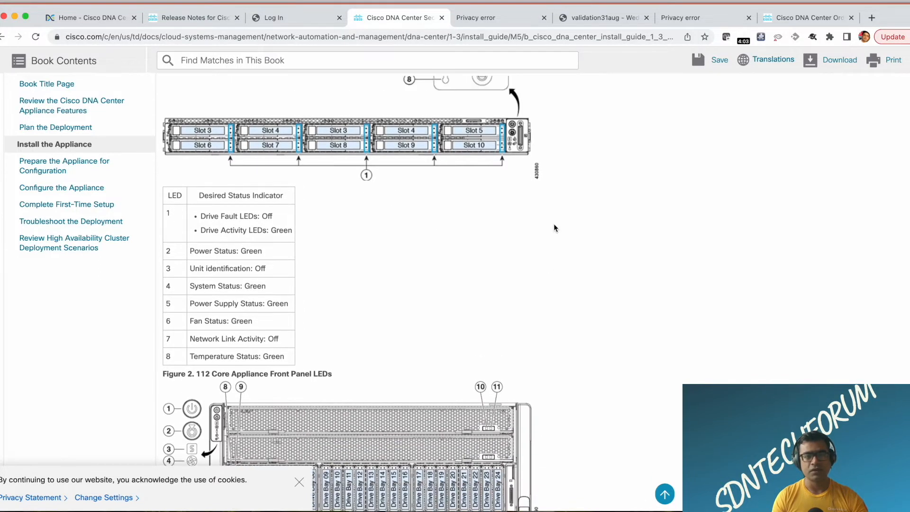
pyautogui.scroll(-3)
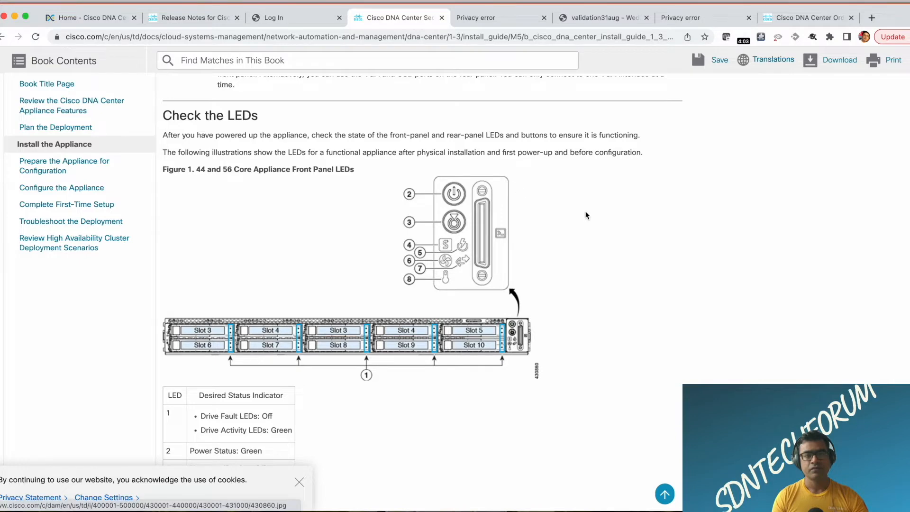
pyautogui.scroll(-3)
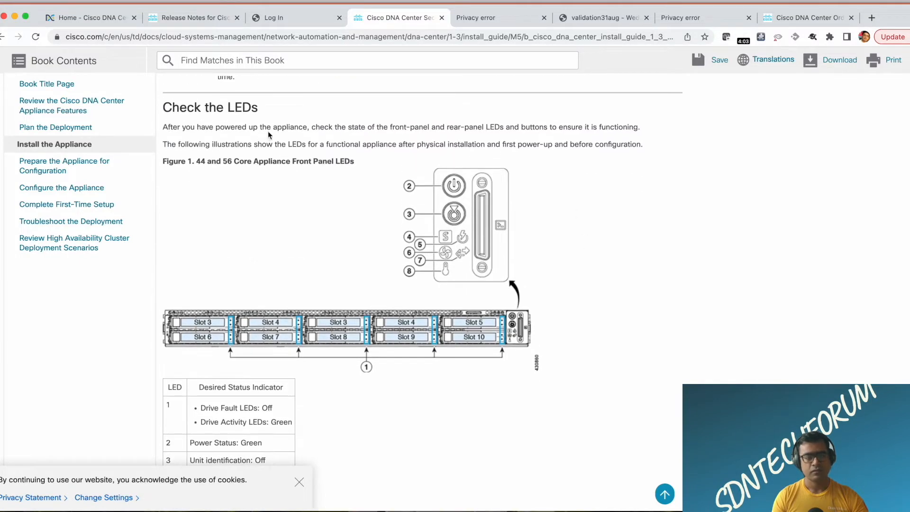
pyautogui.scroll(-3)
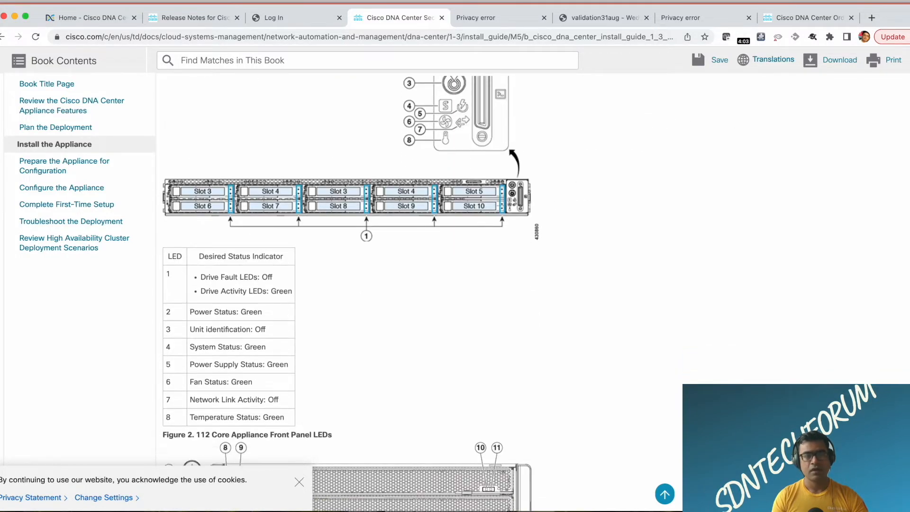
pyautogui.scroll(-3)
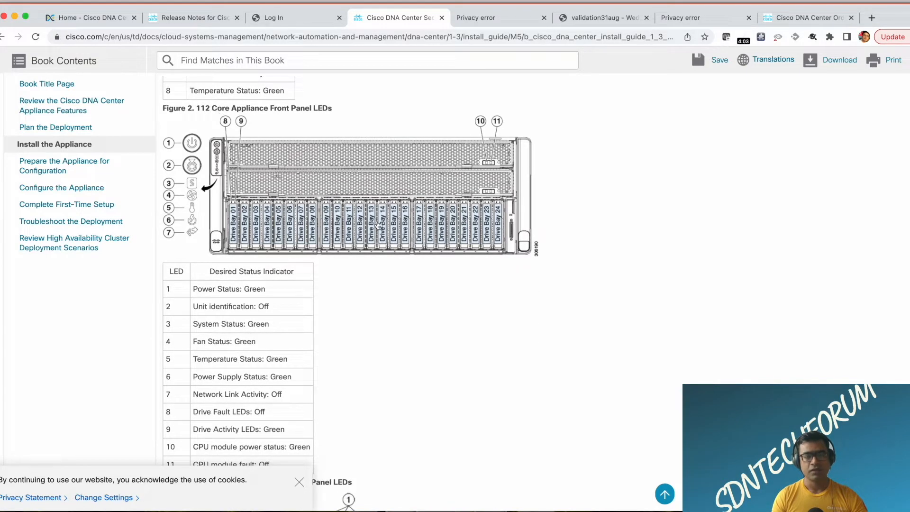
pyautogui.scroll(-3)
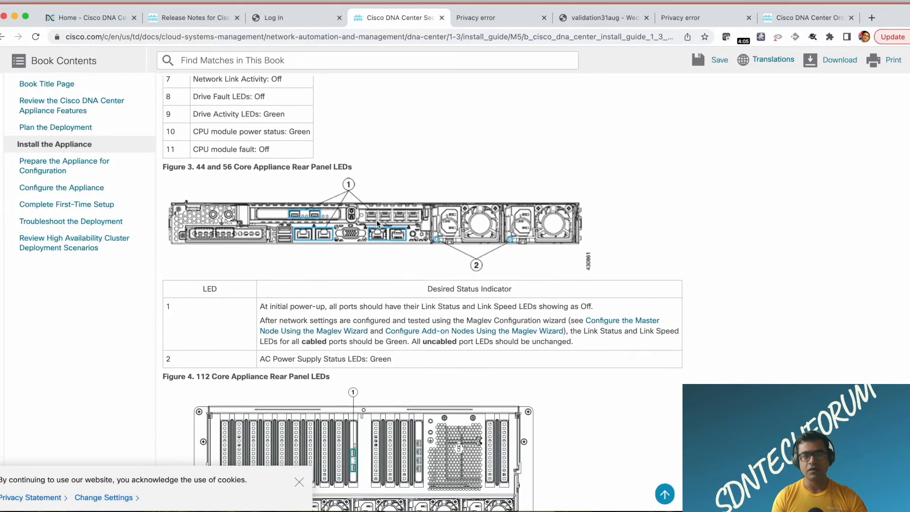
pyautogui.scroll(-3)
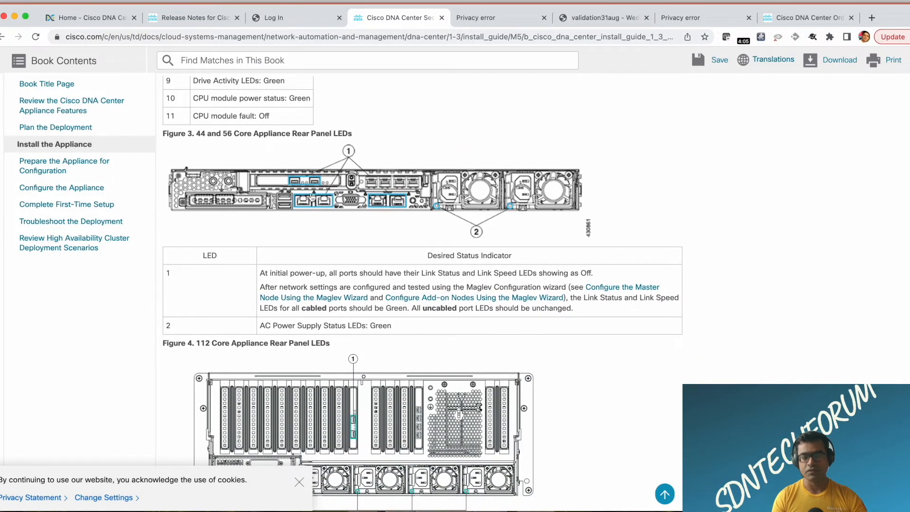
pyautogui.scroll(-3)
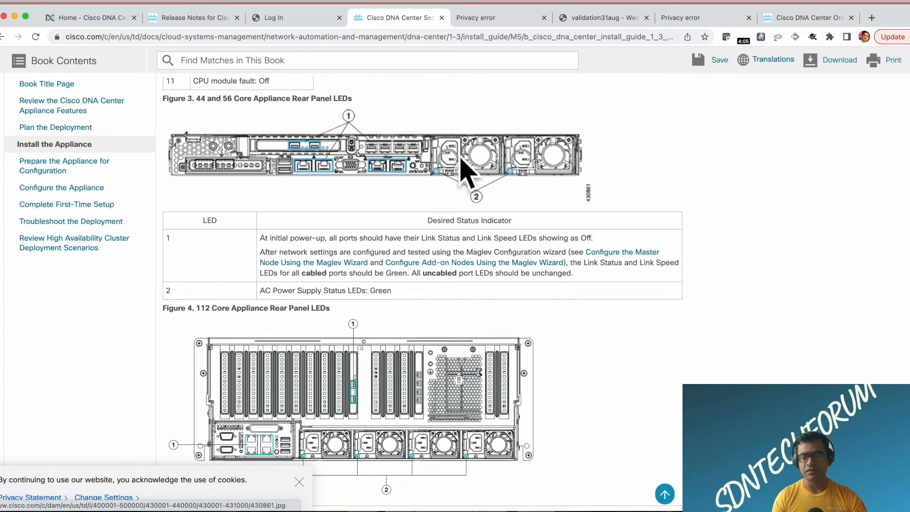
pyautogui.scroll(-3)
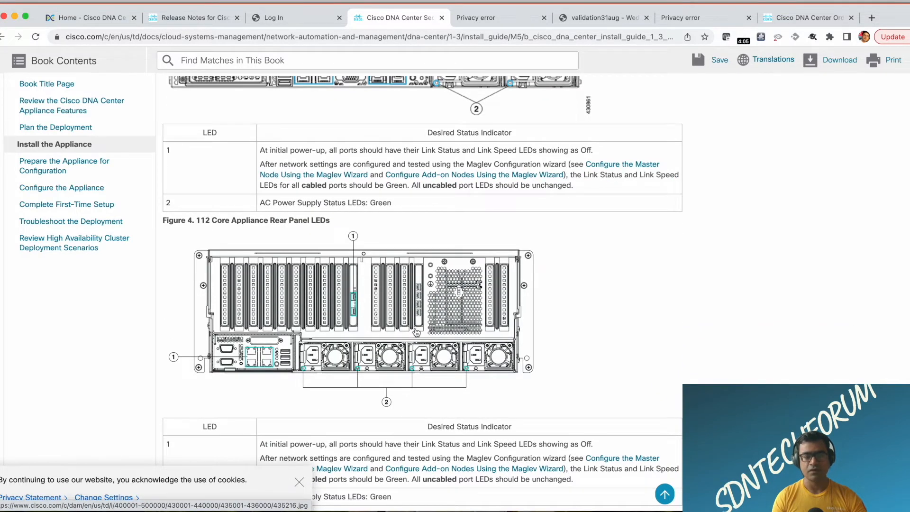
pyautogui.scroll(-3)
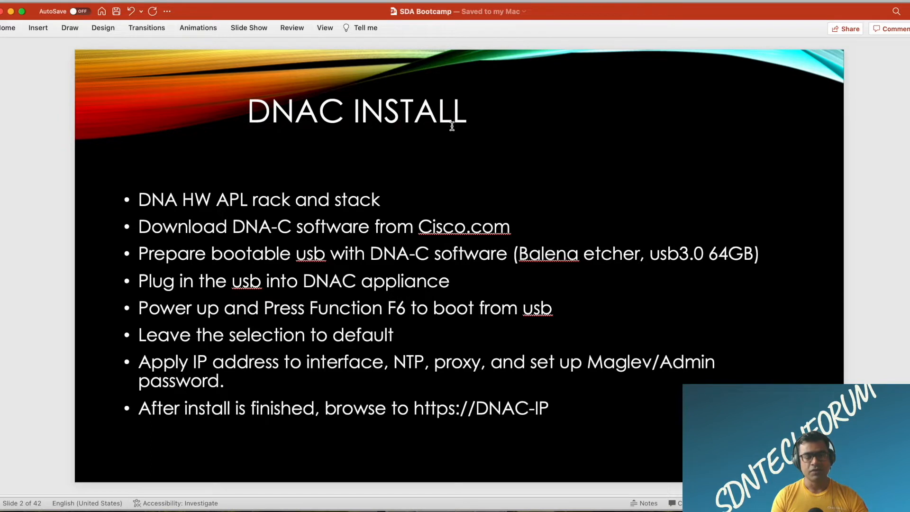
pyautogui.moveTo(326, 207)
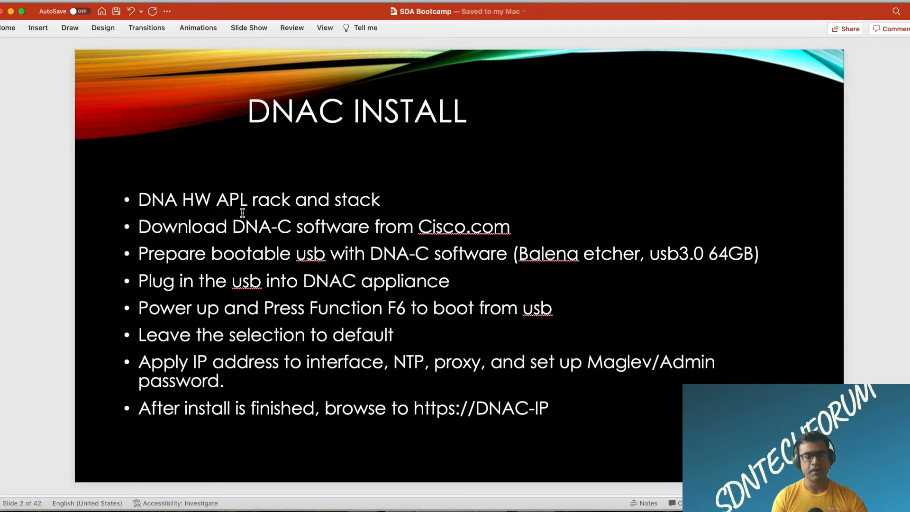
pyautogui.moveTo(203, 235)
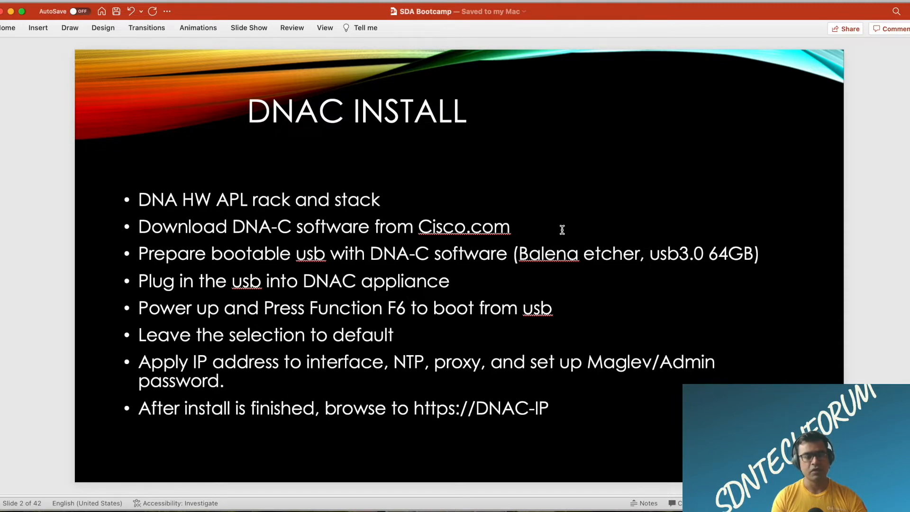
pyautogui.moveTo(350, 232)
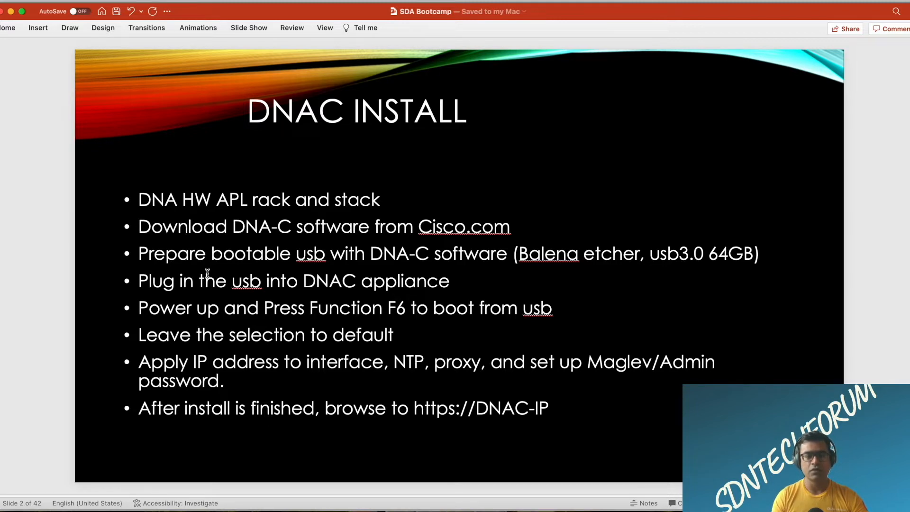
pyautogui.moveTo(232, 225); pyautogui.dragTo(512, 226)
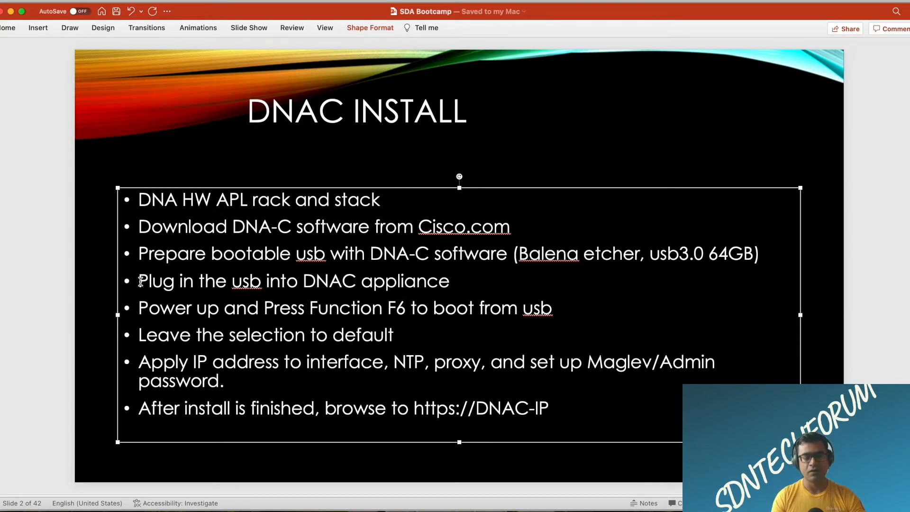
pyautogui.tripleClick(293, 281)
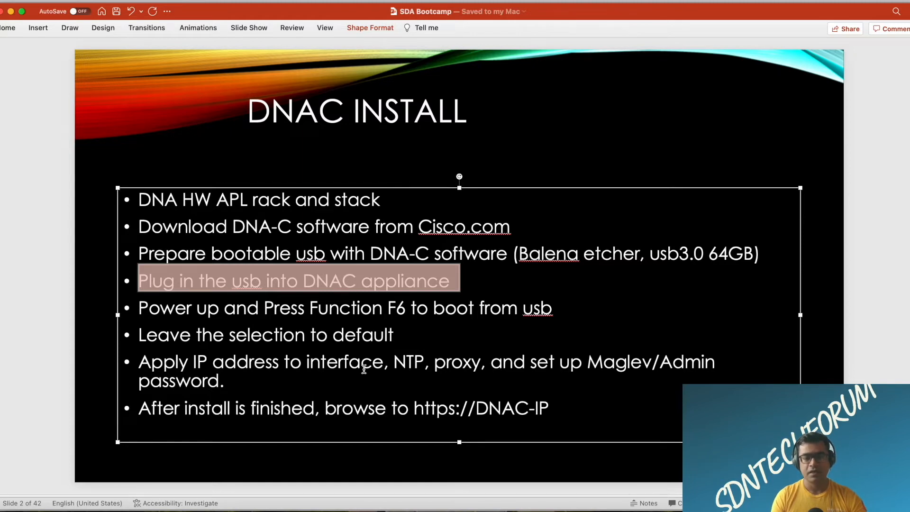
pyautogui.moveTo(401, 361)
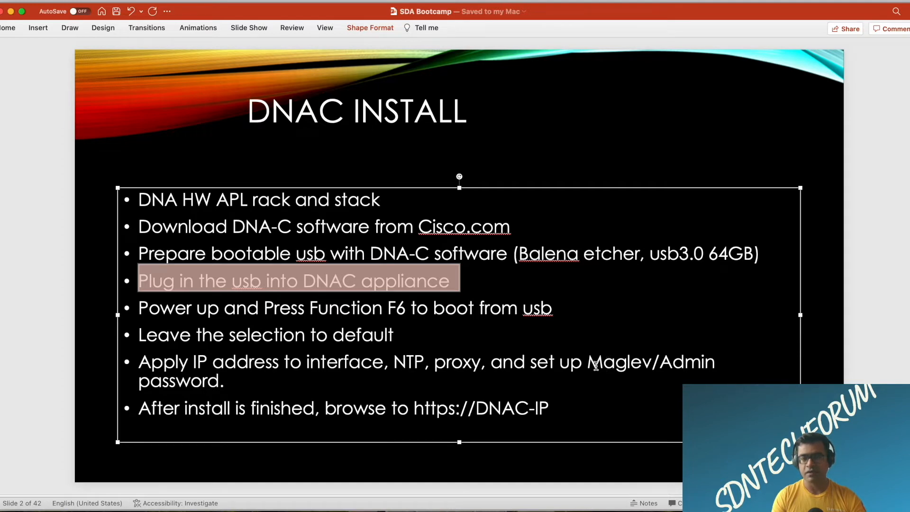
pyautogui.doubleClick(608, 361)
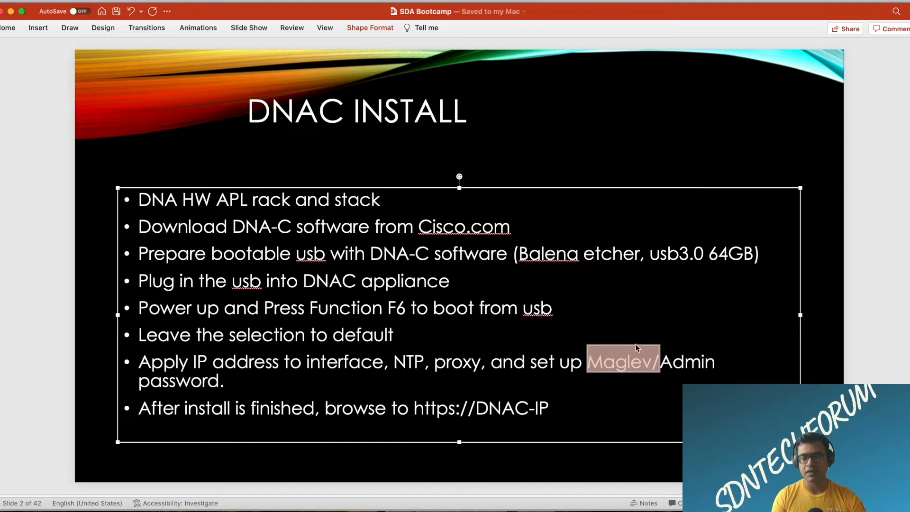
pyautogui.moveTo(638, 365)
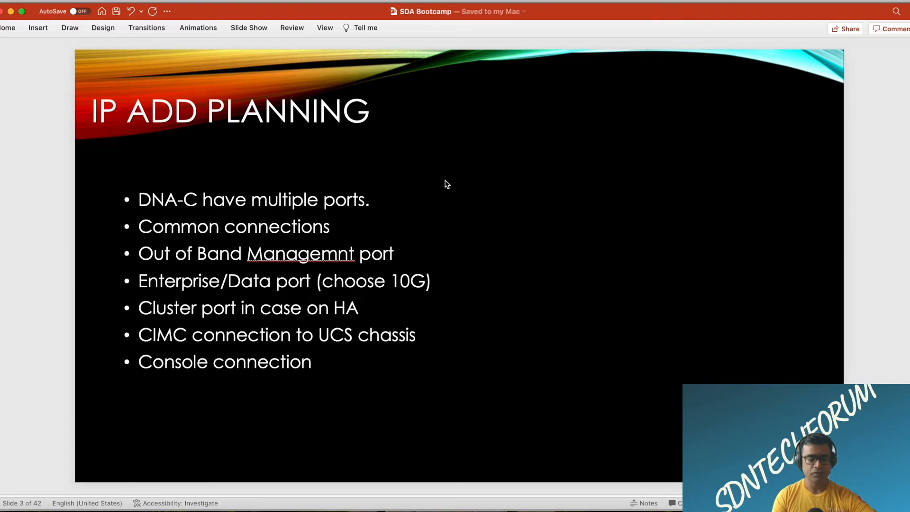
pyautogui.moveTo(427, 178)
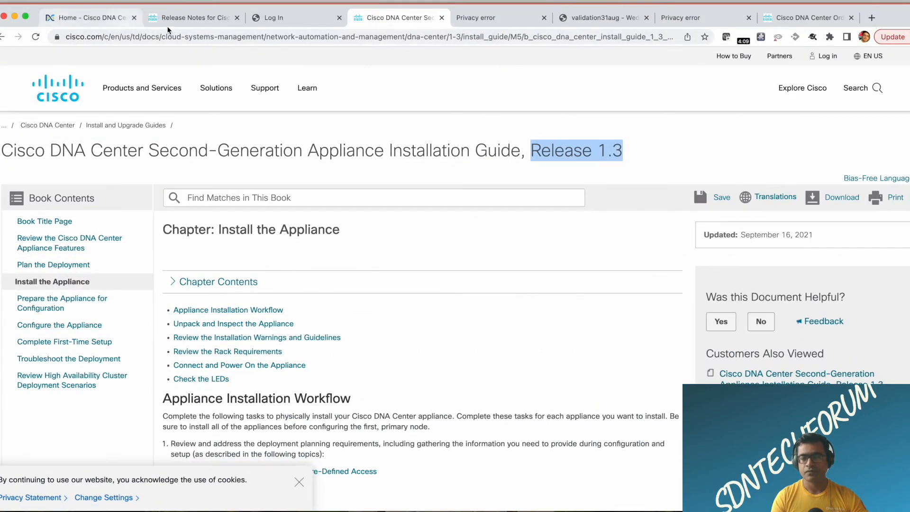
pyautogui.moveTo(193, 18)
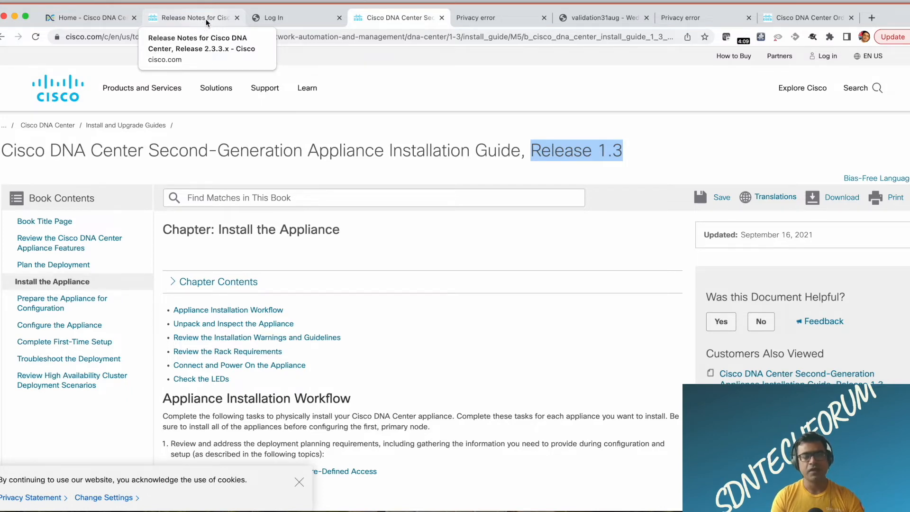
# Switch to the Release Notes for Cisco DNA Center, Release 2.3.3.x tab in Chrome.
pyautogui.click(191, 17)
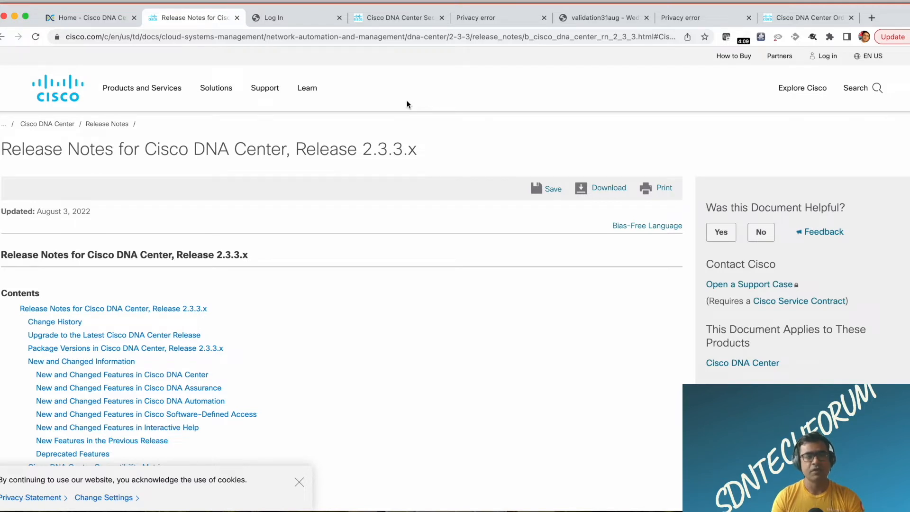
pyautogui.moveTo(119, 171)
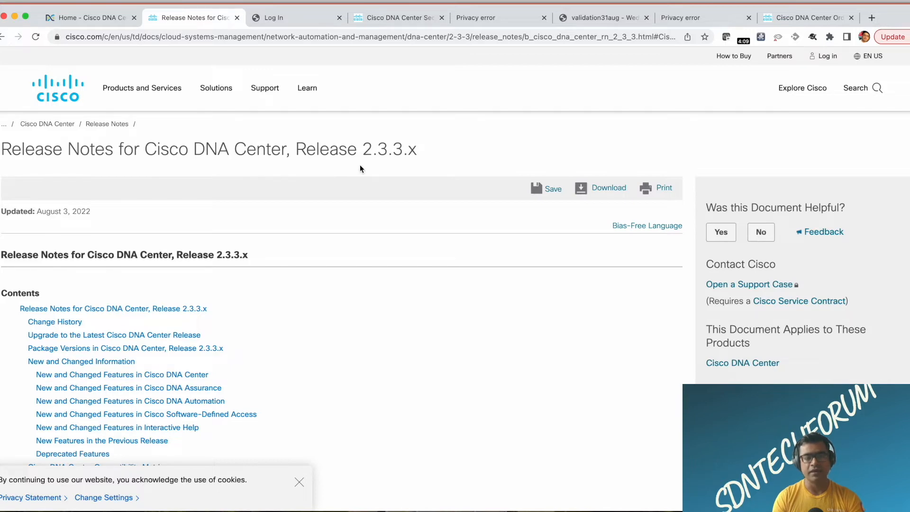
pyautogui.moveTo(382, 167)
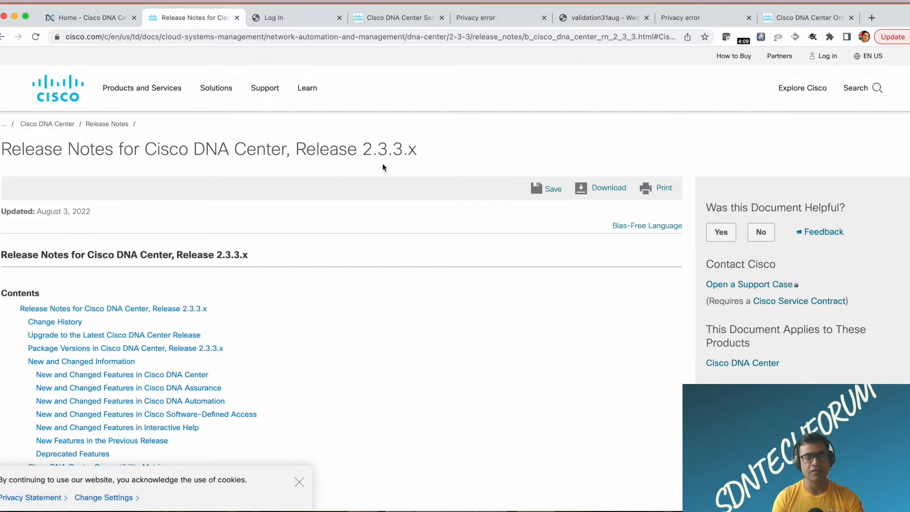
# Scroll to the Package Versions table, highlighting release 2.3.3.4 and System version 1.7.717.
pyautogui.scroll(-3)
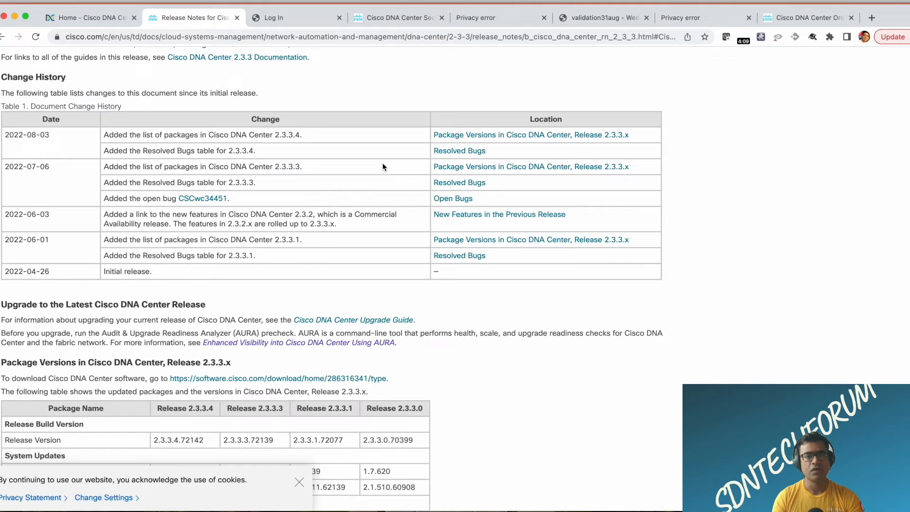
pyautogui.moveTo(308, 181)
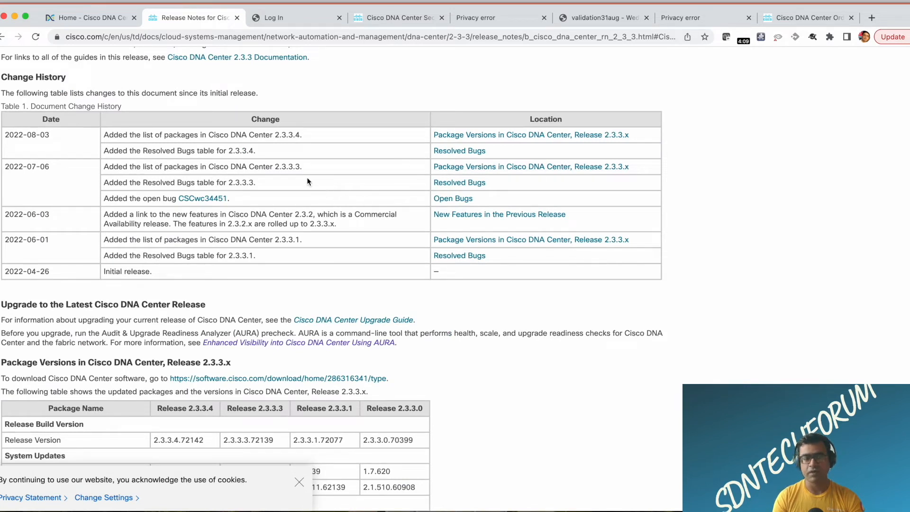
pyautogui.moveTo(434, 166)
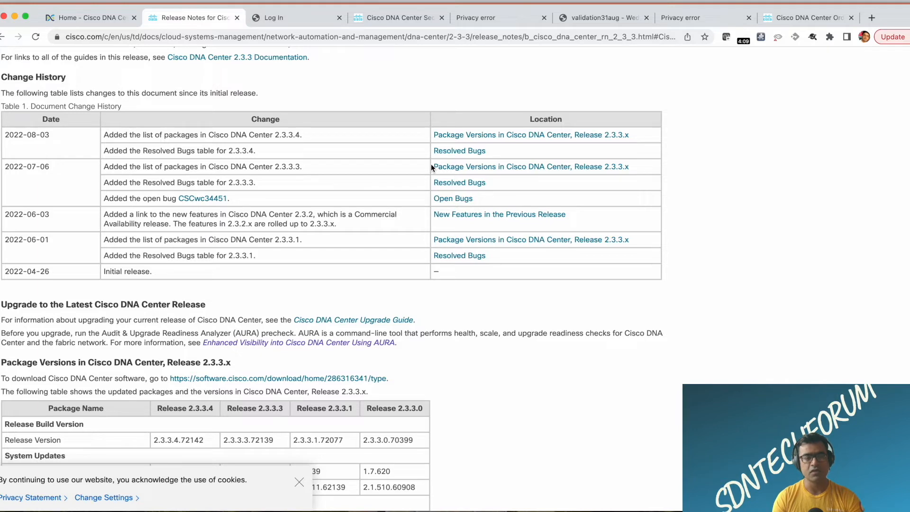
pyautogui.scroll(-3)
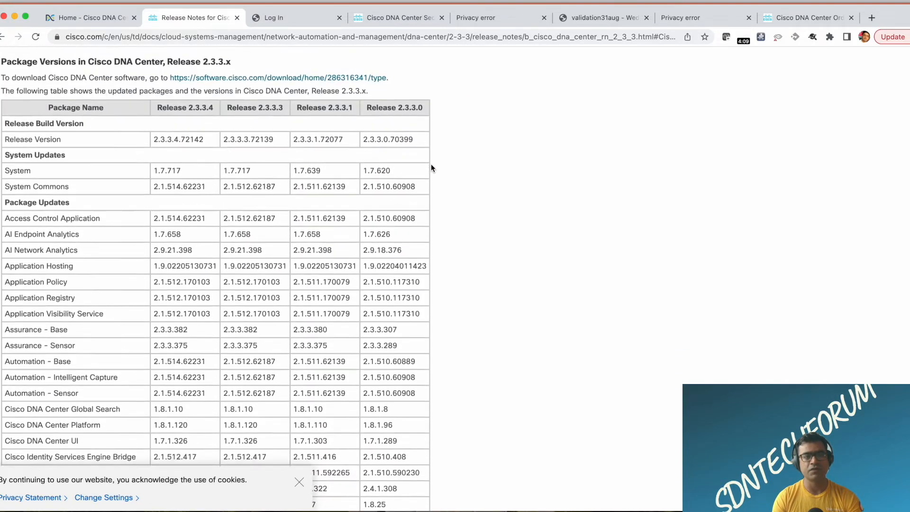
pyautogui.scroll(-3)
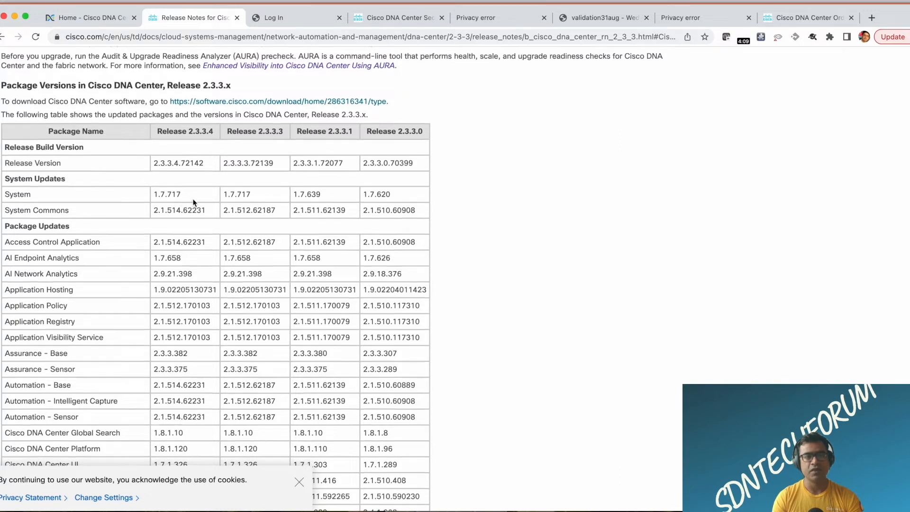
pyautogui.scroll(-3)
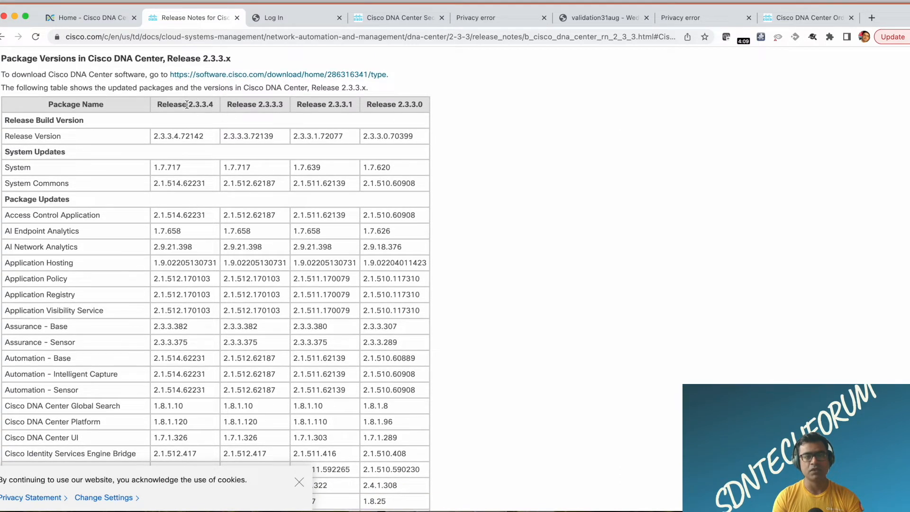
pyautogui.doubleClick(202, 104)
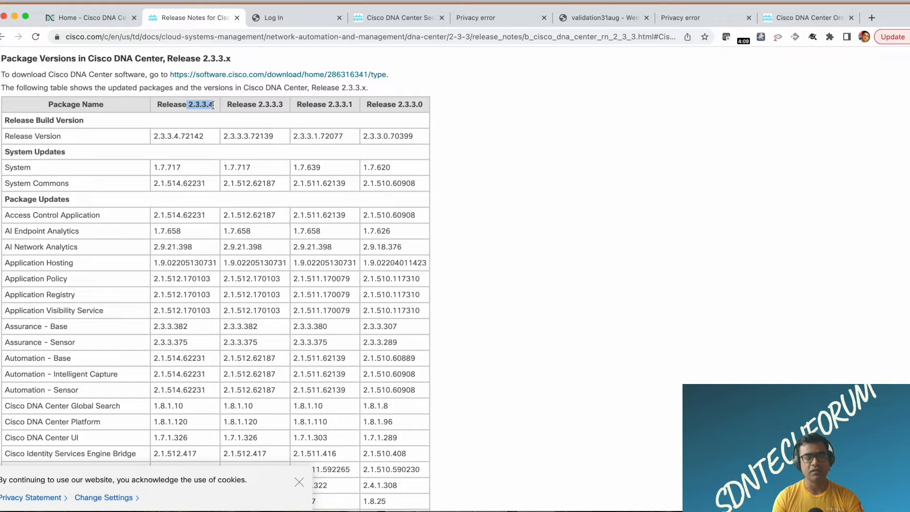
pyautogui.moveTo(167, 136)
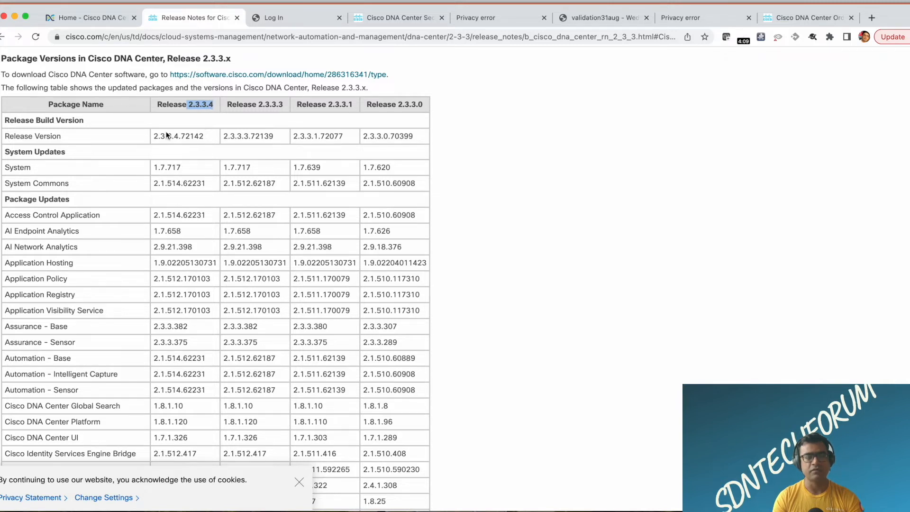
pyautogui.scroll(-3)
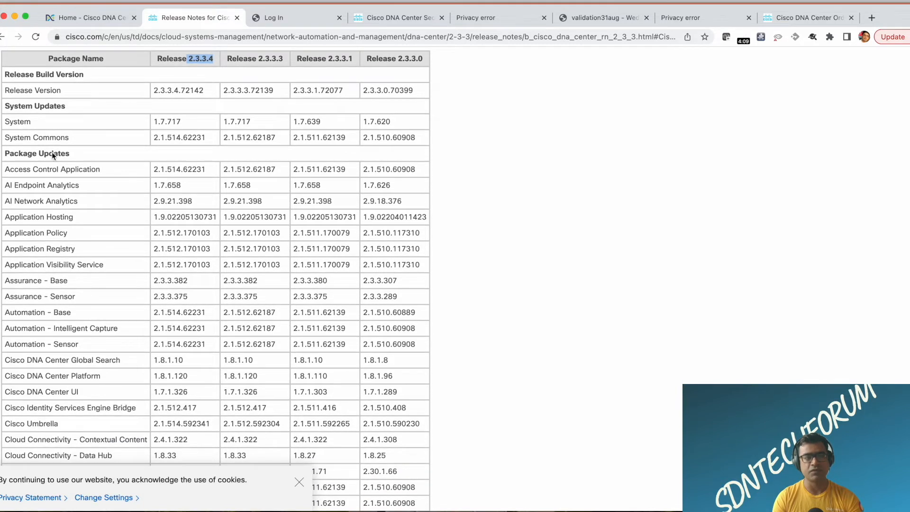
pyautogui.doubleClick(17, 121)
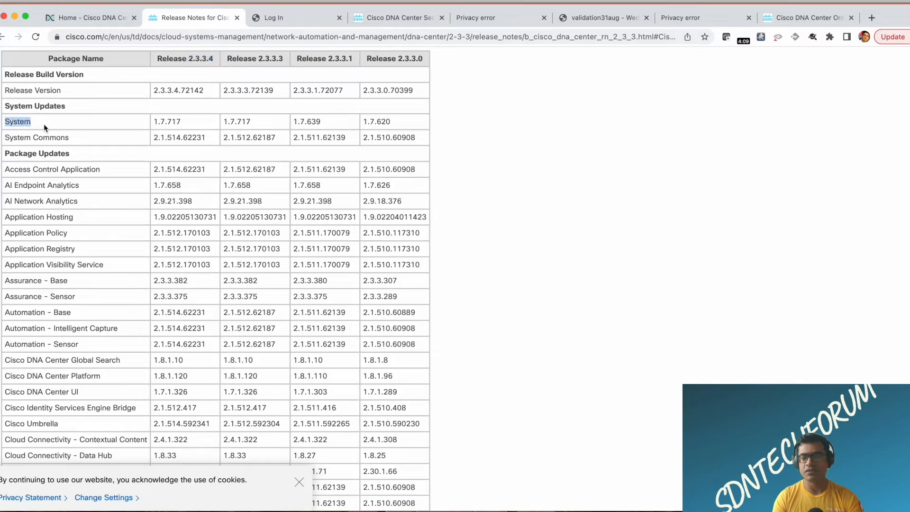
pyautogui.click(157, 121)
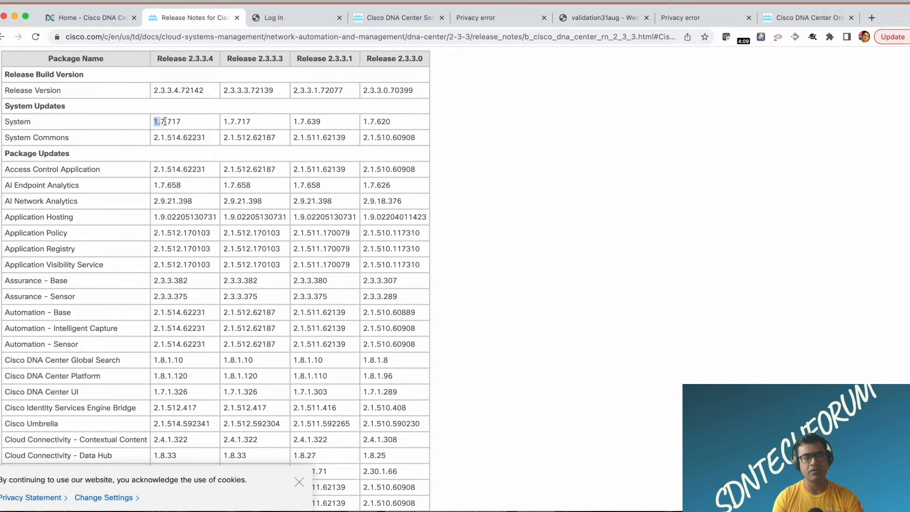
# Scroll through the rest of the package table, then back up to Document Change History.
pyautogui.scroll(-3)
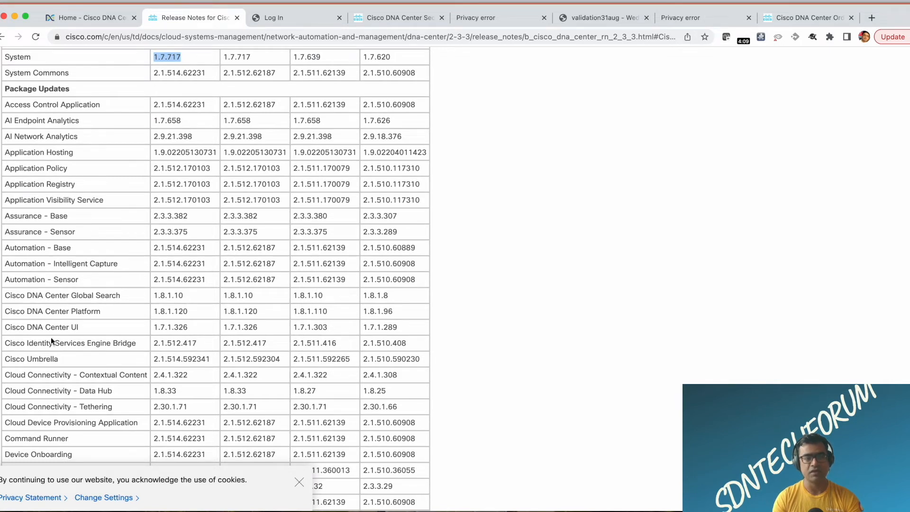
pyautogui.scroll(-3)
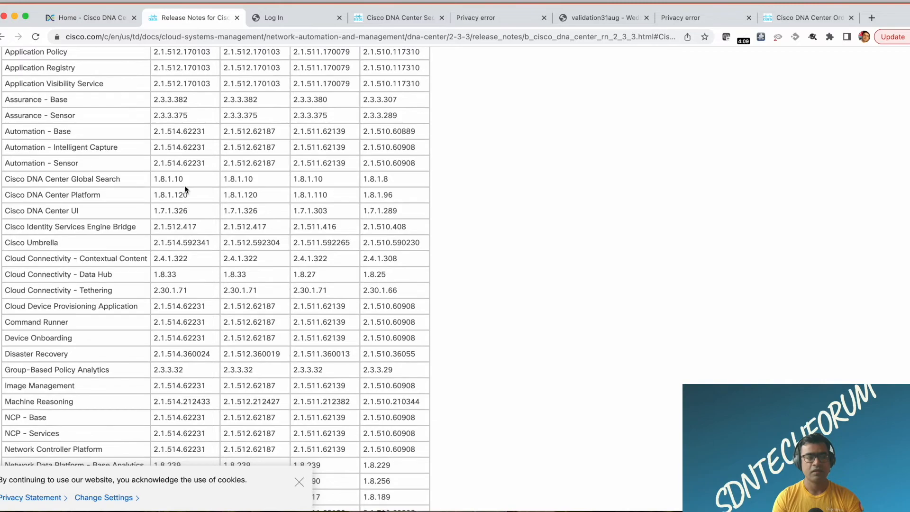
pyautogui.scroll(-3)
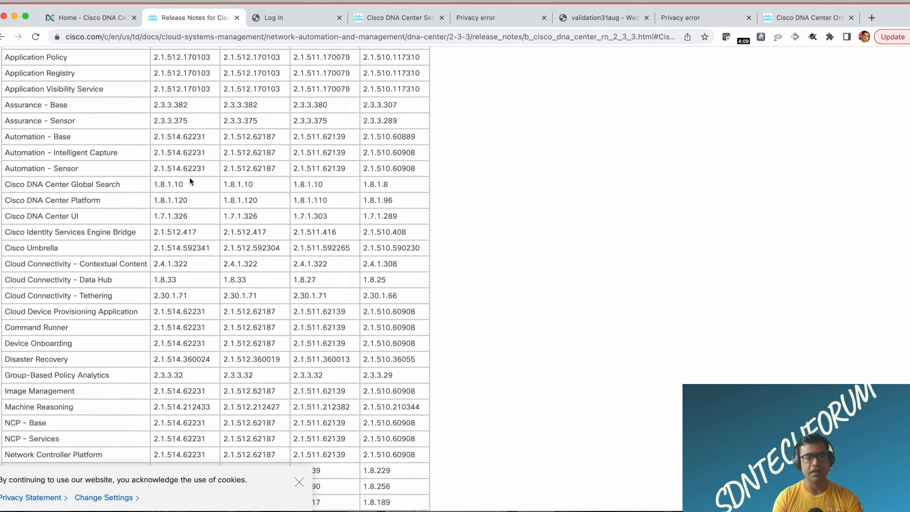
pyautogui.scroll(3)
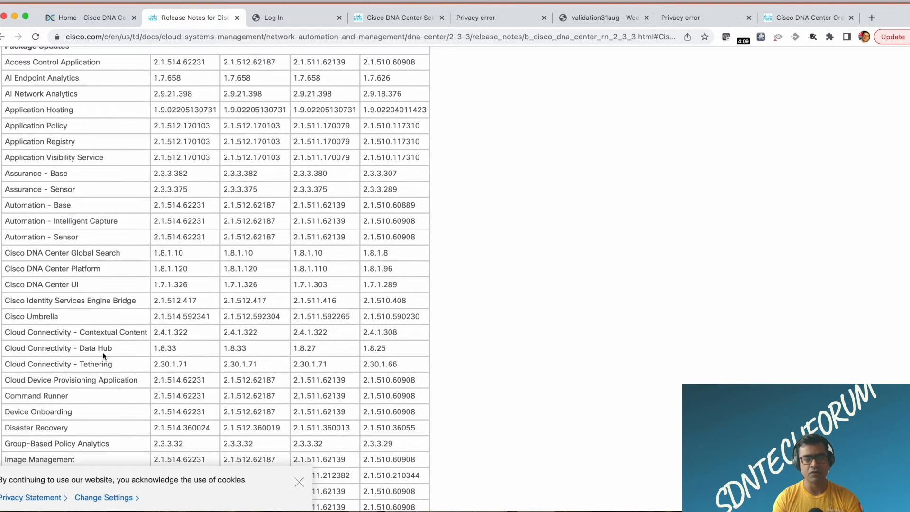
pyautogui.moveTo(180, 263)
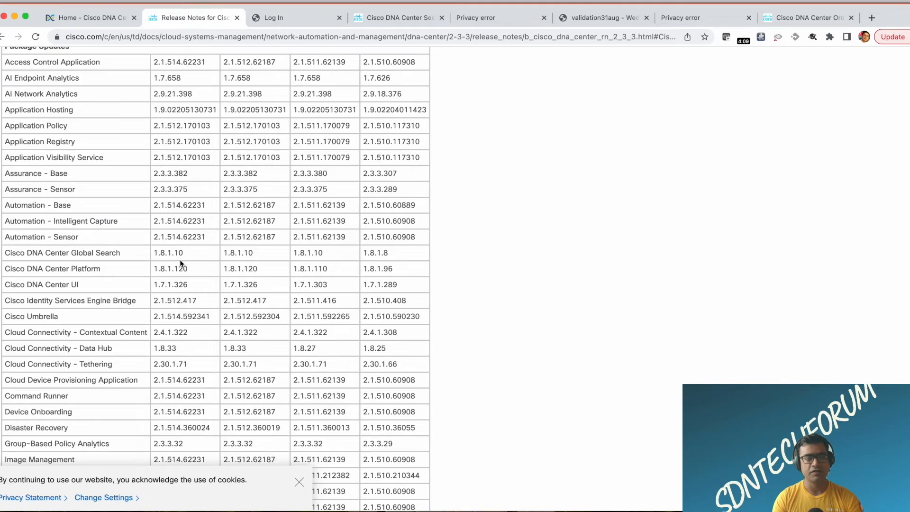
pyautogui.scroll(3)
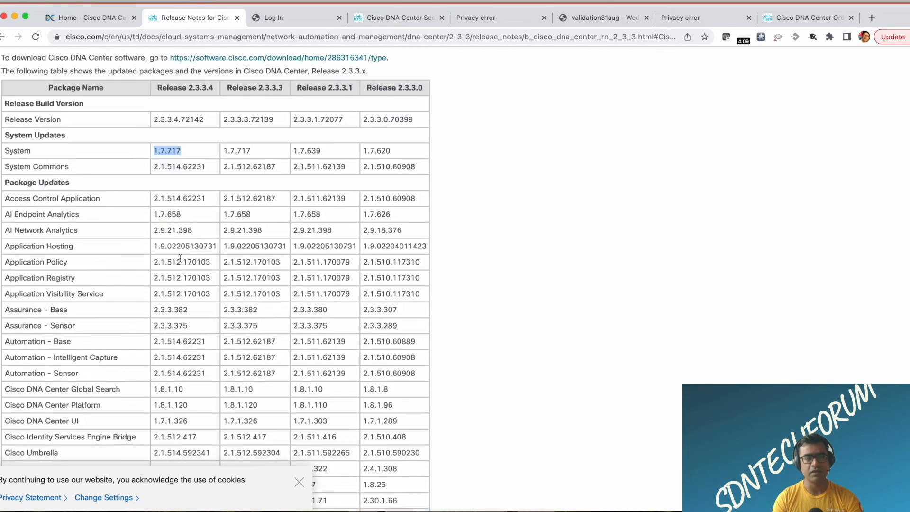
pyautogui.scroll(3)
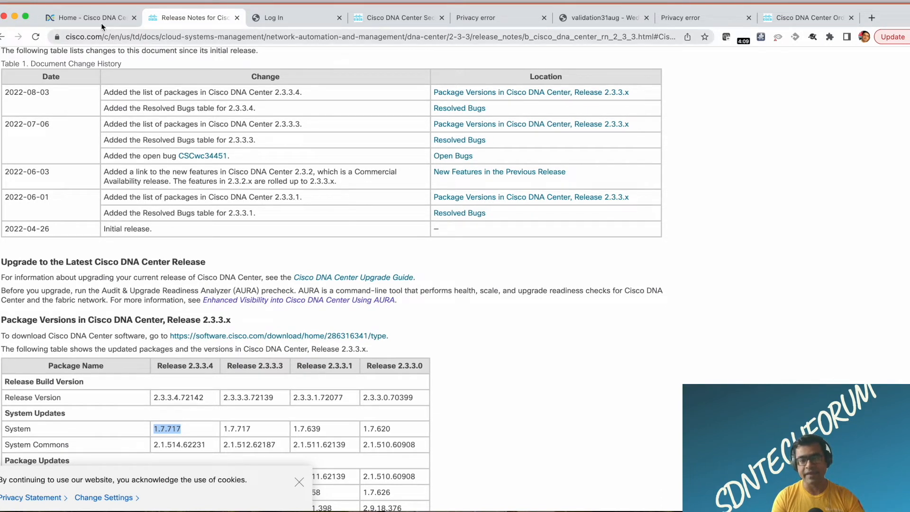
pyautogui.moveTo(90, 18)
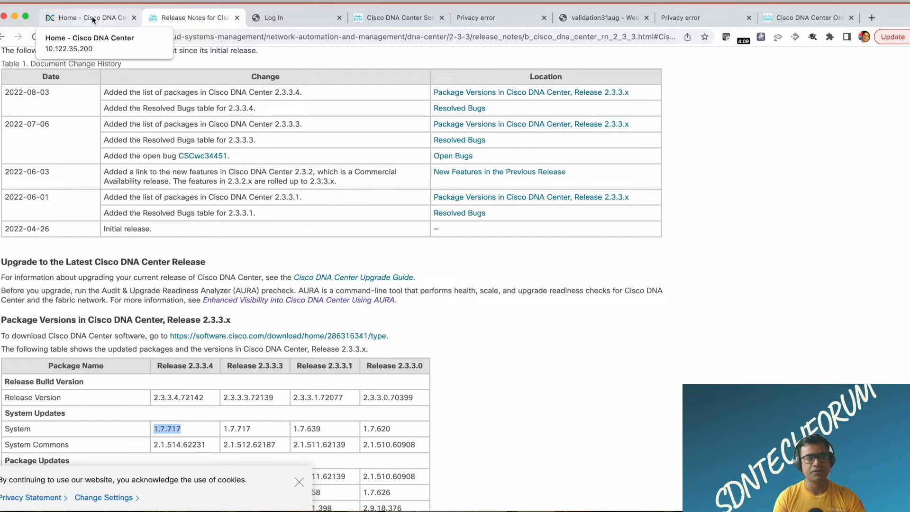
# Switch to the 'Home - Cisco DNA Center' tab showing the Assurance Summary.
pyautogui.click(87, 17)
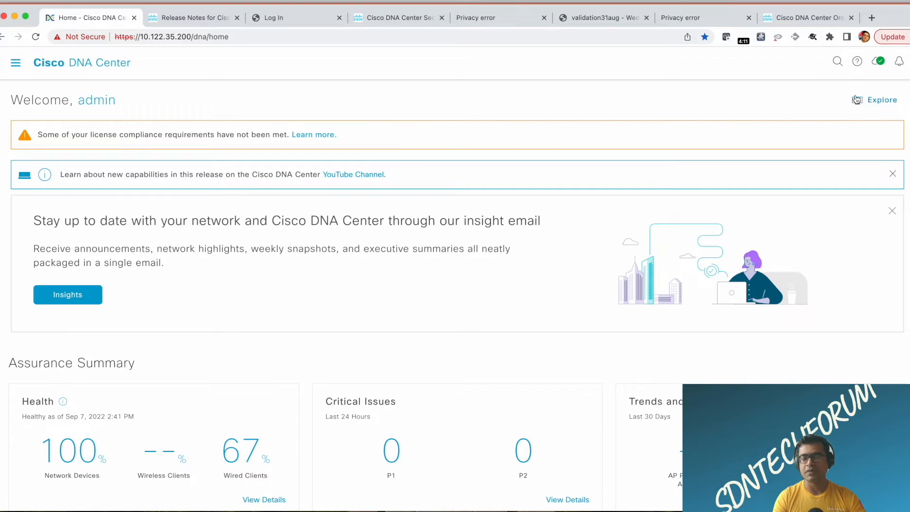
pyautogui.moveTo(878, 62)
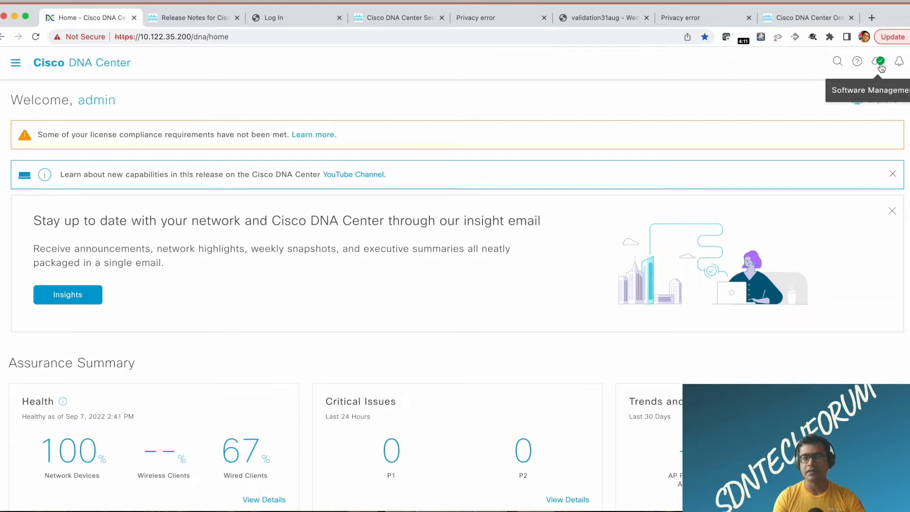
pyautogui.moveTo(867, 85)
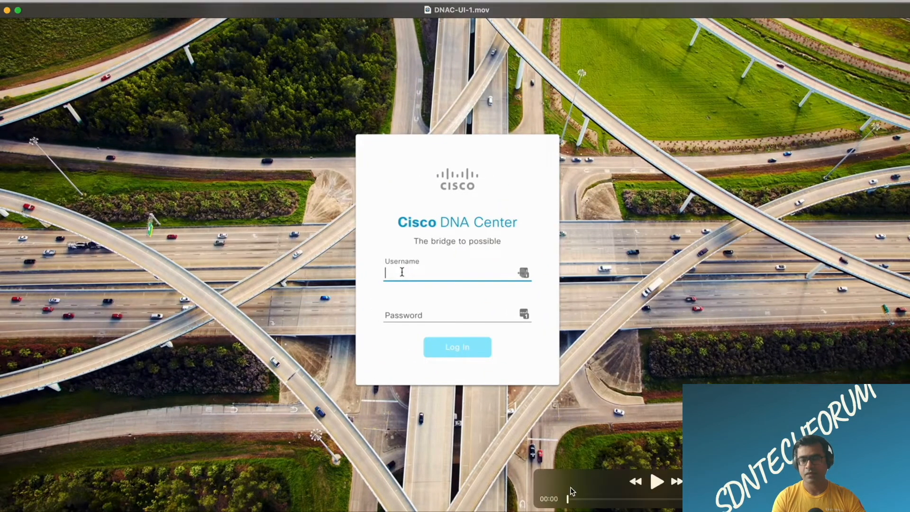
# Enter the admin credentials in the recorded login screen and log in to Cisco DNA Center.
pyautogui.click(656, 480)
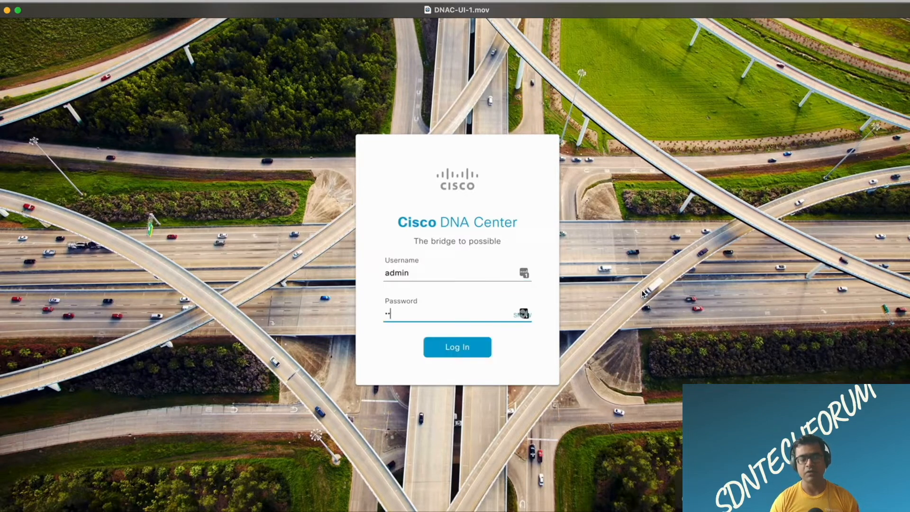
pyautogui.click(457, 347)
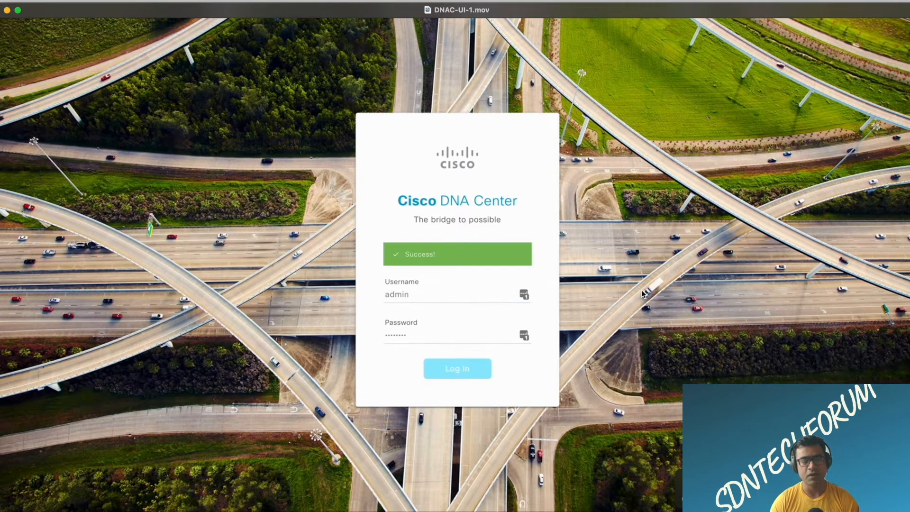
pyautogui.click(457, 368)
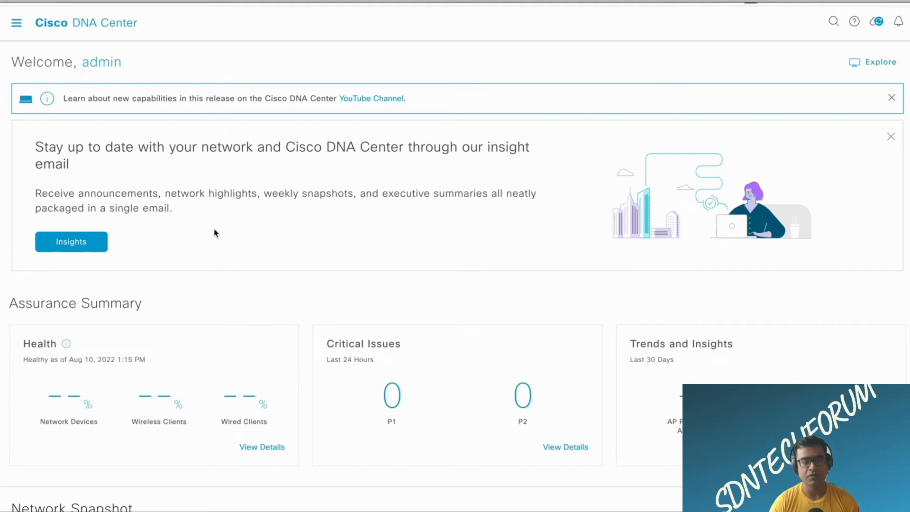
# Go to the Workflows library from the navigation menu and scroll through it.
pyautogui.scroll(-3)
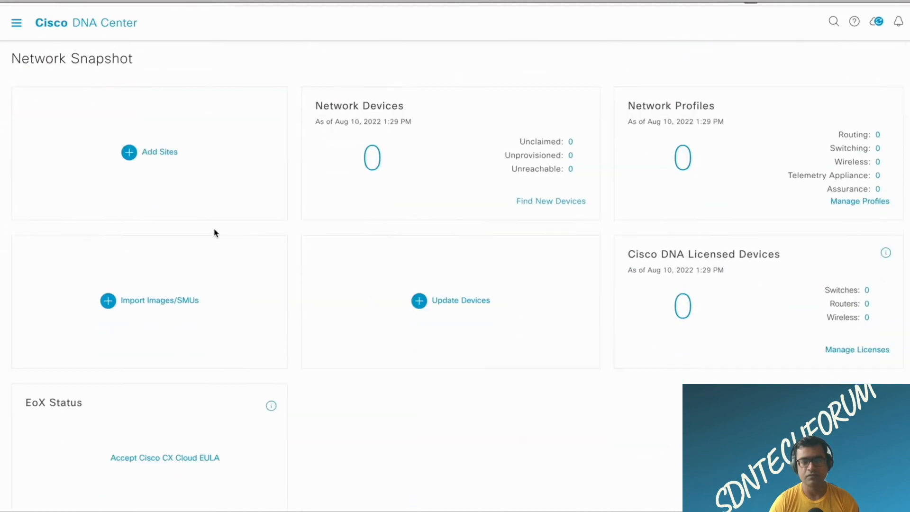
pyautogui.scroll(-3)
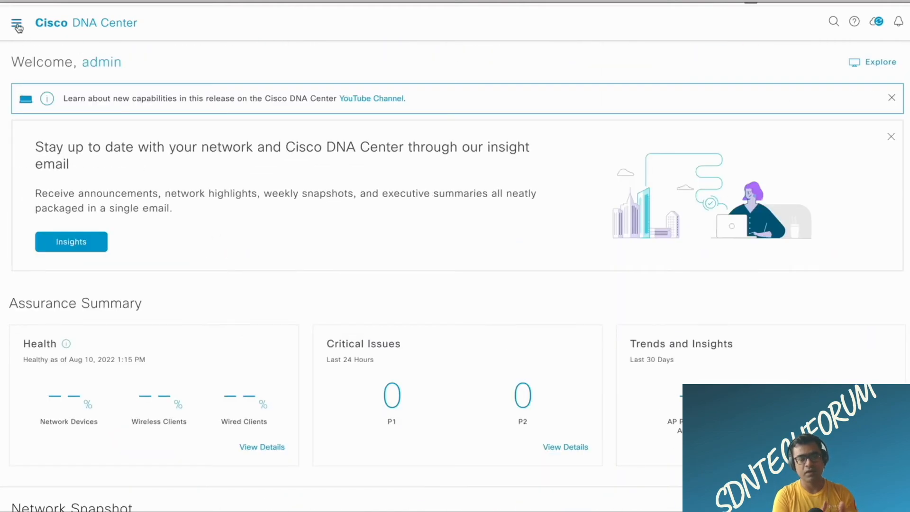
pyautogui.click(17, 22)
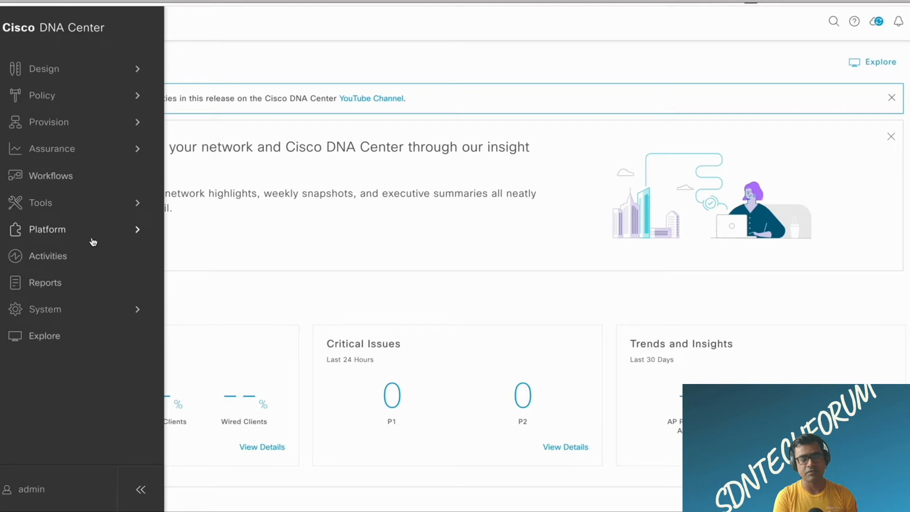
pyautogui.click(51, 176)
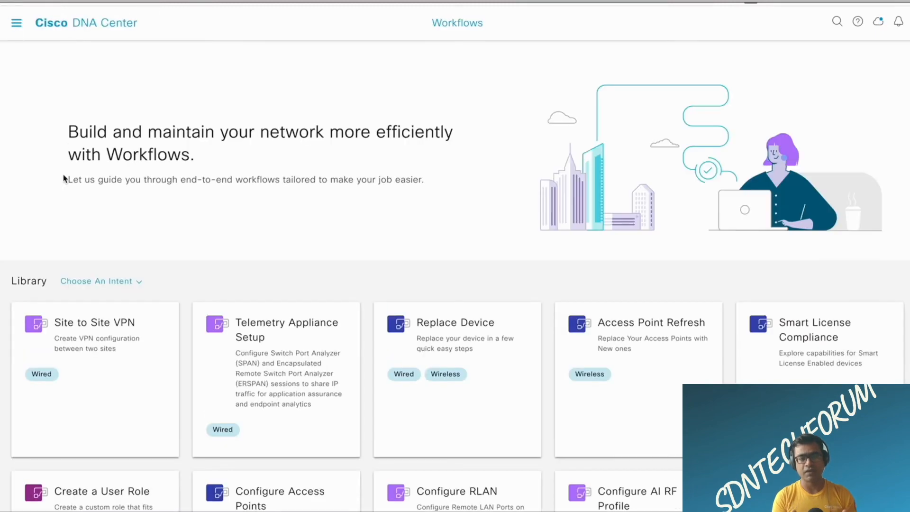
pyautogui.scroll(-3)
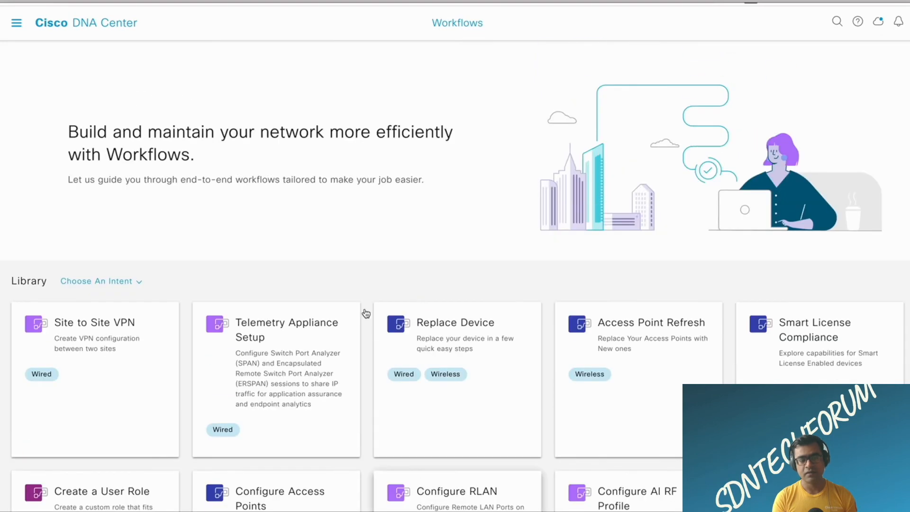
pyautogui.moveTo(348, 262)
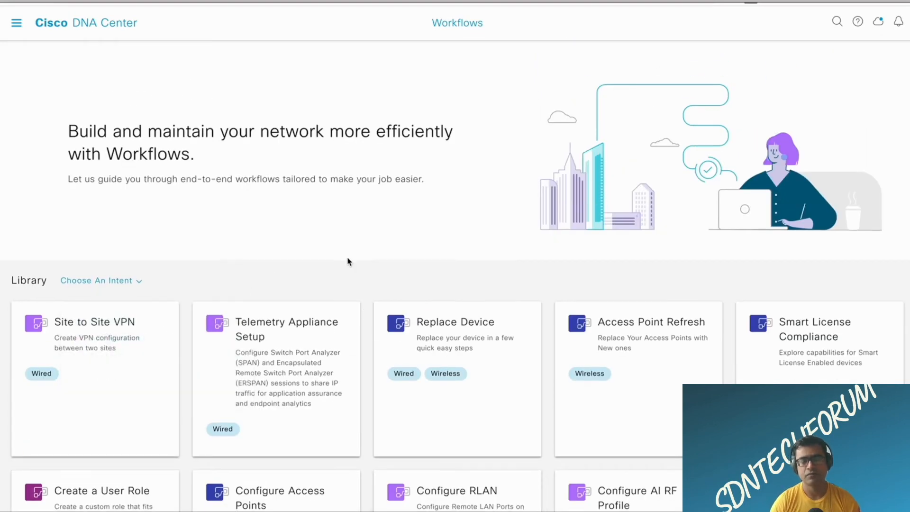
pyautogui.scroll(-3)
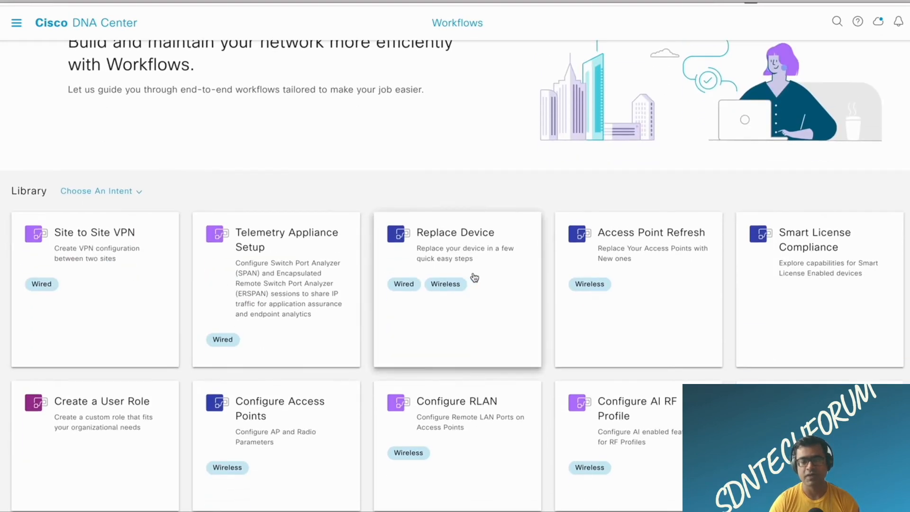
pyautogui.scroll(-3)
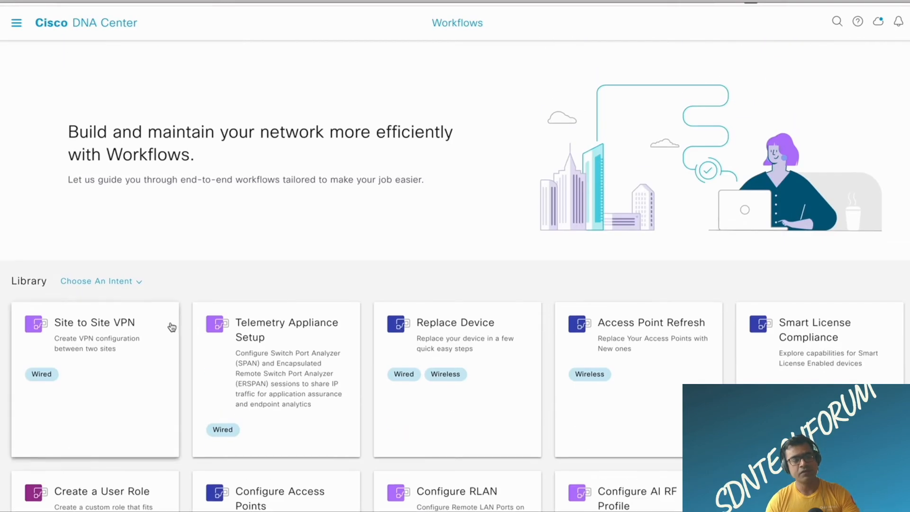
# Filter workflows by each intent, ending on roles, licenses and multi-tenancy.
pyautogui.click(100, 281)
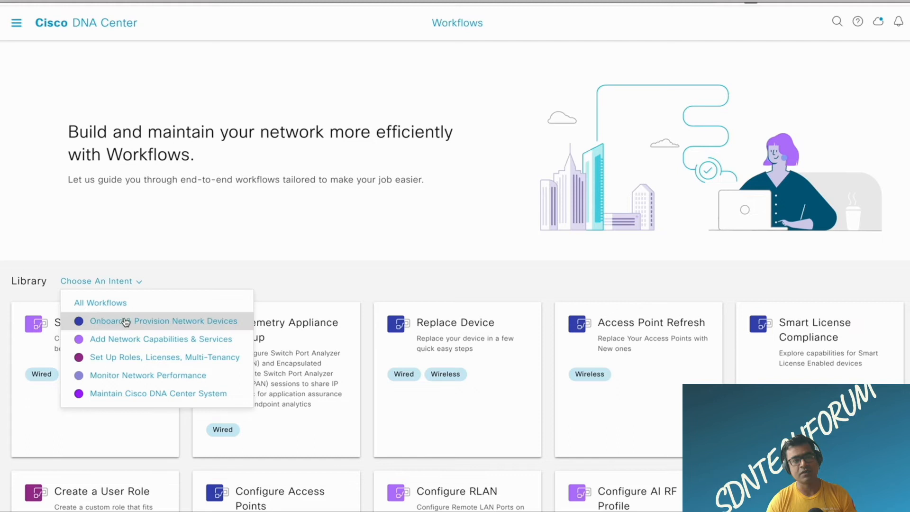
pyautogui.click(165, 320)
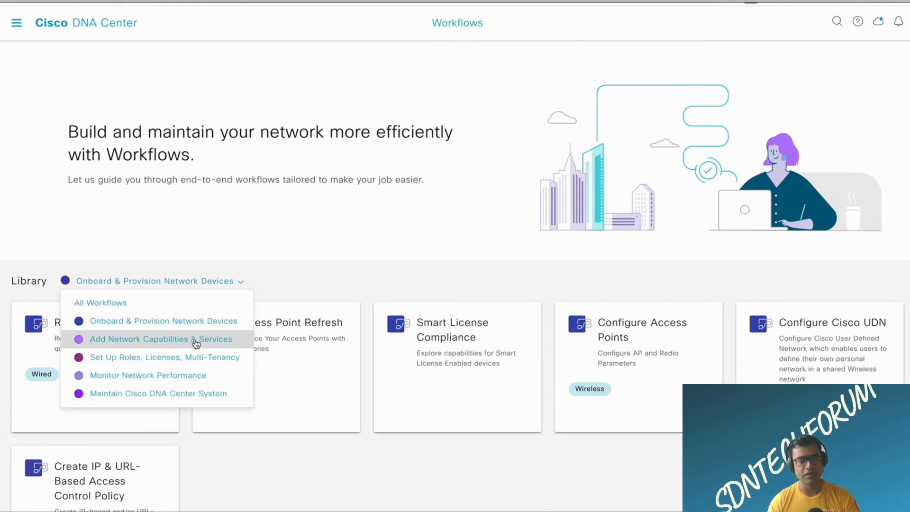
pyautogui.click(158, 339)
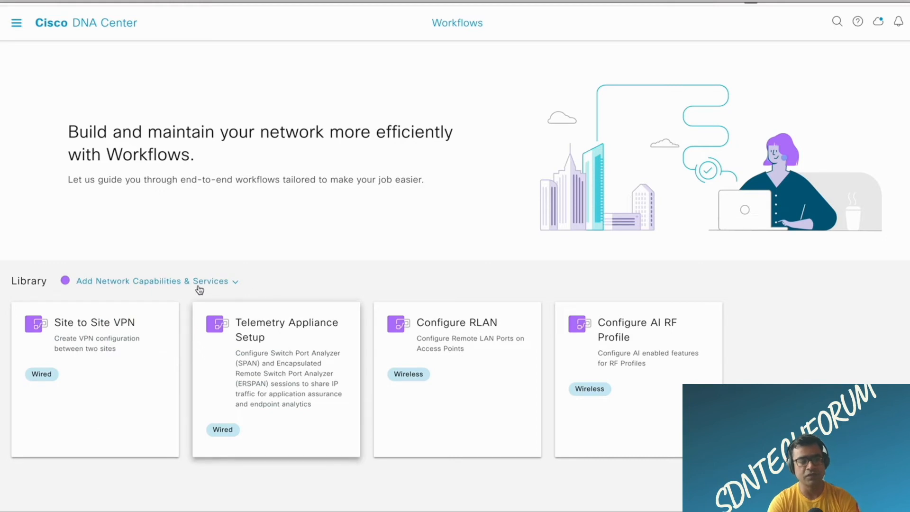
pyautogui.click(153, 281)
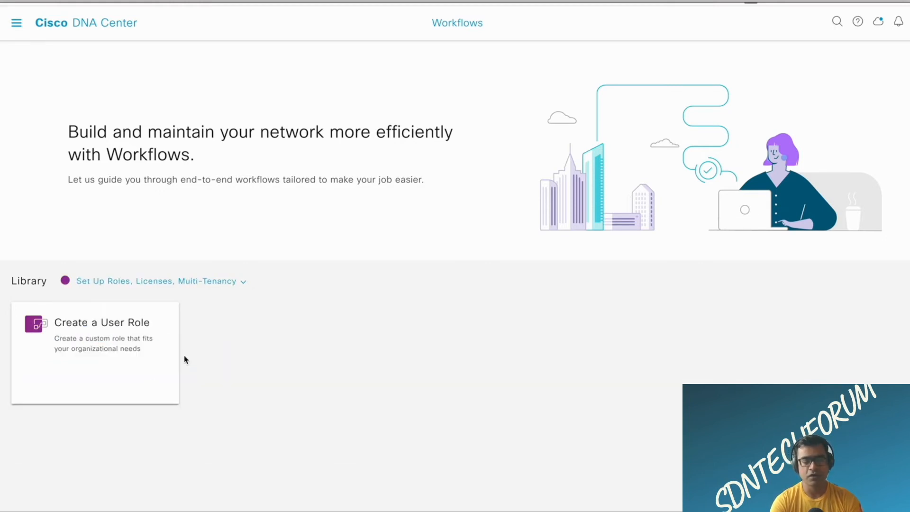
pyautogui.click(156, 281)
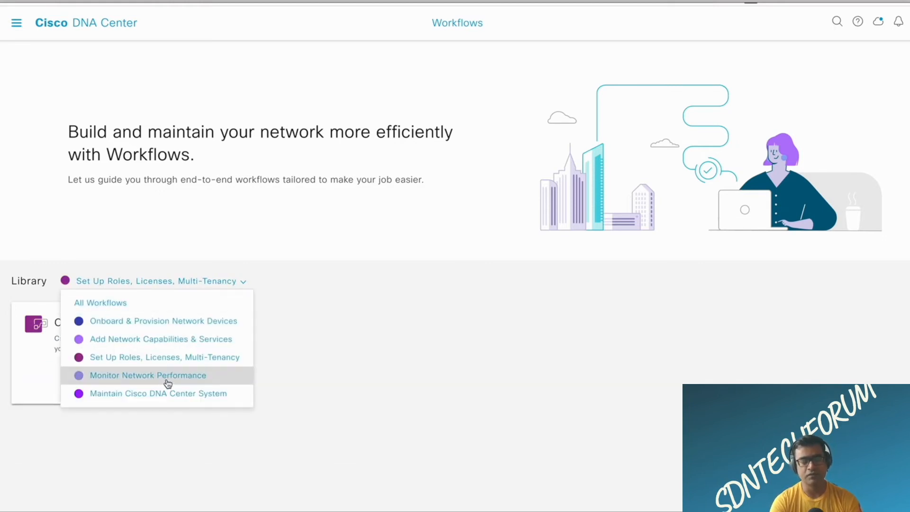
pyautogui.moveTo(157, 393)
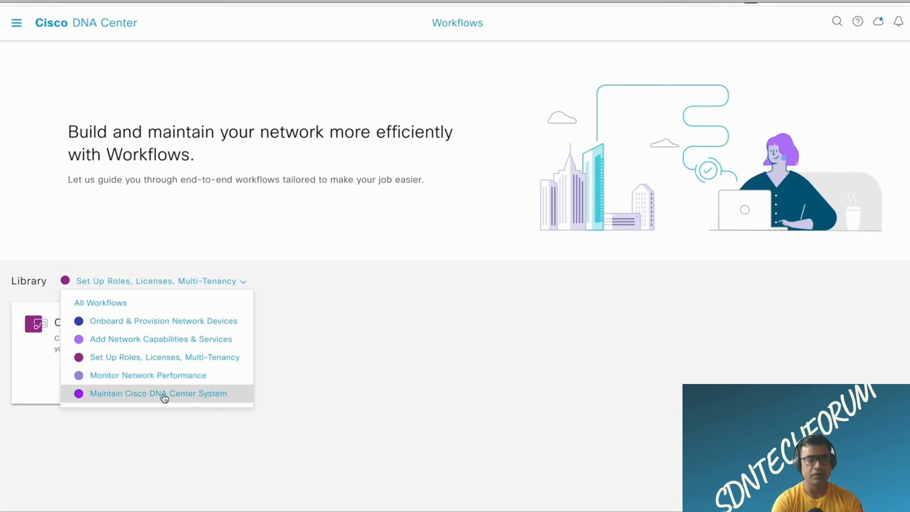
pyautogui.click(157, 393)
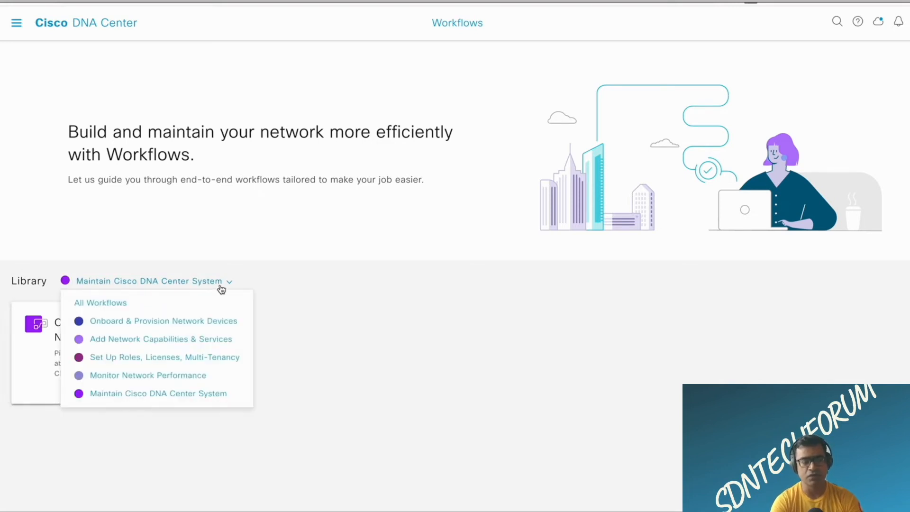
pyautogui.click(147, 375)
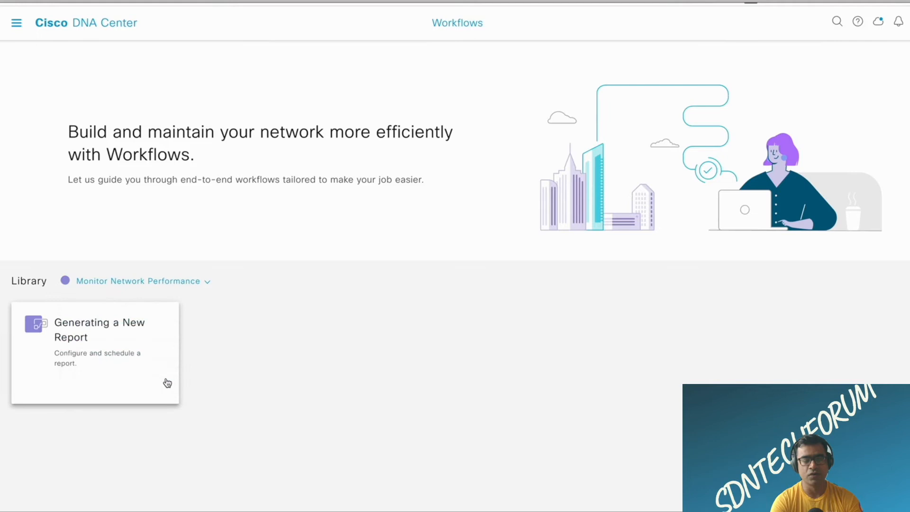
pyautogui.click(139, 280)
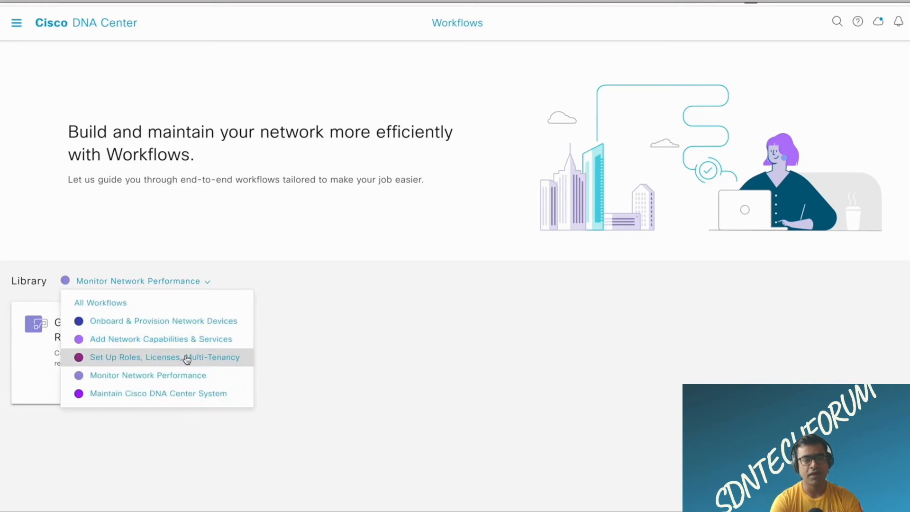
pyautogui.click(165, 357)
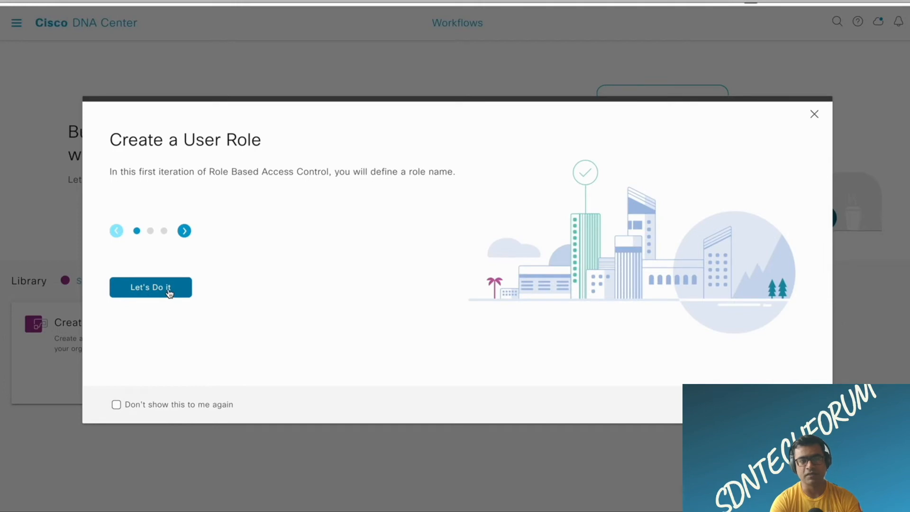
# Start Create a User Role, name it 'demo', review access permissions, then exit home.
pyautogui.click(150, 286)
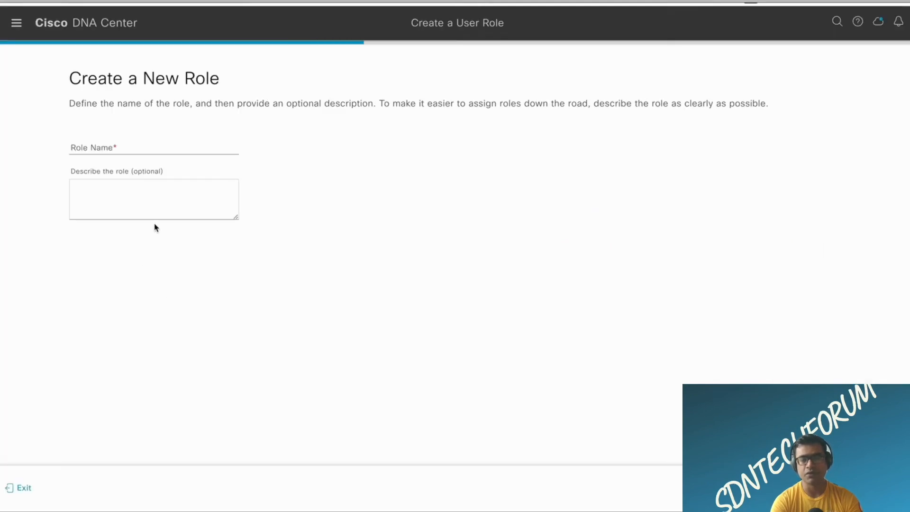
pyautogui.click(153, 147)
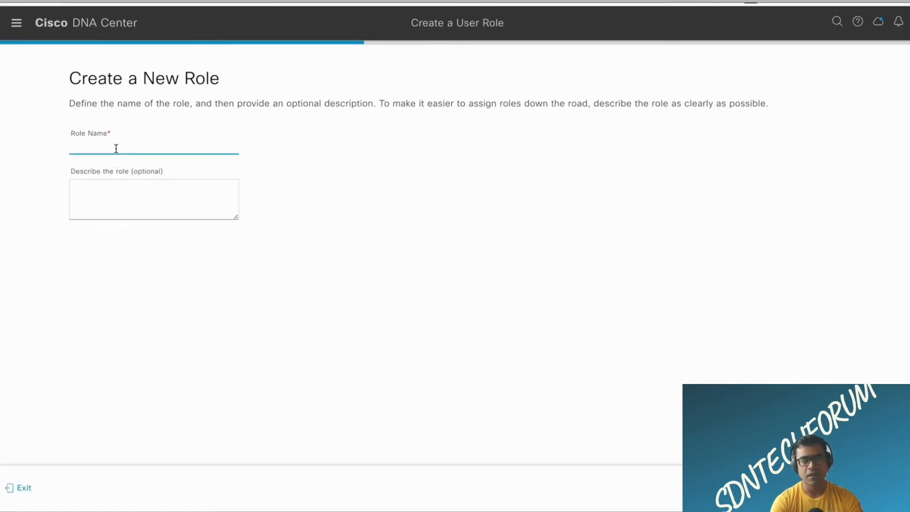
pyautogui.write('demo')
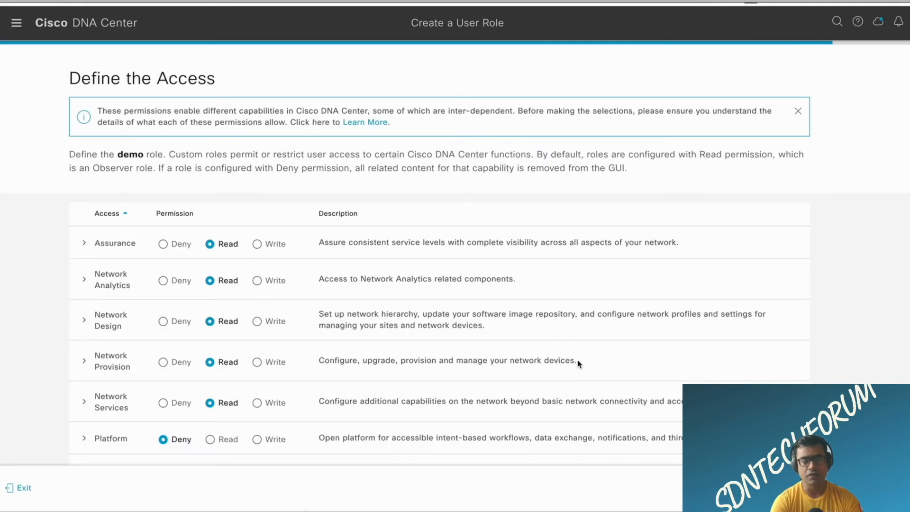
pyautogui.scroll(-3)
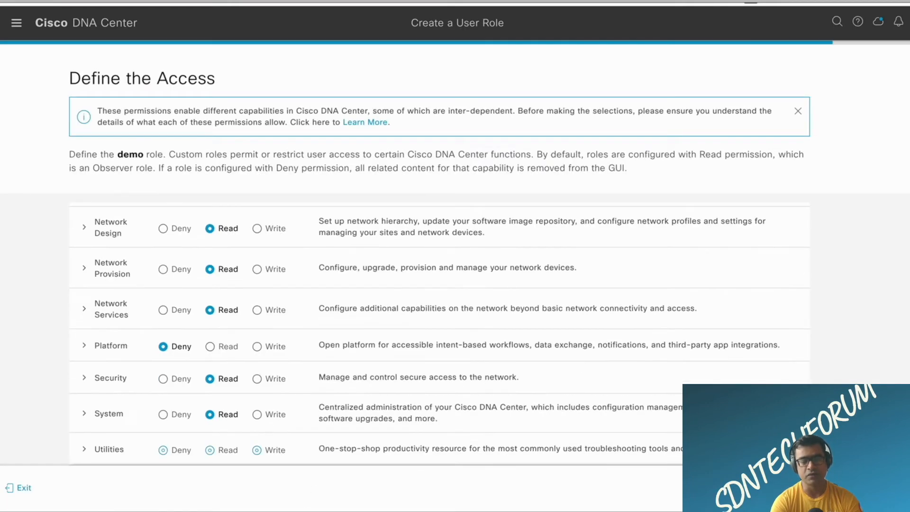
pyautogui.moveTo(23, 487)
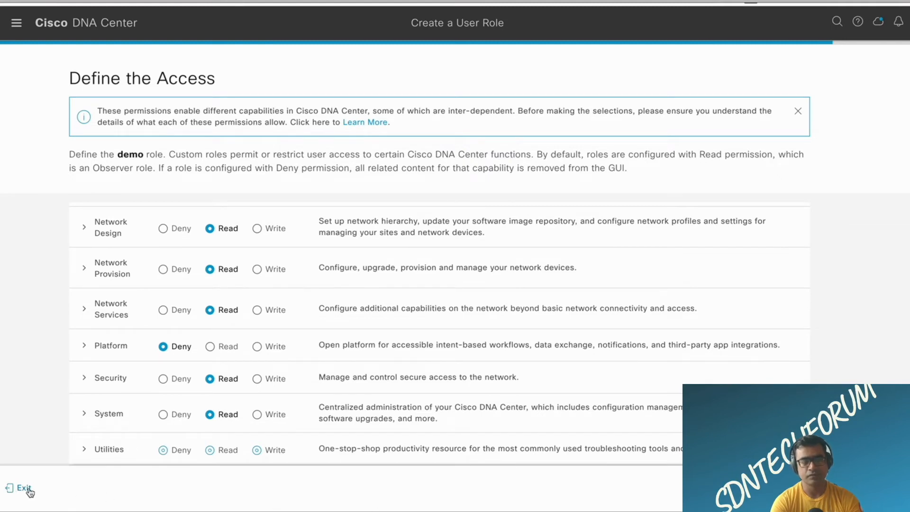
pyautogui.click(21, 488)
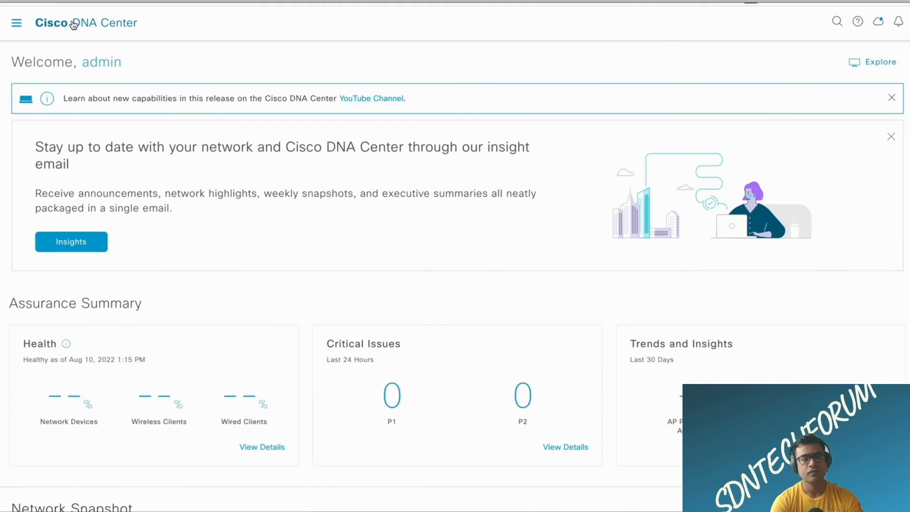
pyautogui.moveTo(623, 171)
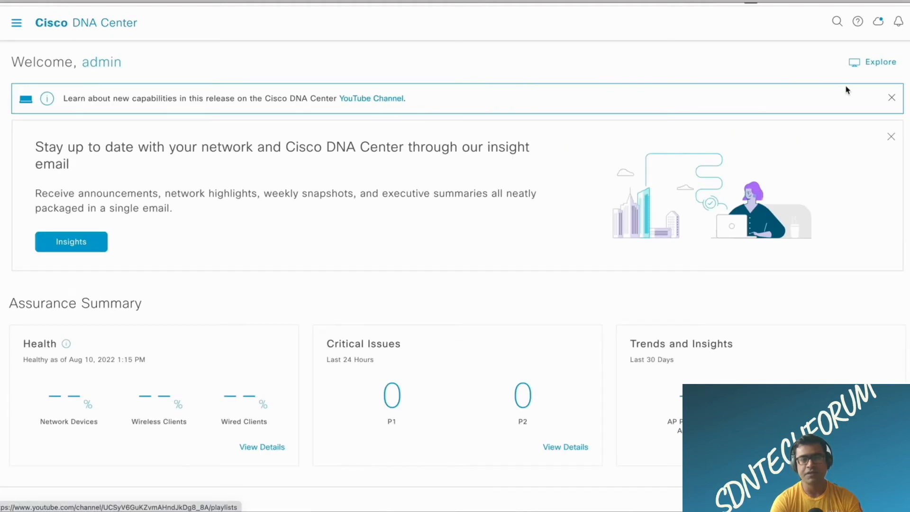
pyautogui.click(879, 62)
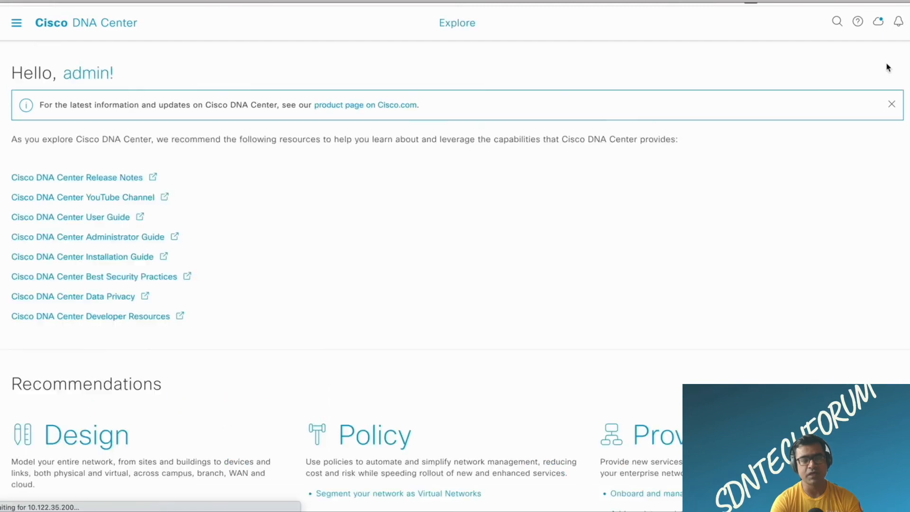
pyautogui.scroll(-3)
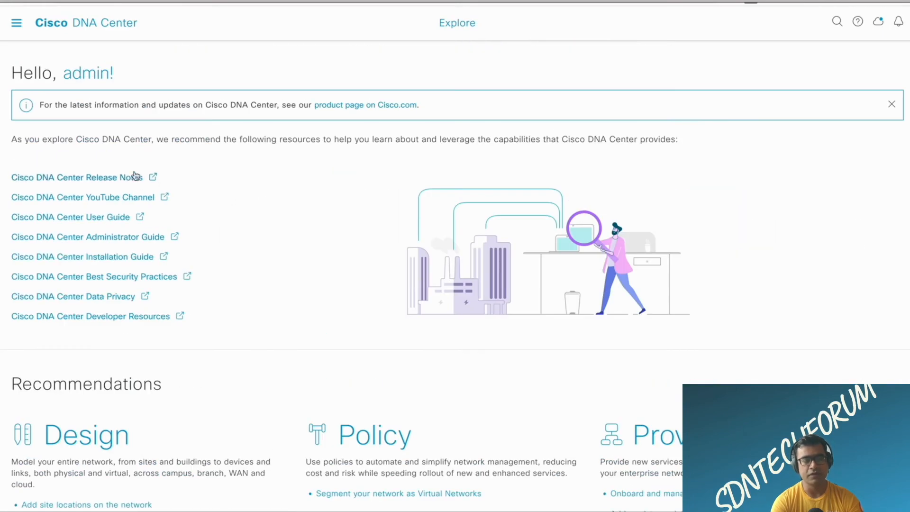
pyautogui.moveTo(261, 245)
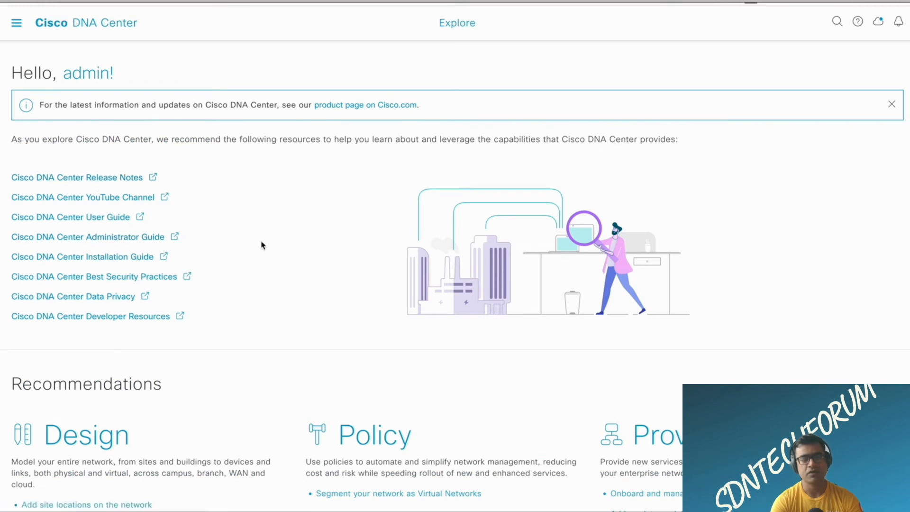
pyautogui.moveTo(48, 53)
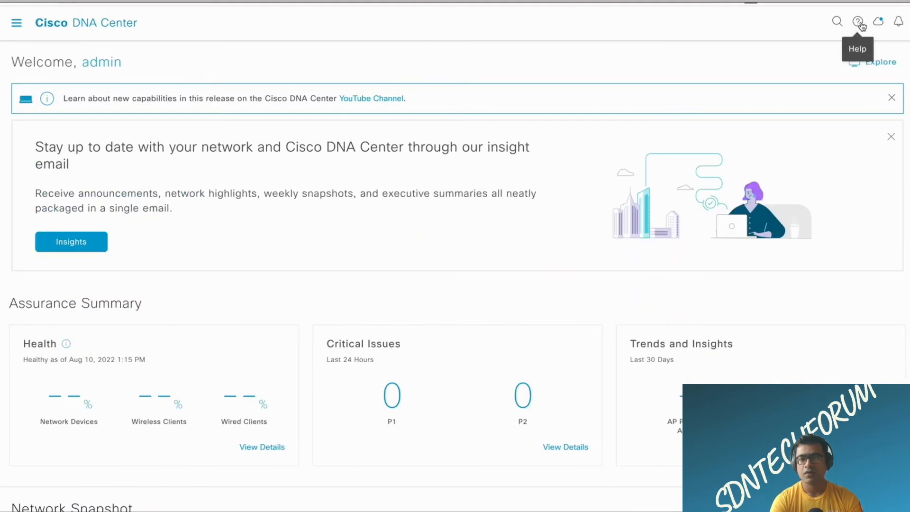
pyautogui.moveTo(900, 21)
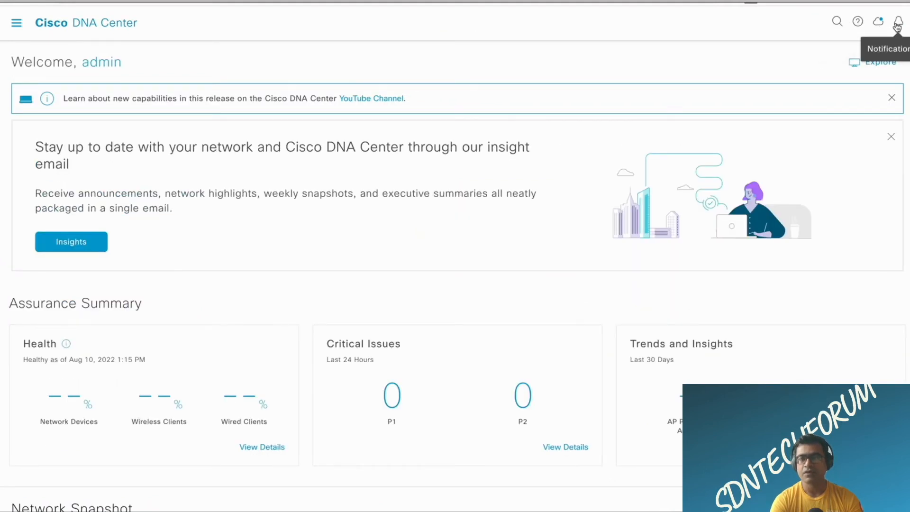
pyautogui.click(857, 21)
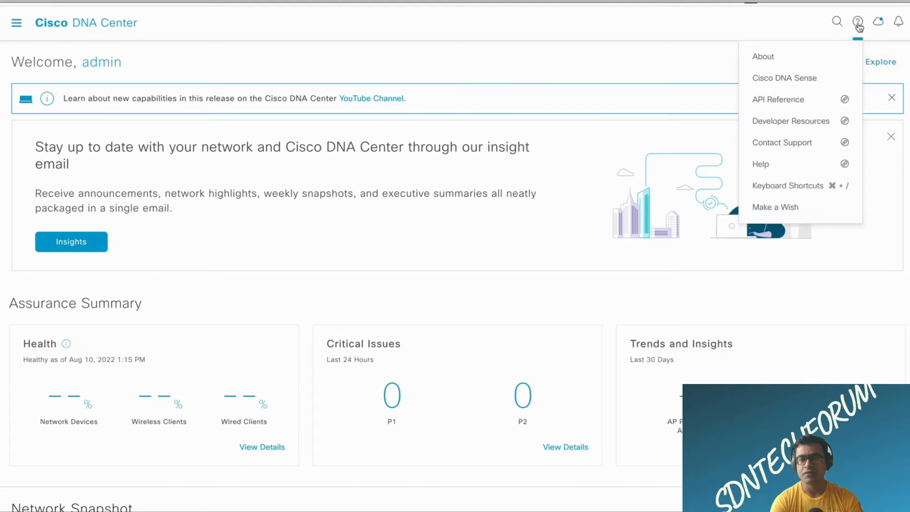
pyautogui.click(763, 56)
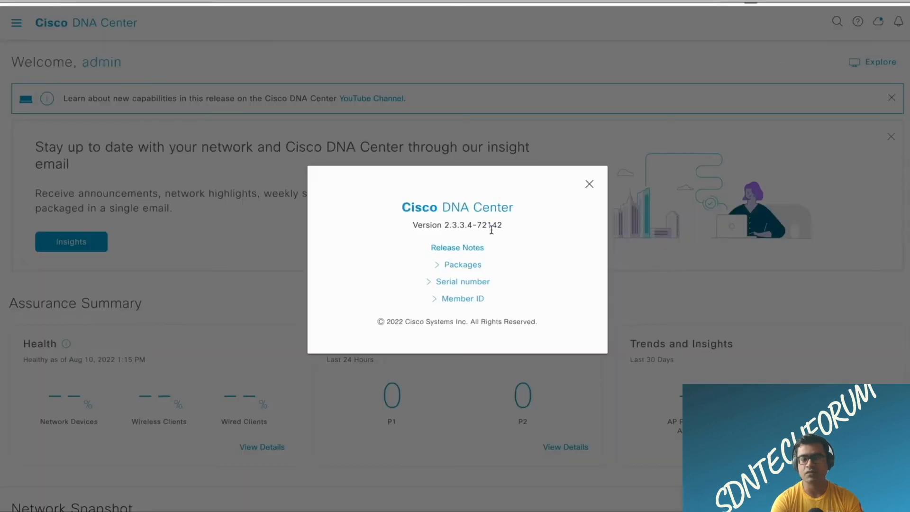
pyautogui.moveTo(504, 225)
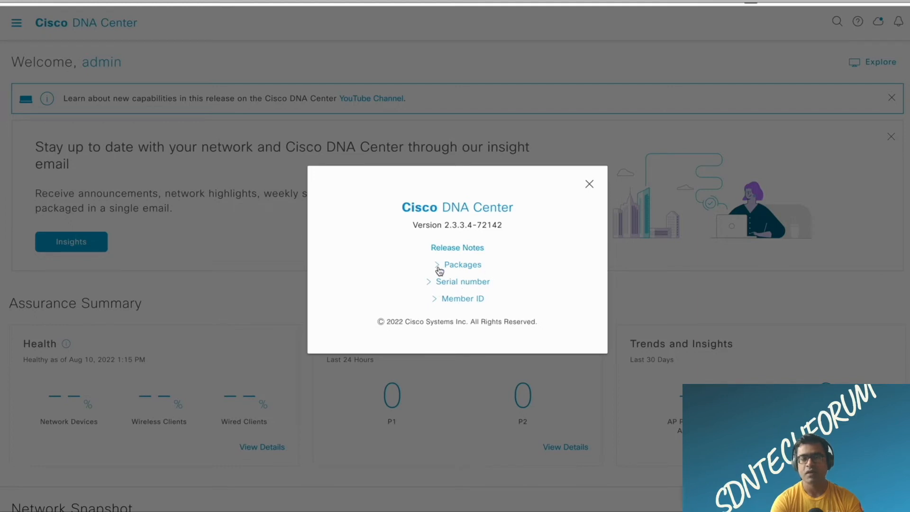
pyautogui.click(462, 265)
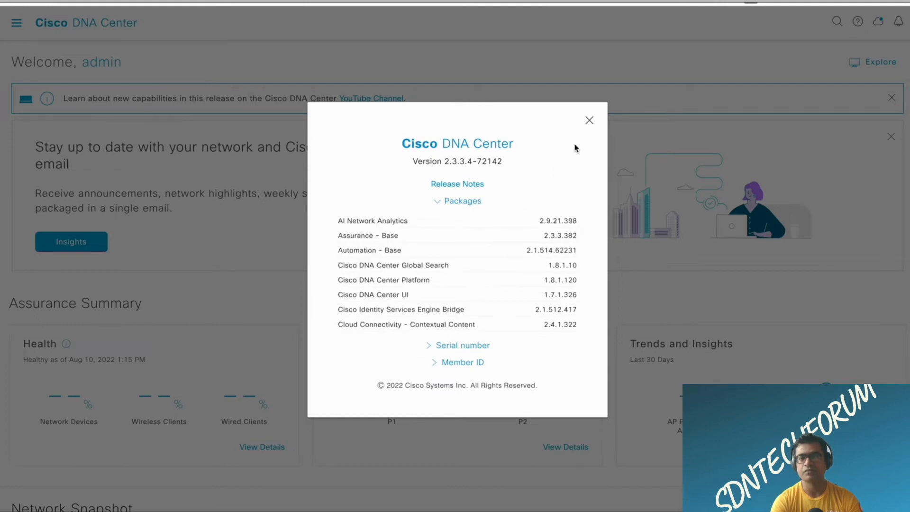
pyautogui.click(589, 119)
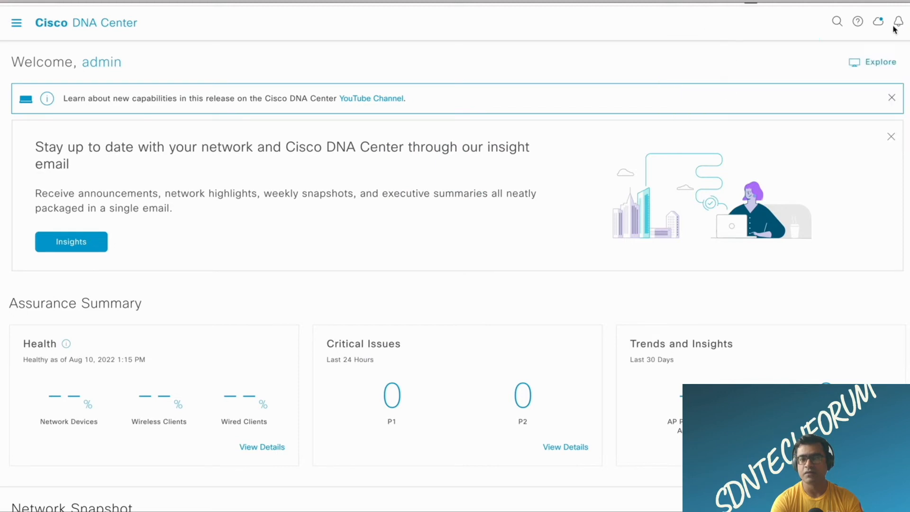
# Open Software Management from the update status icon and scroll to available applications.
pyautogui.click(877, 21)
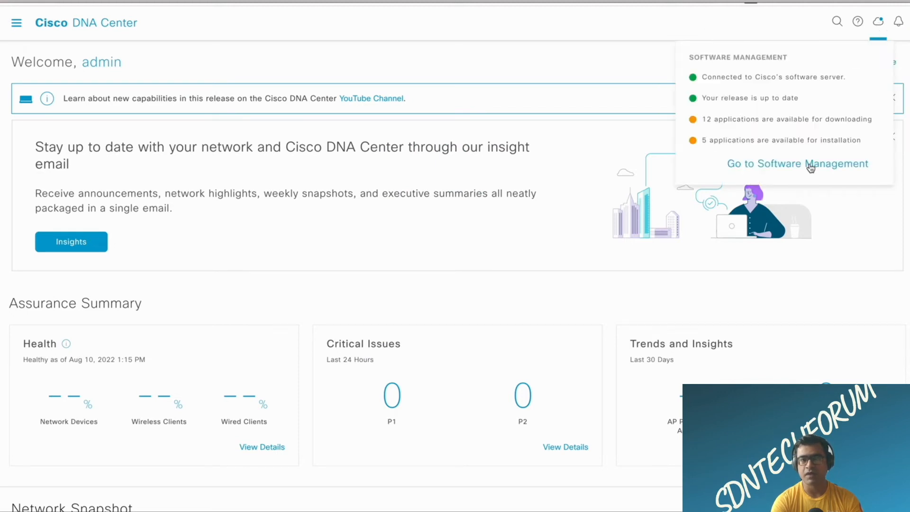
pyautogui.click(797, 163)
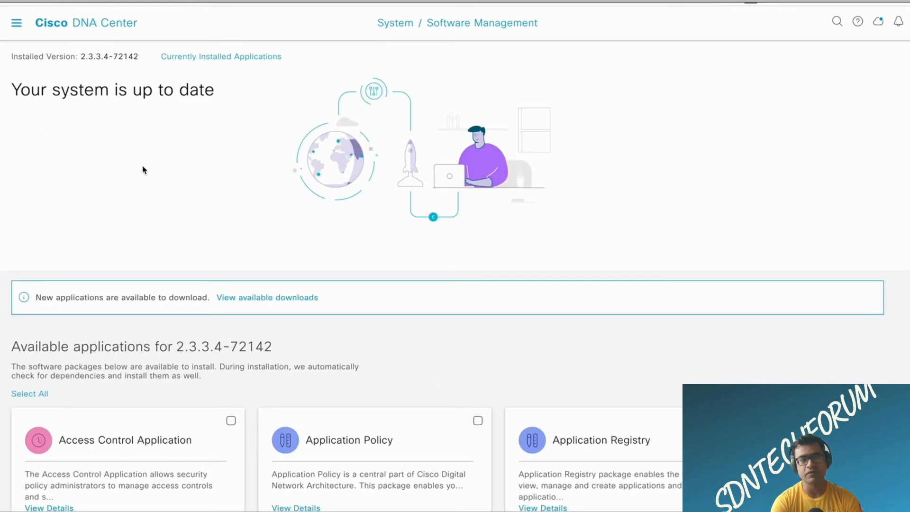
pyautogui.moveTo(275, 227)
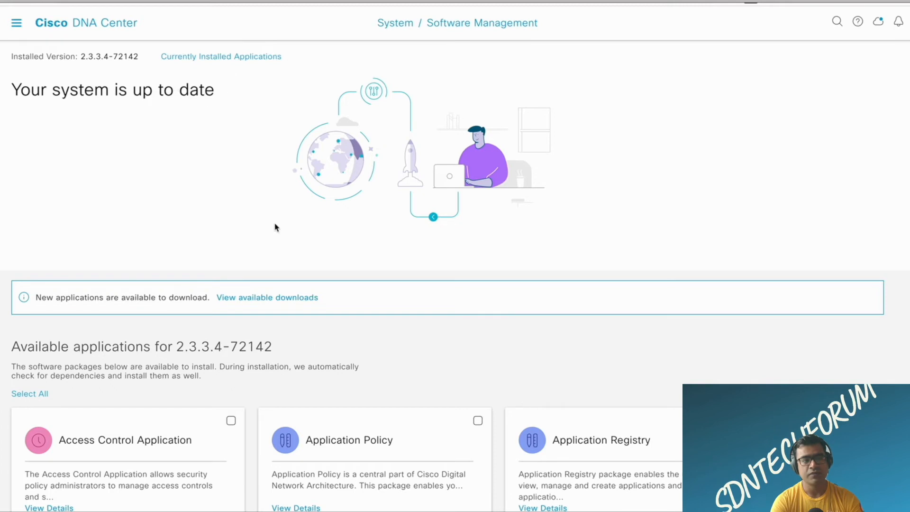
pyautogui.scroll(-3)
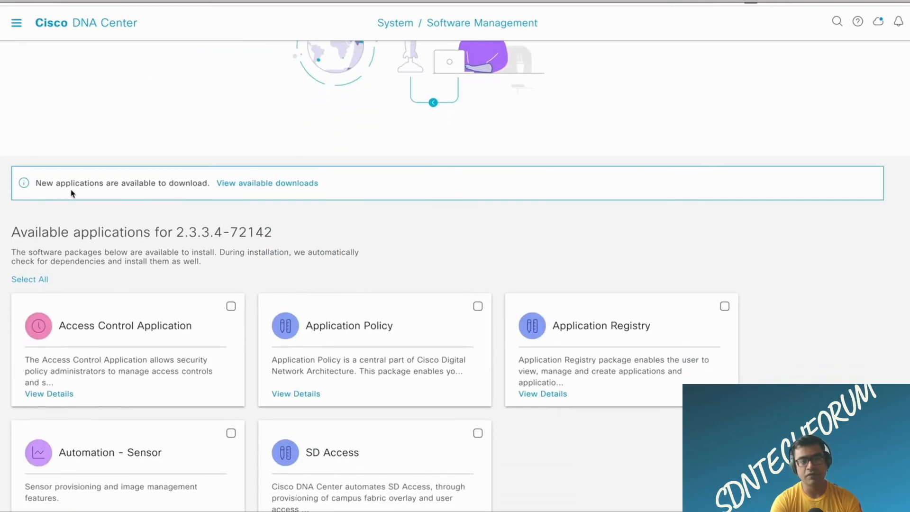
pyautogui.moveTo(295, 190)
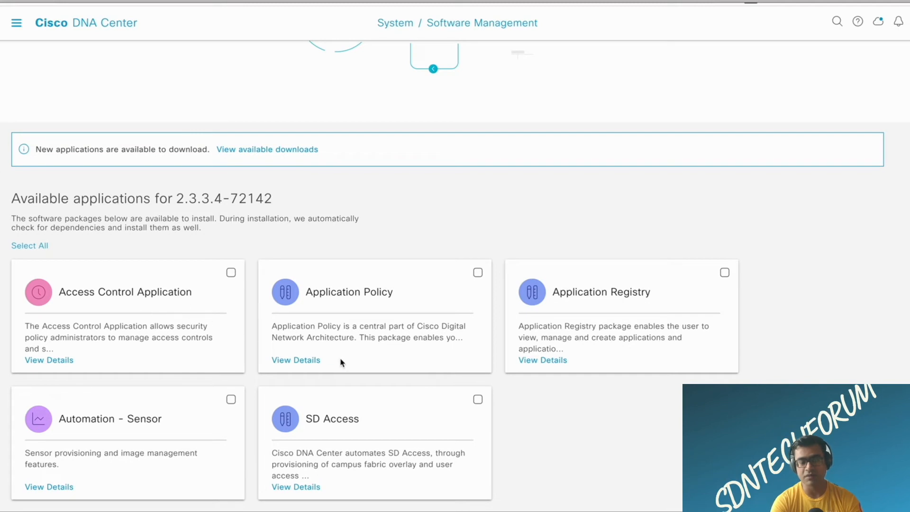
pyautogui.moveTo(679, 305)
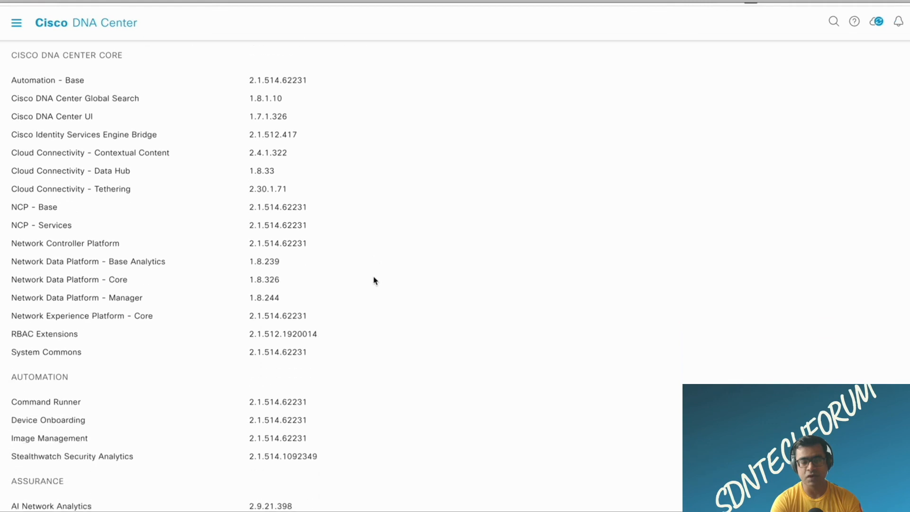
# Check update status on Software Management, which cannot confirm new release information.
pyautogui.scroll(-3)
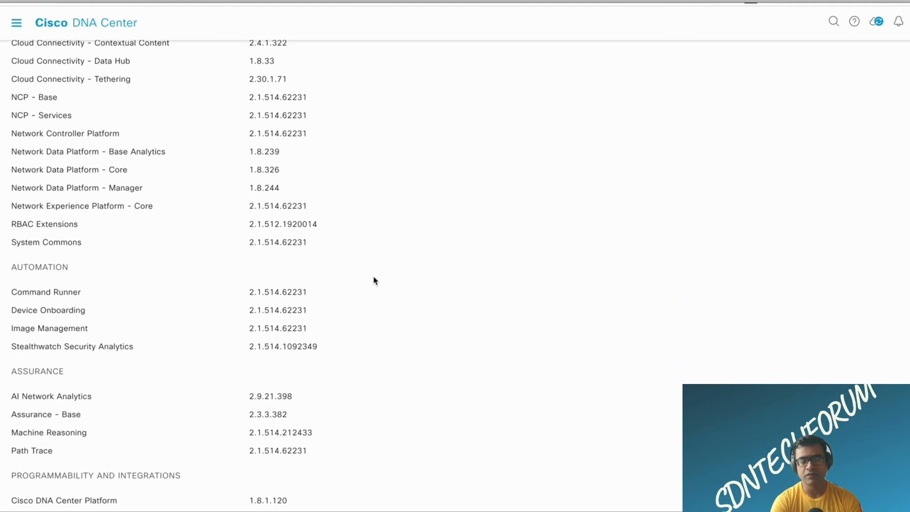
pyautogui.moveTo(261, 336)
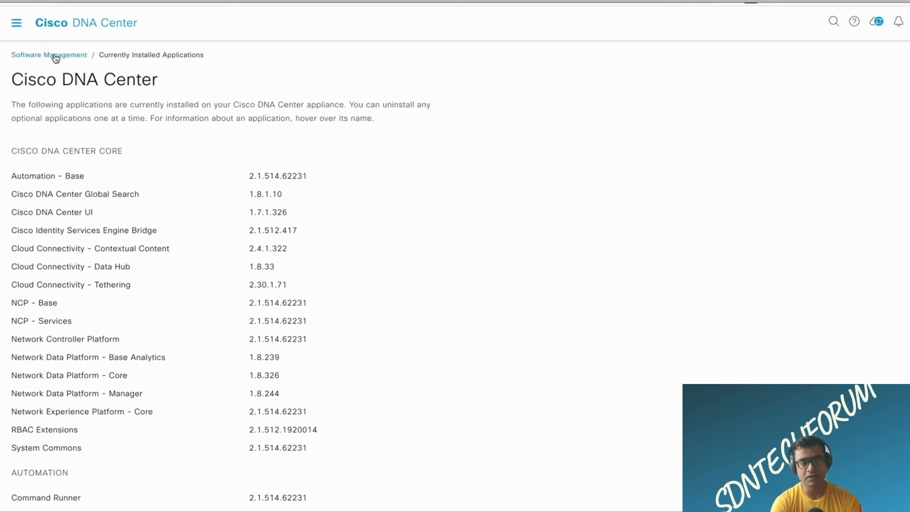
pyautogui.click(49, 55)
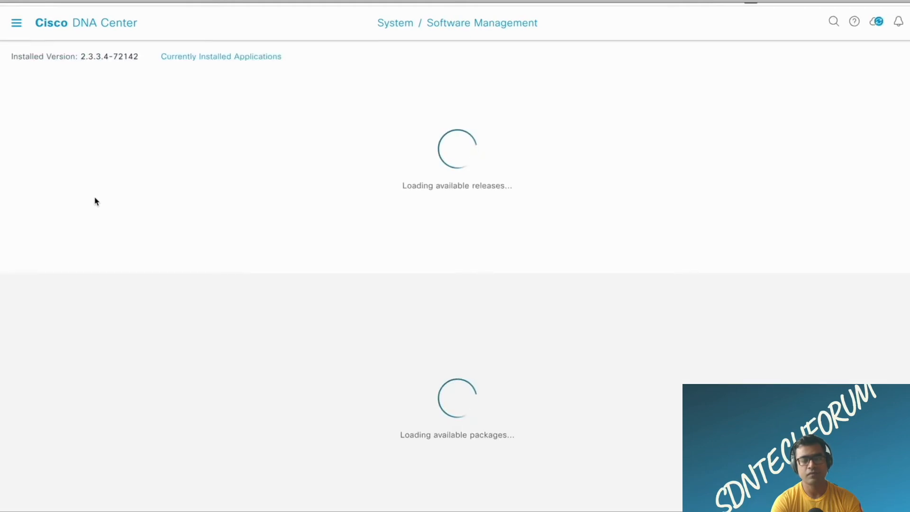
pyautogui.moveTo(282, 113)
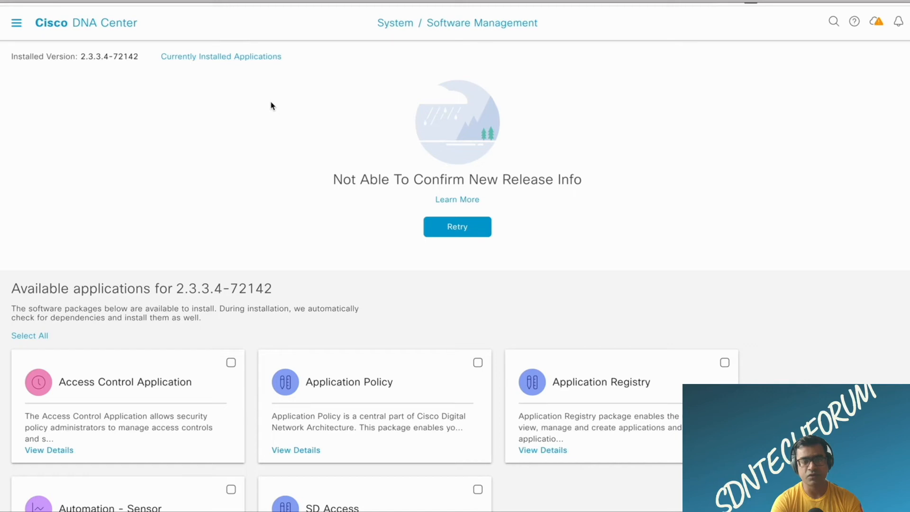
pyautogui.moveTo(461, 256)
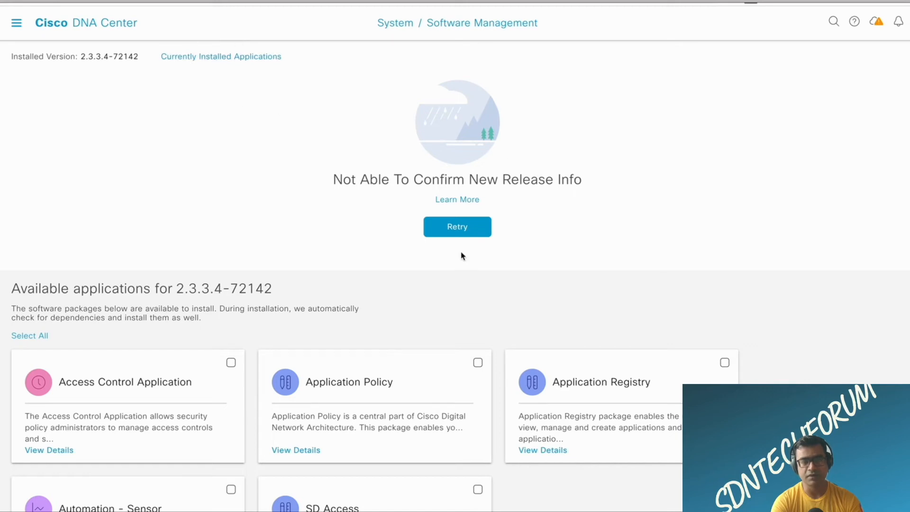
pyautogui.moveTo(876, 22)
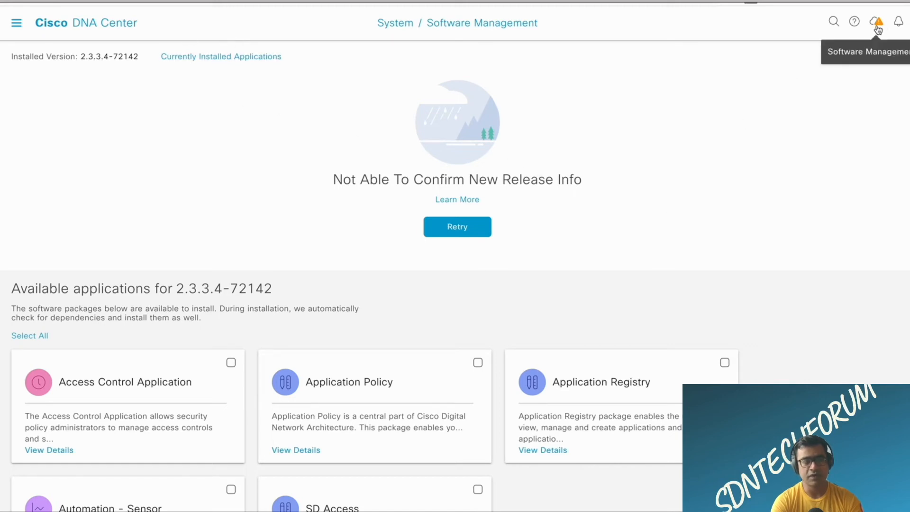
pyautogui.click(875, 22)
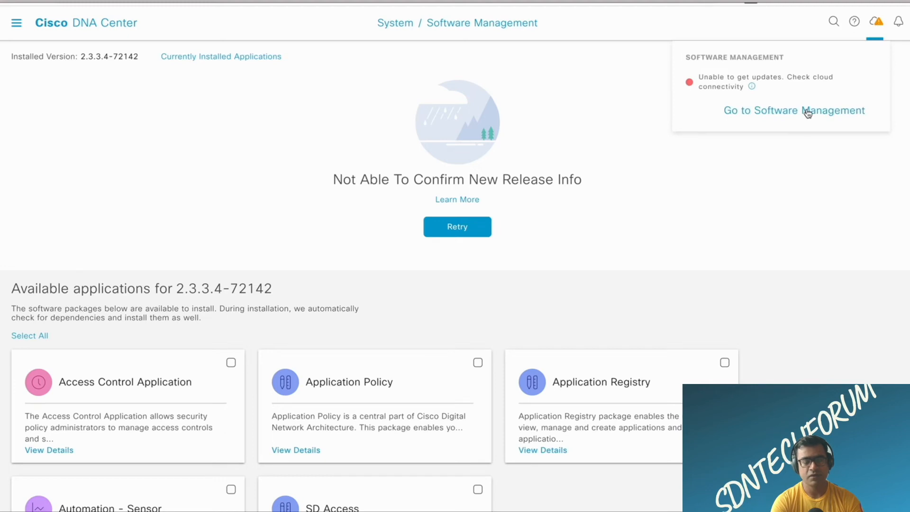
pyautogui.click(876, 22)
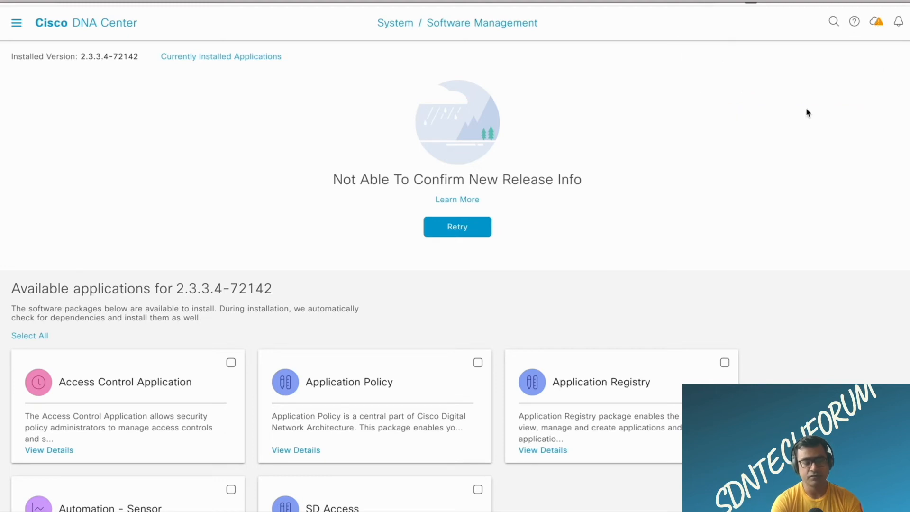
pyautogui.scroll(-3)
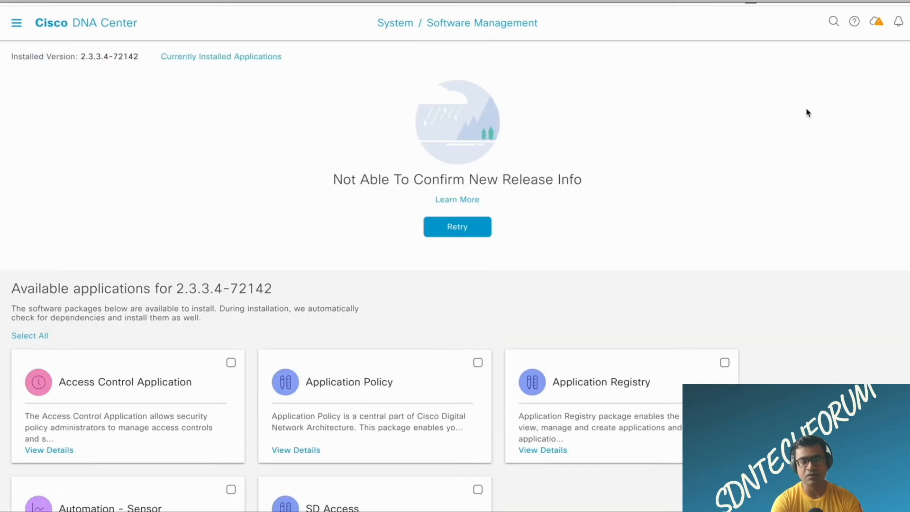
pyautogui.moveTo(745, 114)
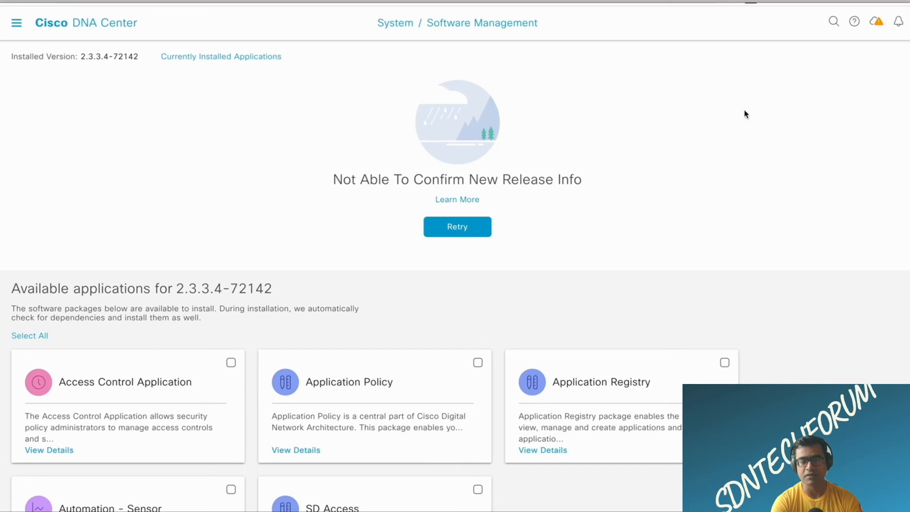
pyautogui.click(876, 21)
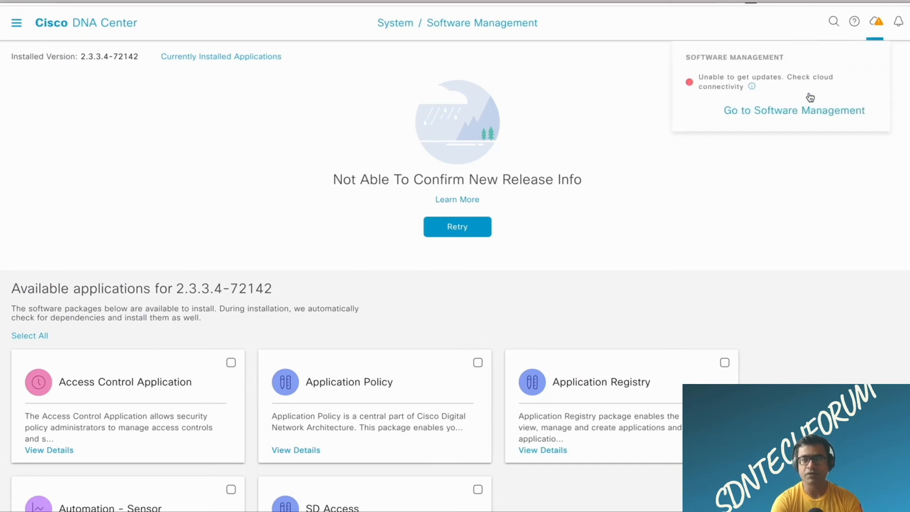
pyautogui.moveTo(765, 80)
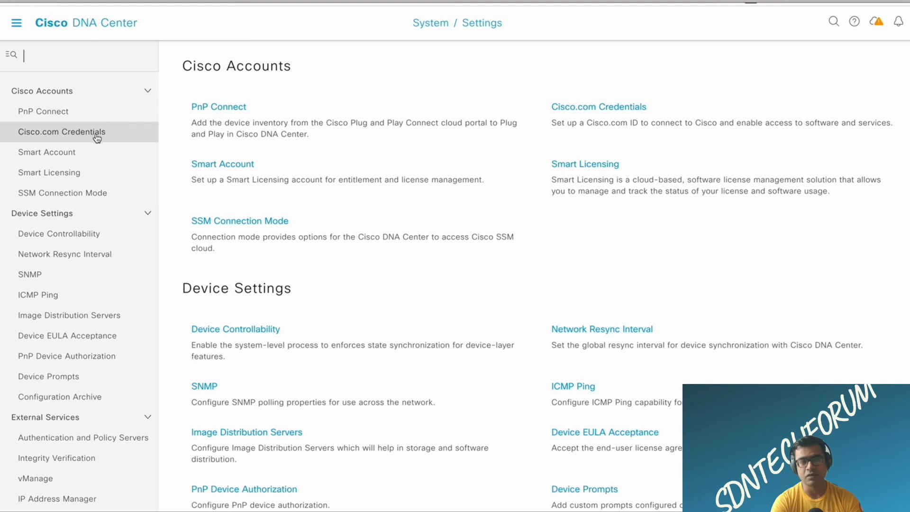
# Switch to the SSH client session on the DNA Center Maglev appliance.
pyautogui.click(62, 132)
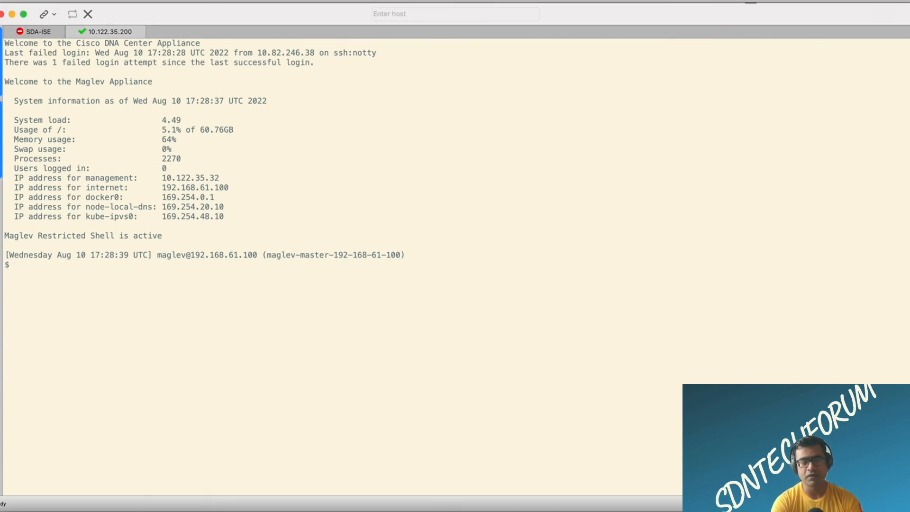
# Try ifconfig, then run 'maglev system_updater update_info' to show version 1.7.717 installed.
pyautogui.write('ifconfig | grep -B3 "inet "')
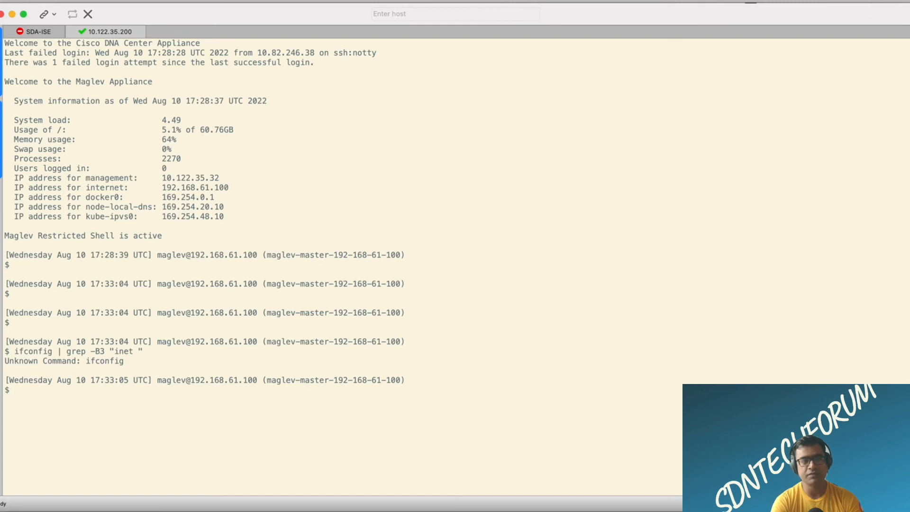
pyautogui.moveTo(130, 248)
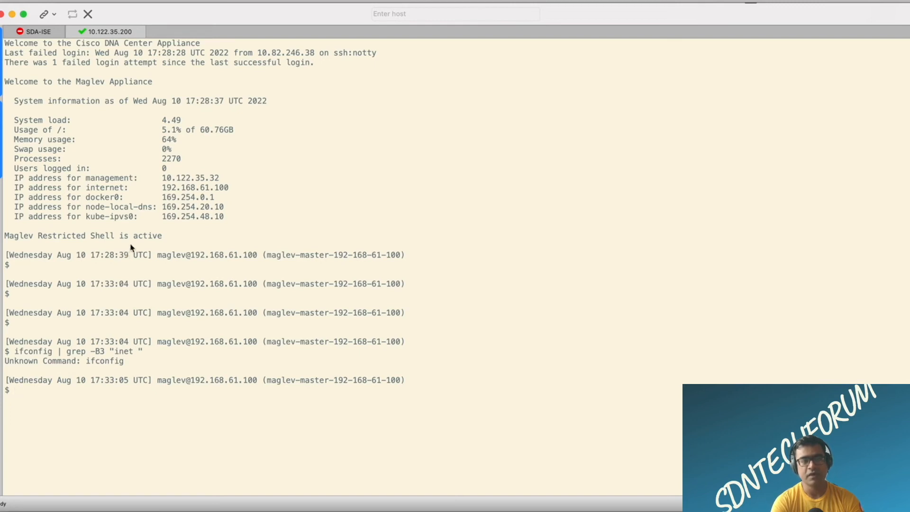
pyautogui.moveTo(339, 220)
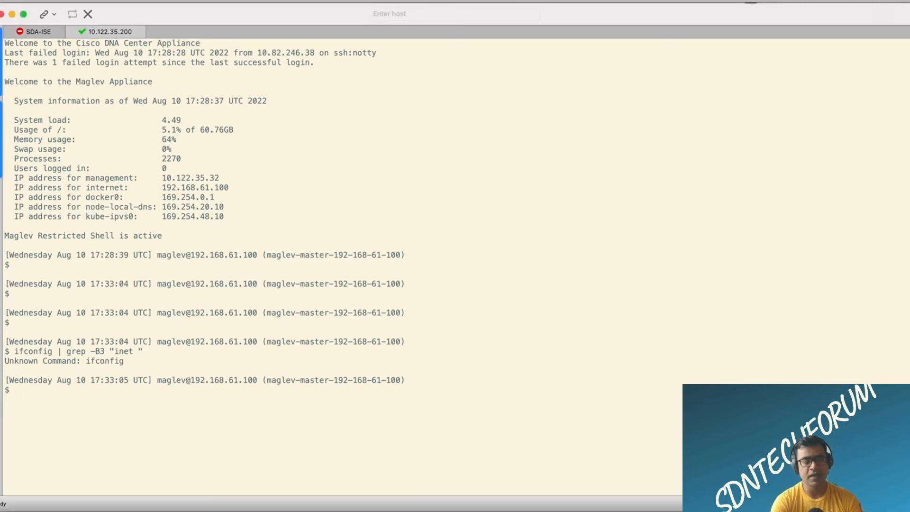
pyautogui.write('maglev system_updater update_info')
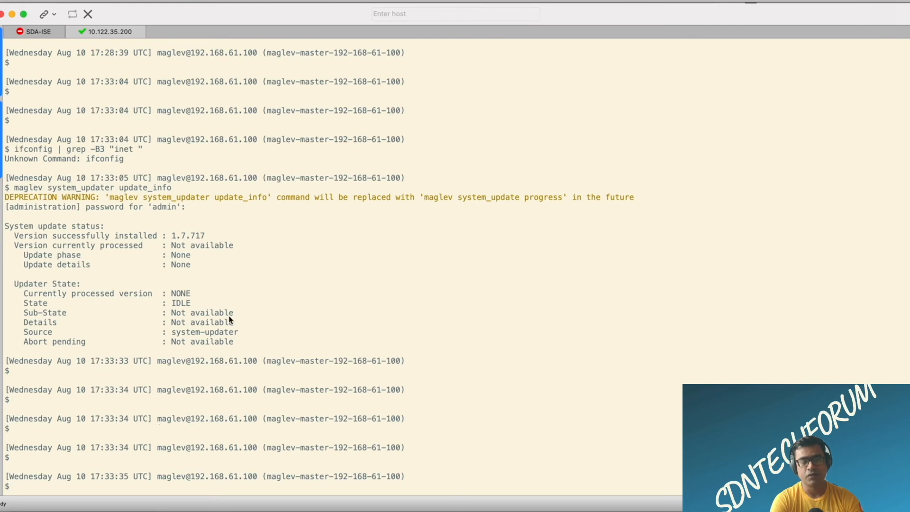
pyautogui.moveTo(157, 352)
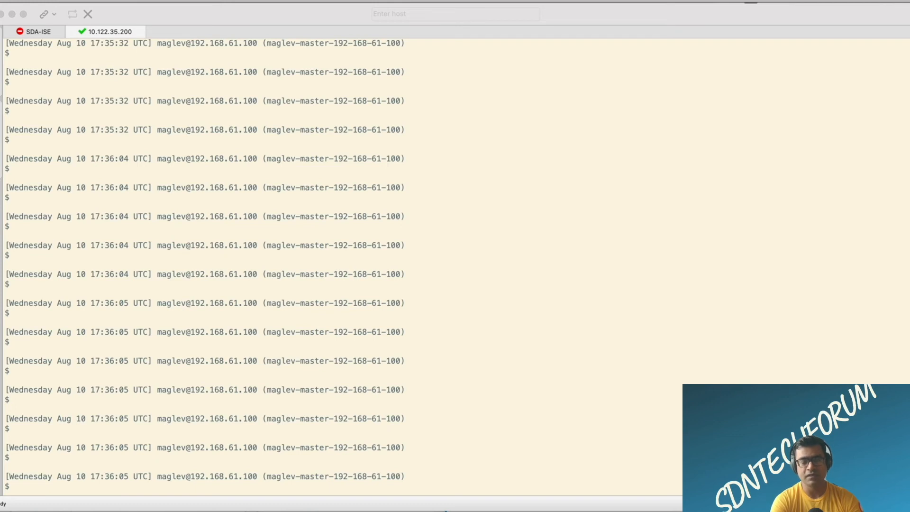
pyautogui.moveTo(116, 398)
pyautogui.write('maglev package status | grep NOT')
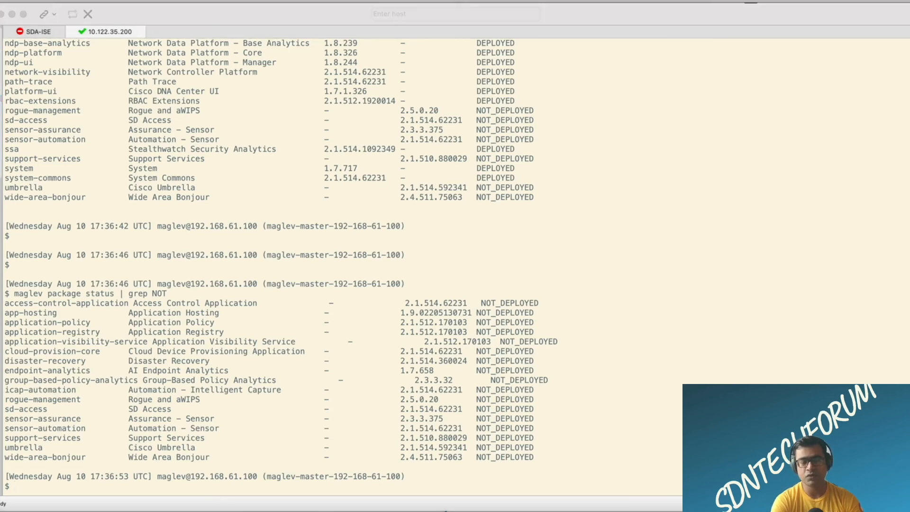
pyautogui.moveTo(531, 458)
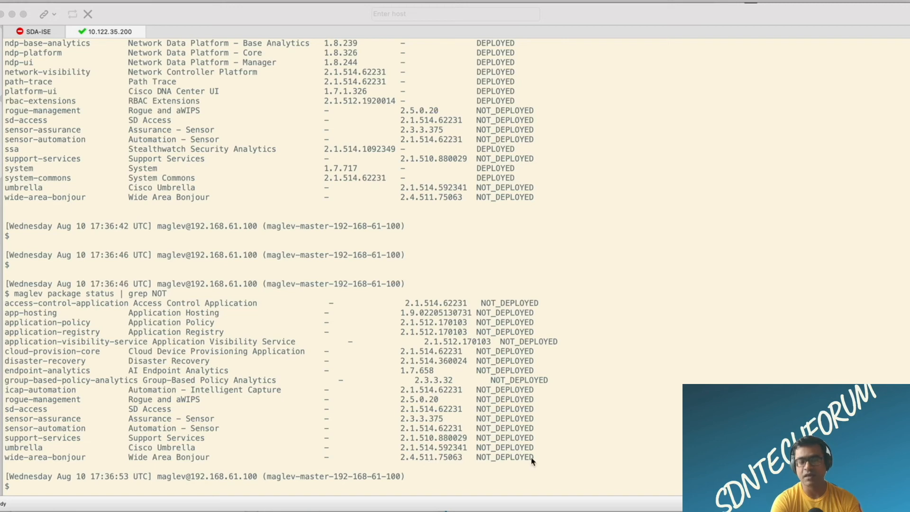
# Run 'maglev catalog package display' and filter it with grep for PARTIAL packages.
pyautogui.scroll(-3)
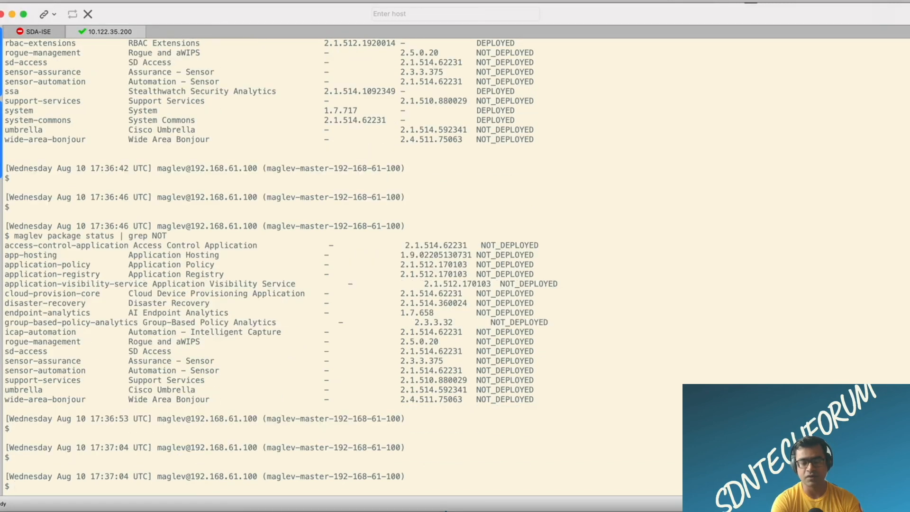
pyautogui.write('maglev catalog package display')
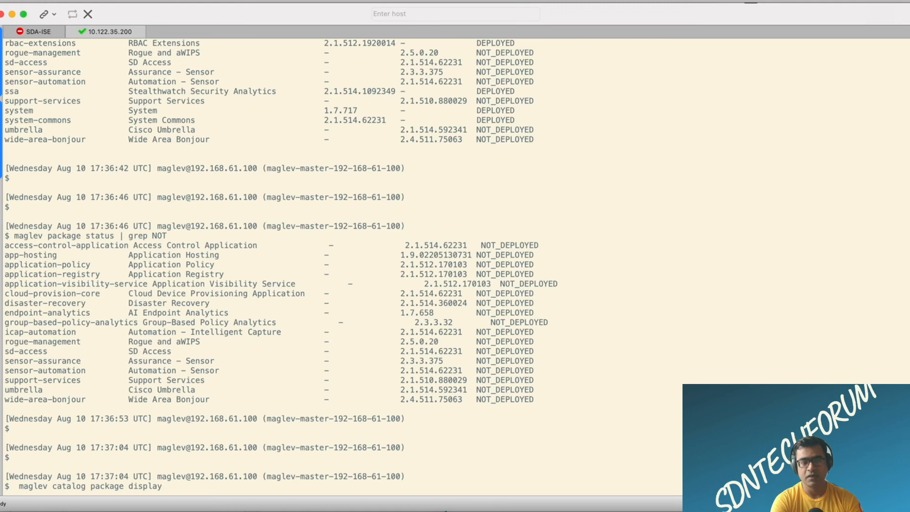
pyautogui.press('enter')
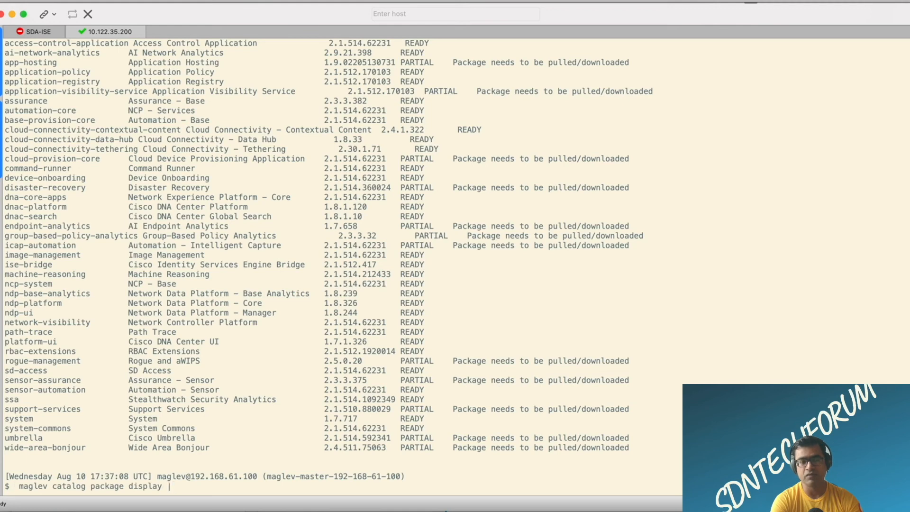
pyautogui.write('grep')
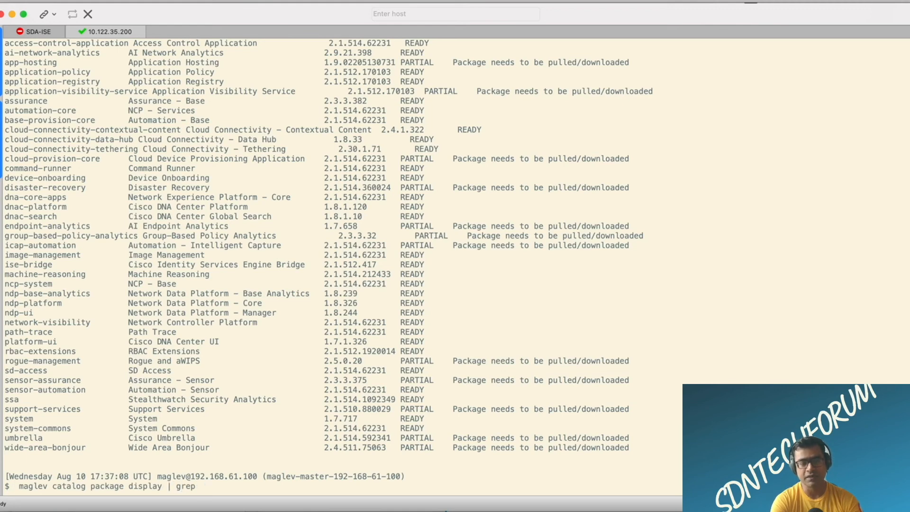
pyautogui.write('Pa')
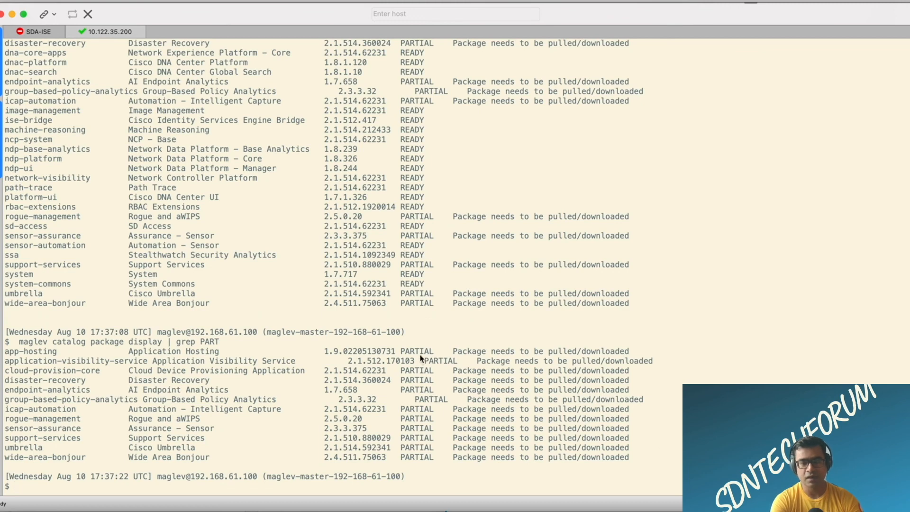
pyautogui.moveTo(610, 357)
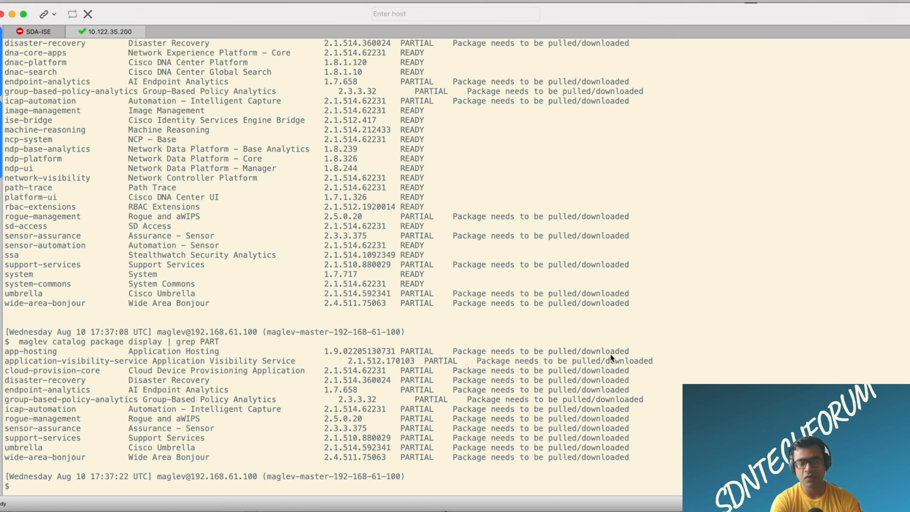
pyautogui.moveTo(161, 445)
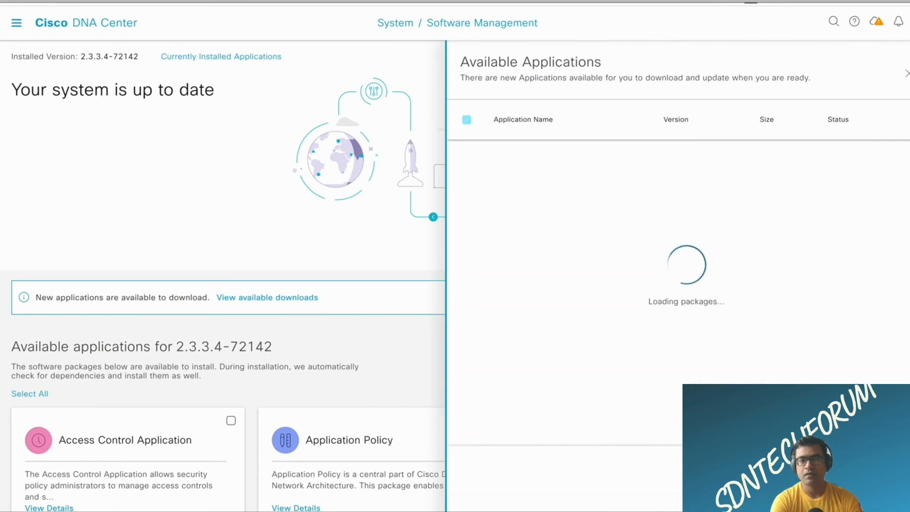
# Start downloading all 12 newly available applications and select them all for installation.
pyautogui.click(466, 119)
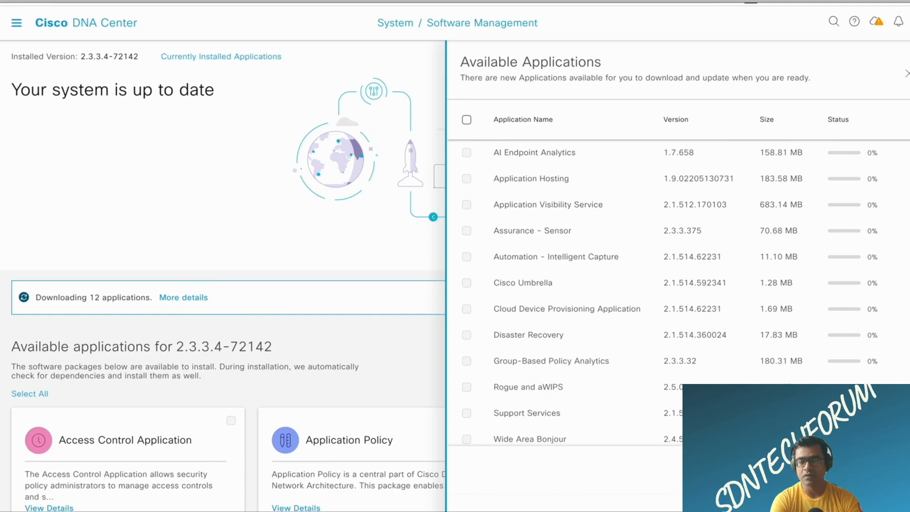
pyautogui.scroll(-3)
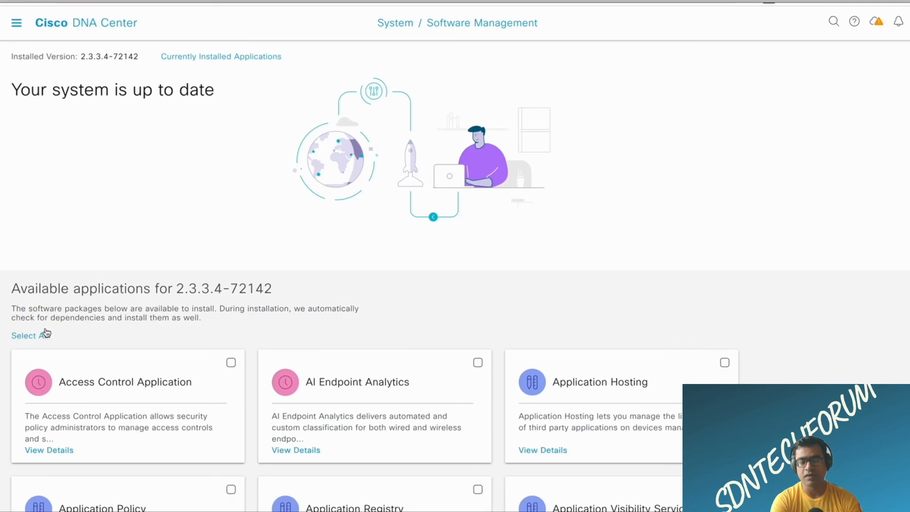
pyautogui.click(29, 336)
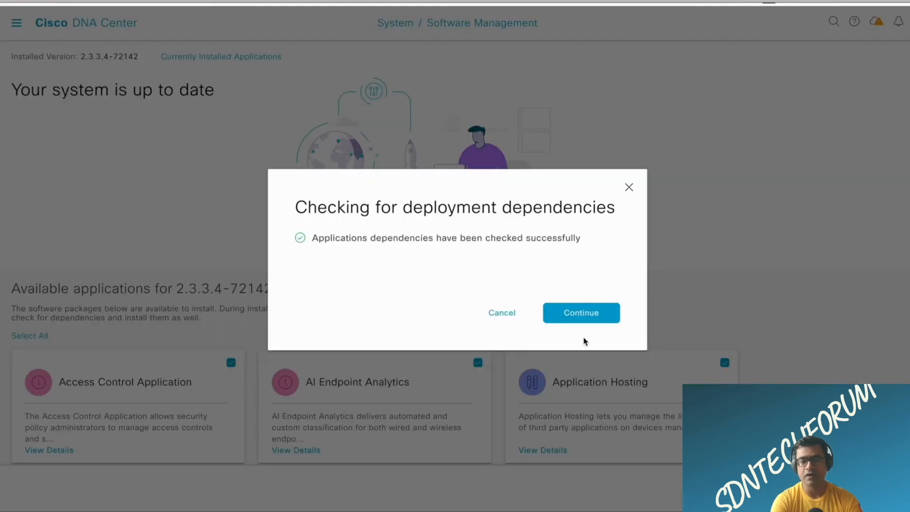
pyautogui.moveTo(579, 312)
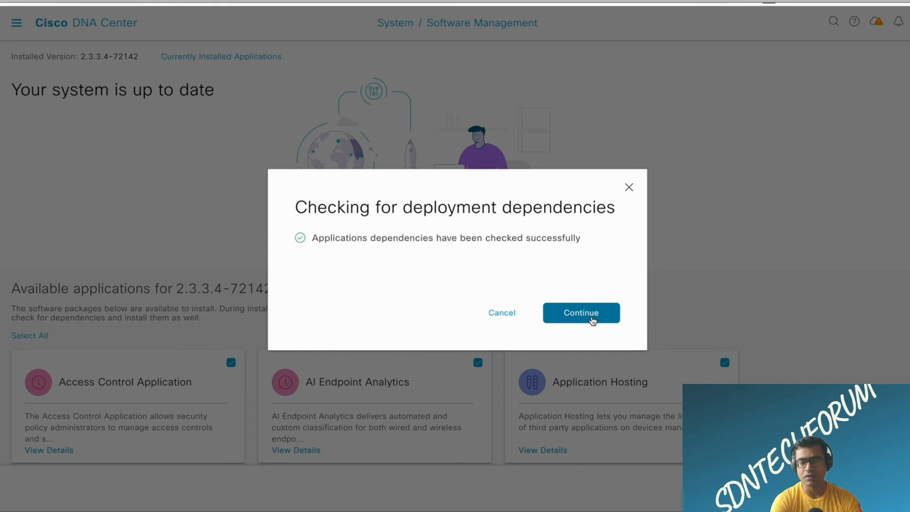
# Continue past the dependency check to install the applications and watch their progress.
pyautogui.click(580, 312)
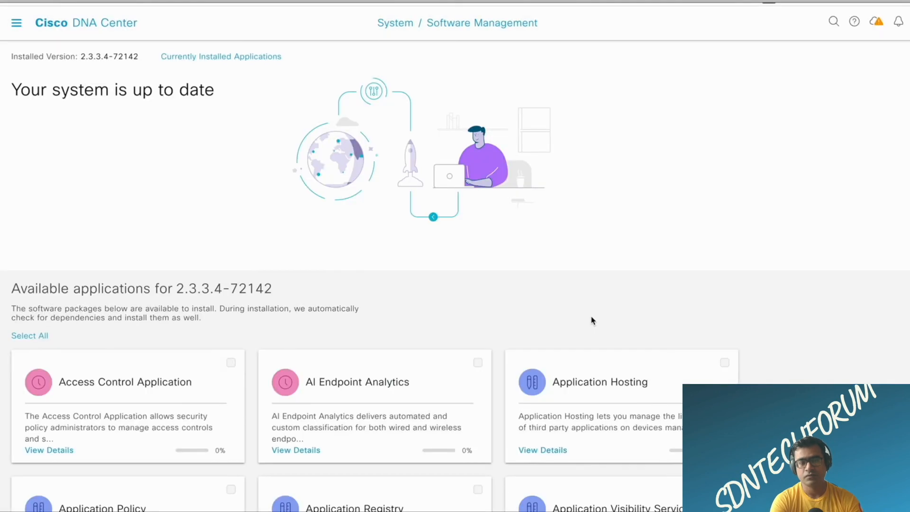
pyautogui.moveTo(563, 354)
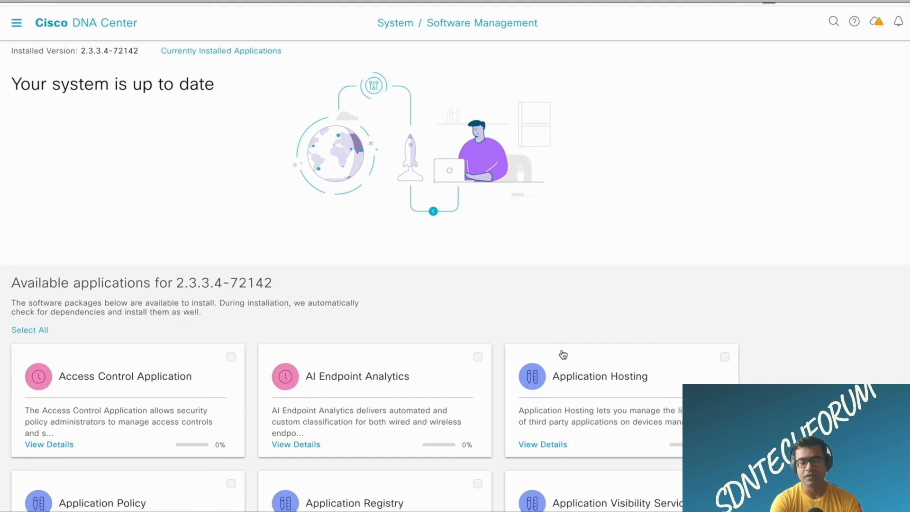
pyautogui.scroll(-3)
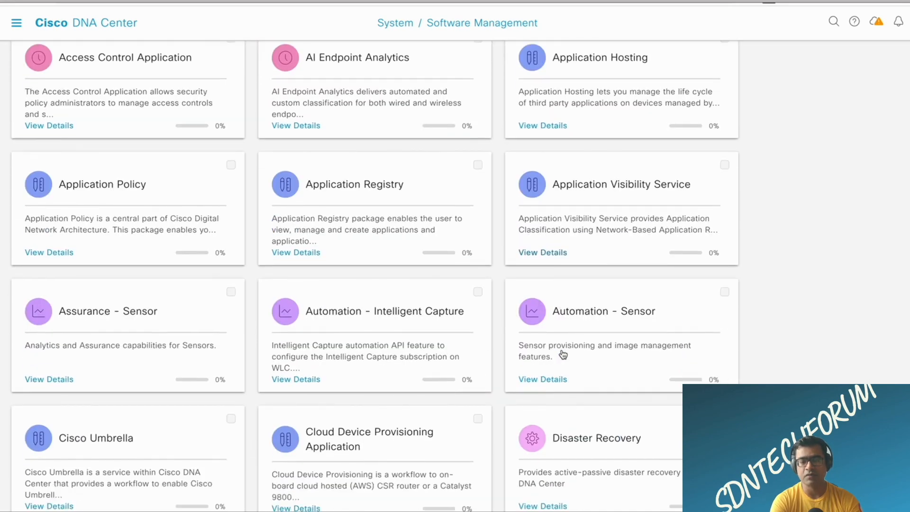
pyautogui.scroll(-3)
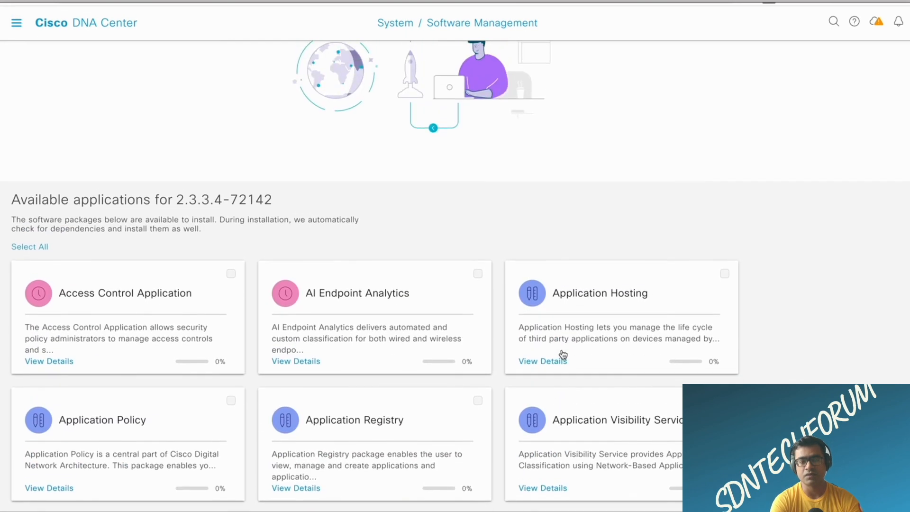
pyautogui.scroll(-3)
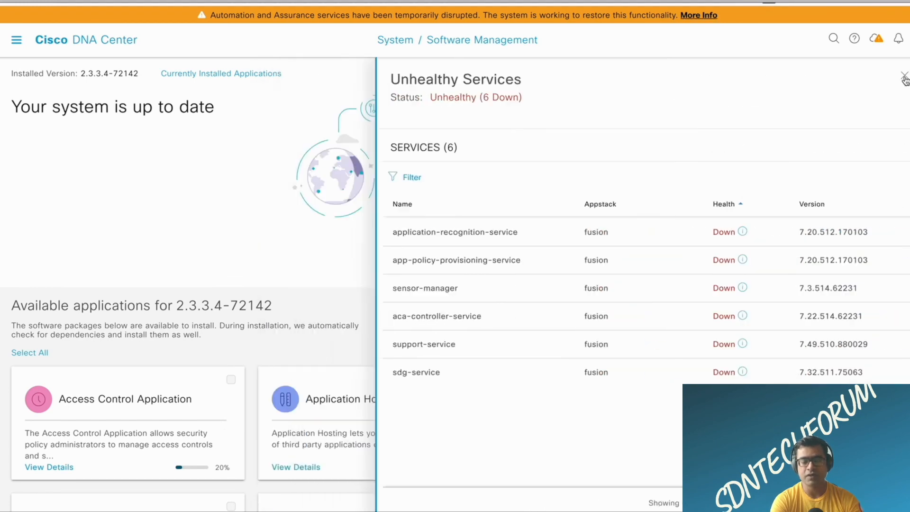
# Dismiss the Unhealthy Services panel and go to Design > Network Hierarchy.
pyautogui.click(903, 76)
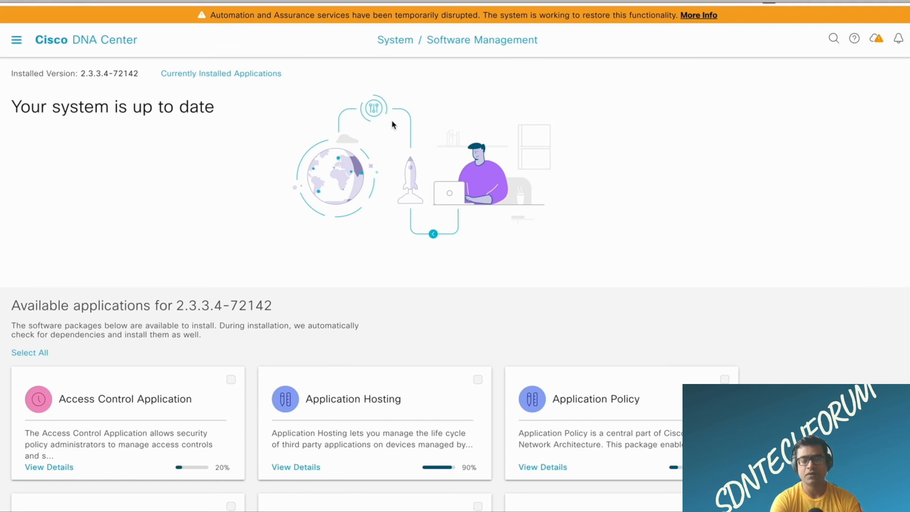
pyautogui.scroll(-3)
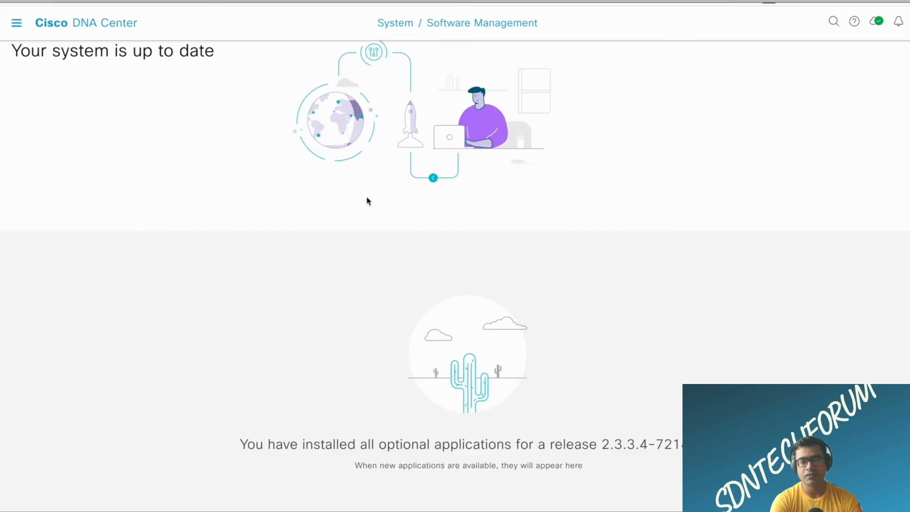
pyautogui.moveTo(364, 188)
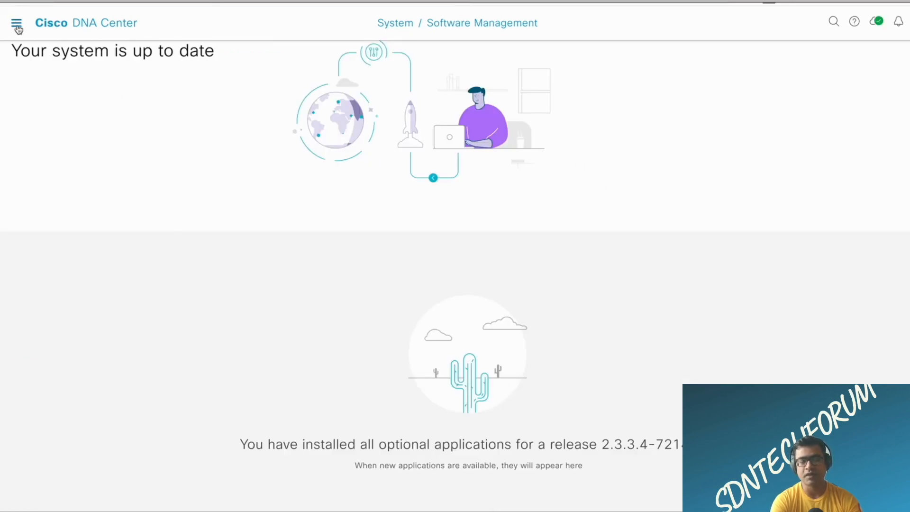
pyautogui.click(16, 23)
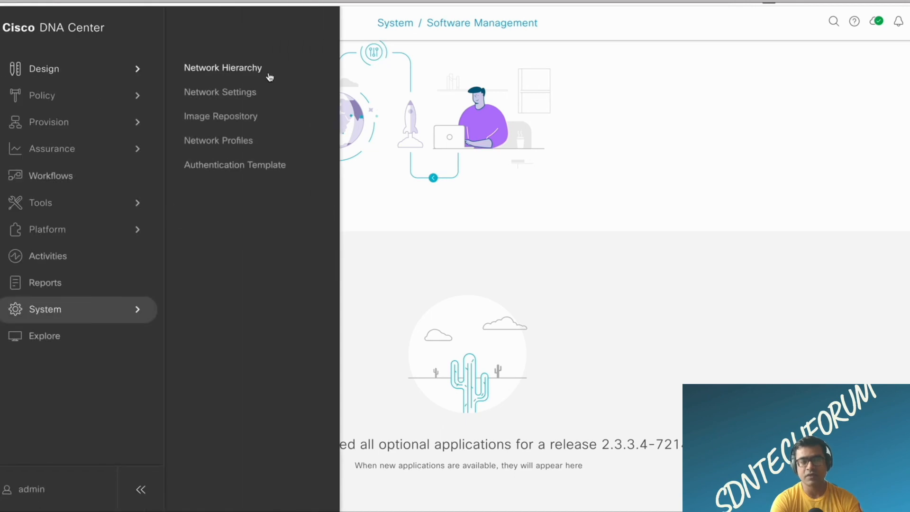
pyautogui.click(222, 68)
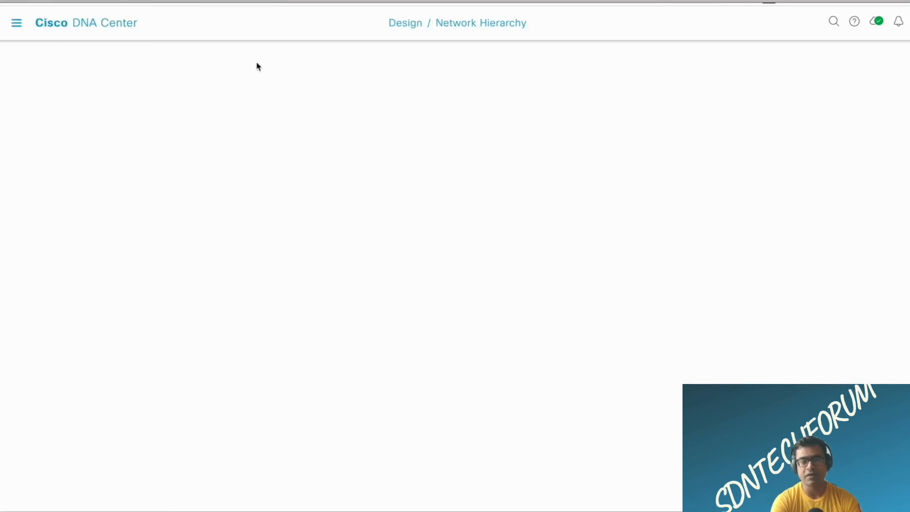